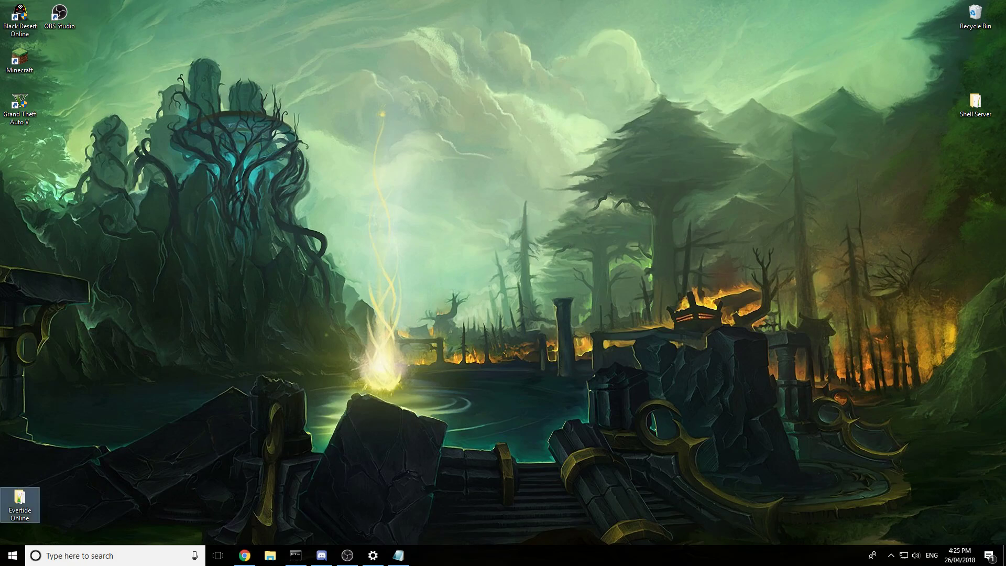
mouse_move(774, 128)
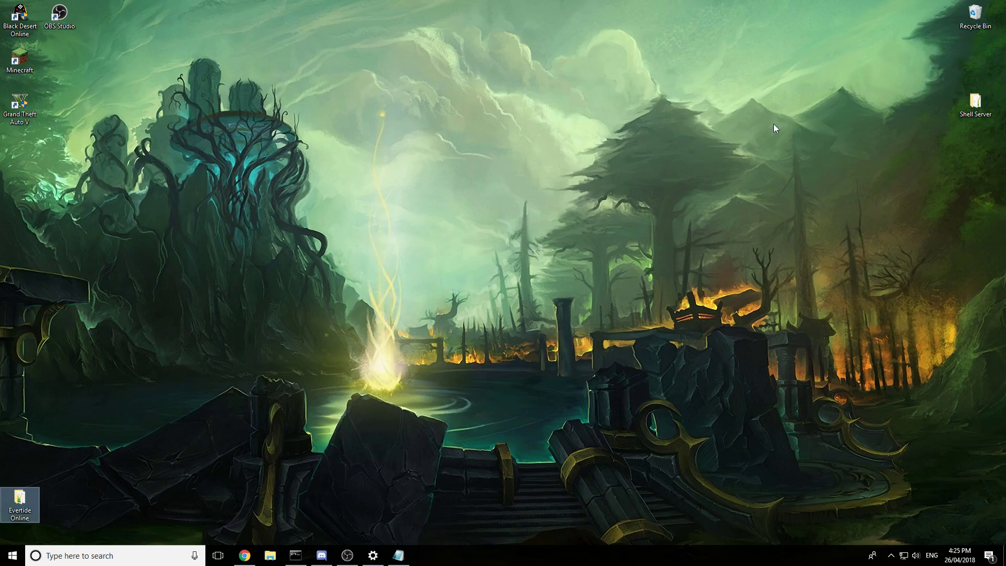
mouse_move(359, 122)
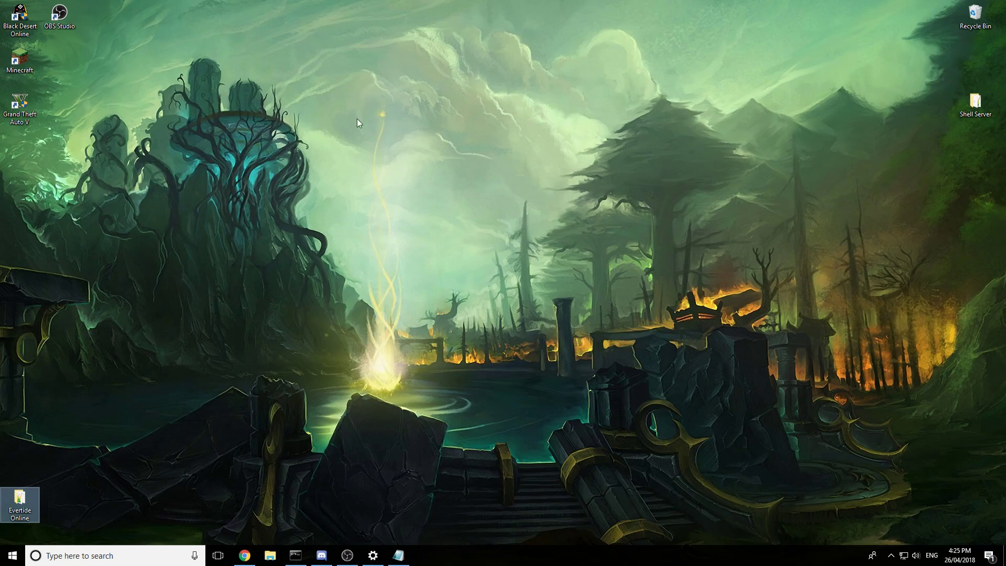
mouse_move(343, 144)
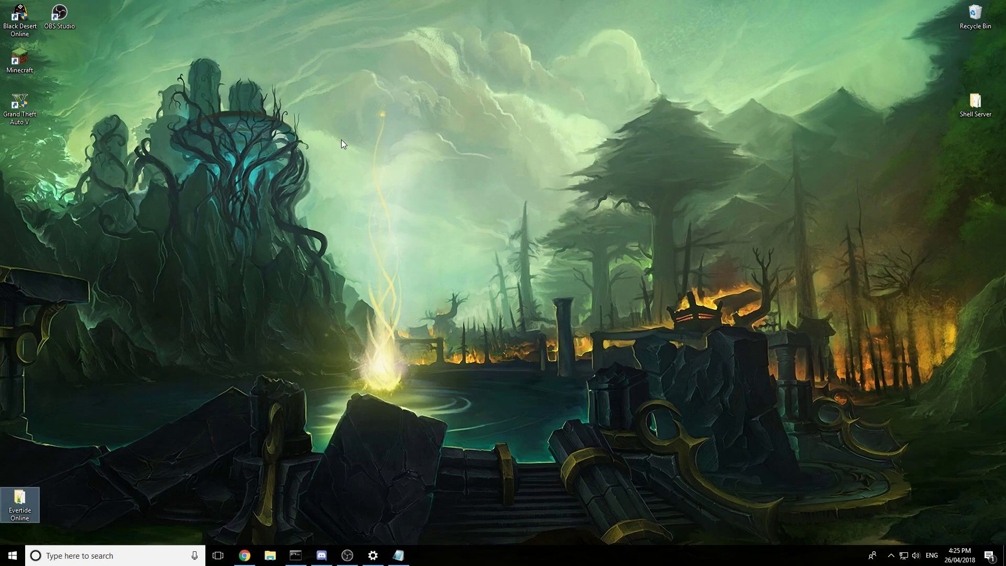
mouse_move(930, 178)
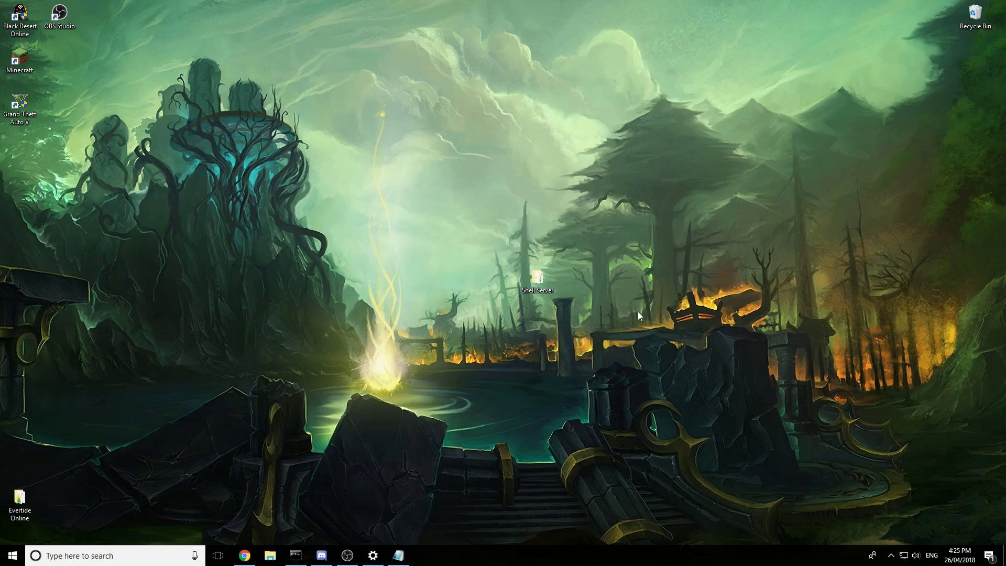
Move the Shell Server desktop icon down to the middle of the right side
click(537, 275)
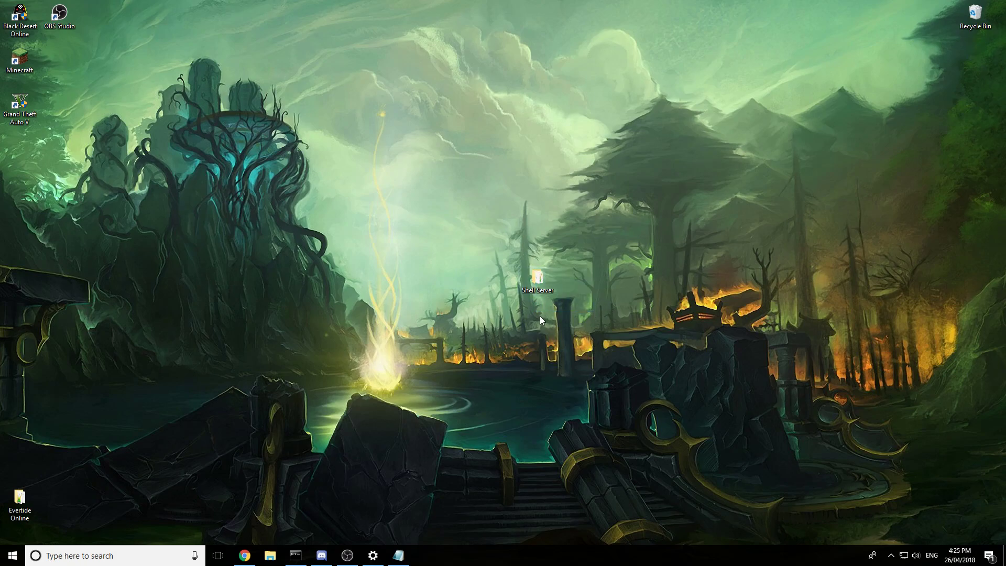
mouse_move(529, 301)
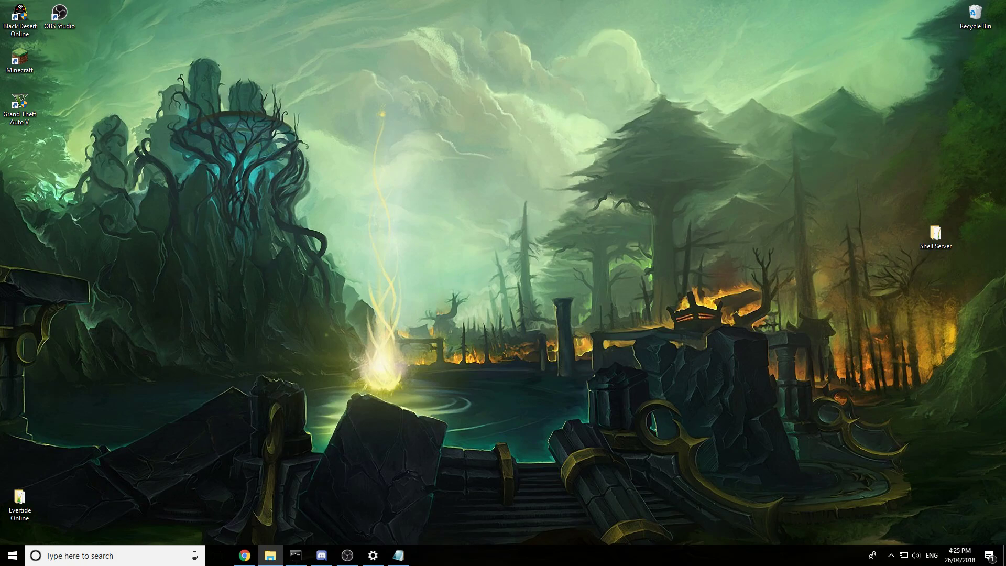
Open the Shell Server folder listing server.properties and spigot.jar, with nothing selected
double_click(935, 232)
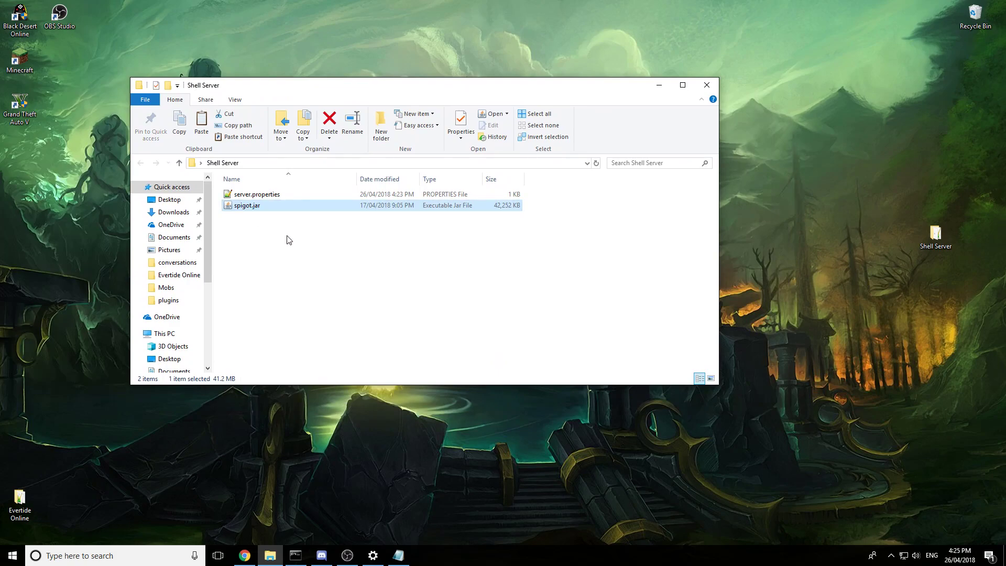
click(287, 239)
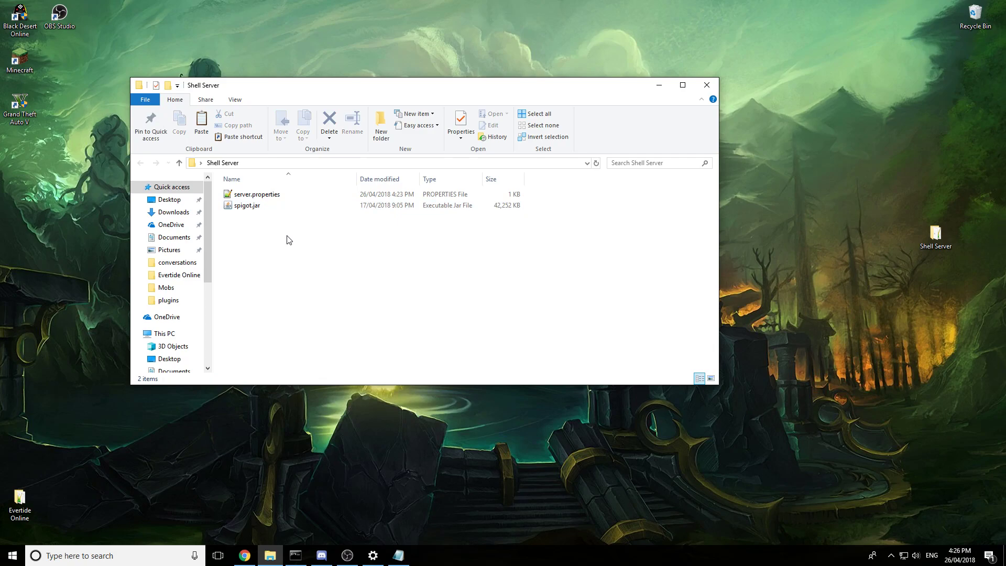
click(248, 205)
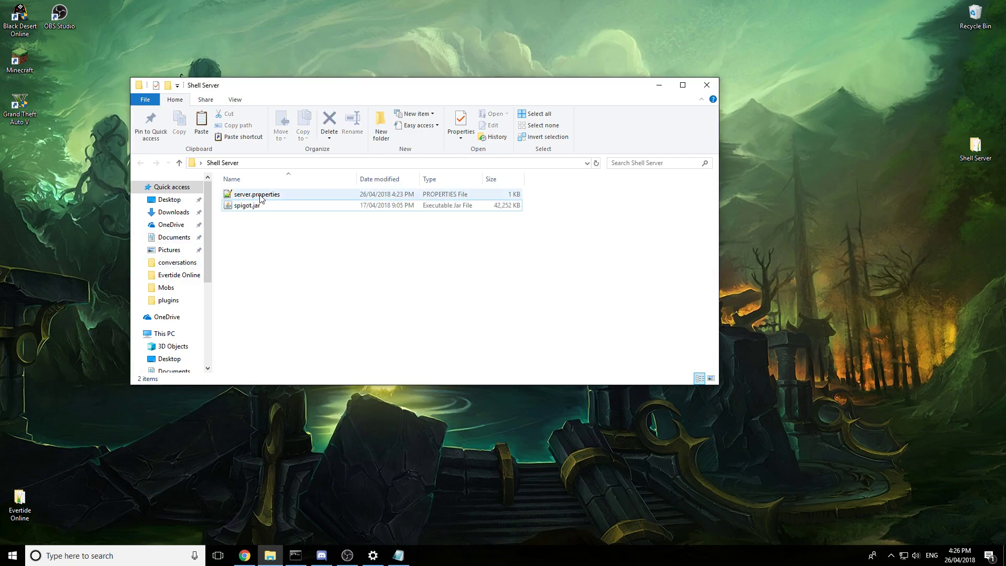
click(255, 194)
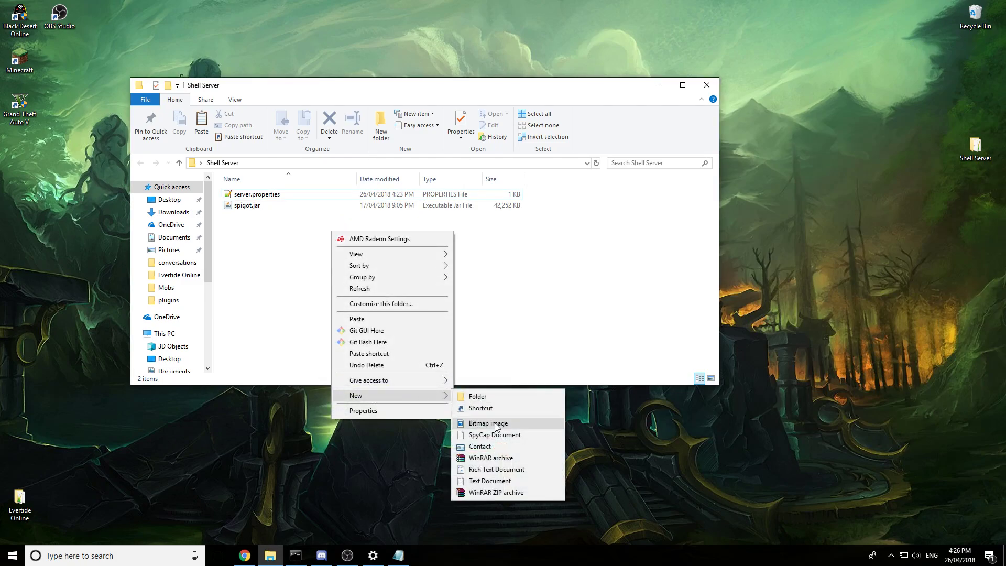
Create a new text document renamed to run.bat, confirming the .bat extension, and bring up its edit actions
click(489, 481)
text(run.bat)
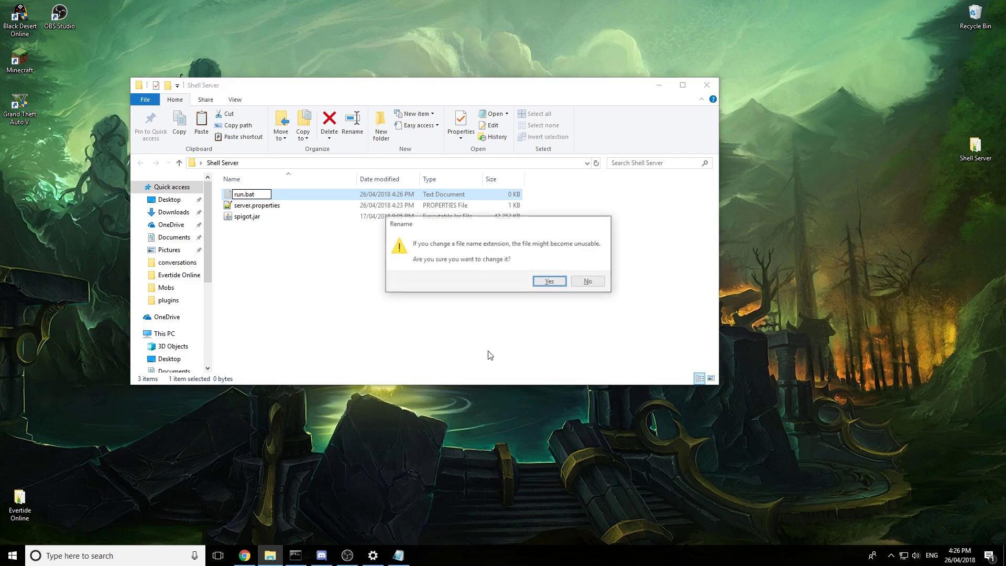
click(549, 281)
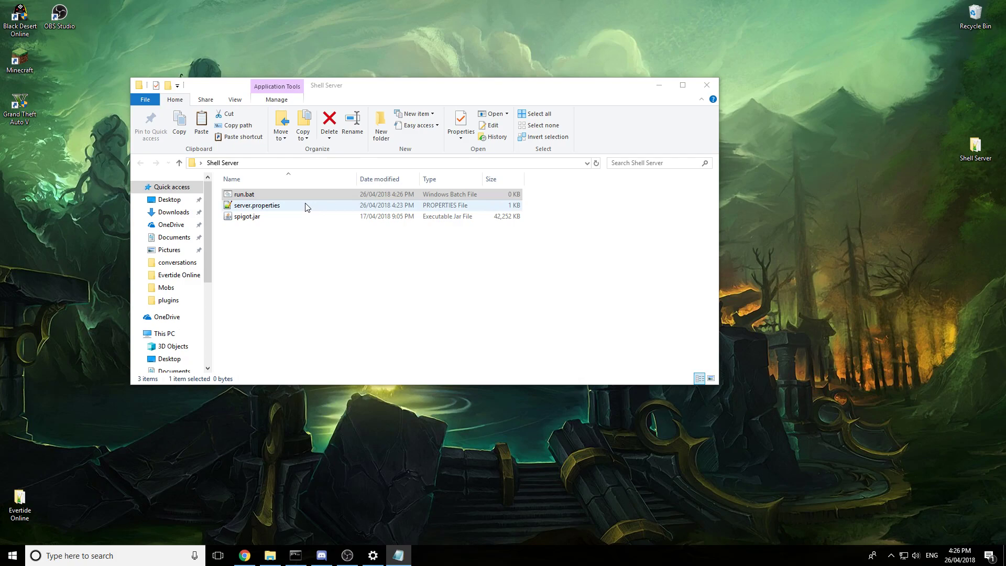
right_click(243, 194)
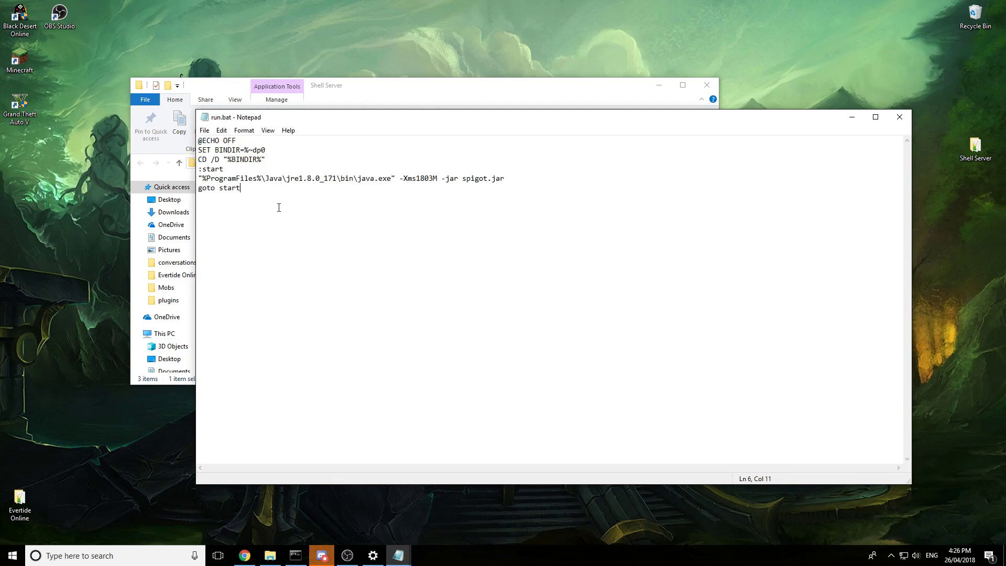
mouse_move(58, 536)
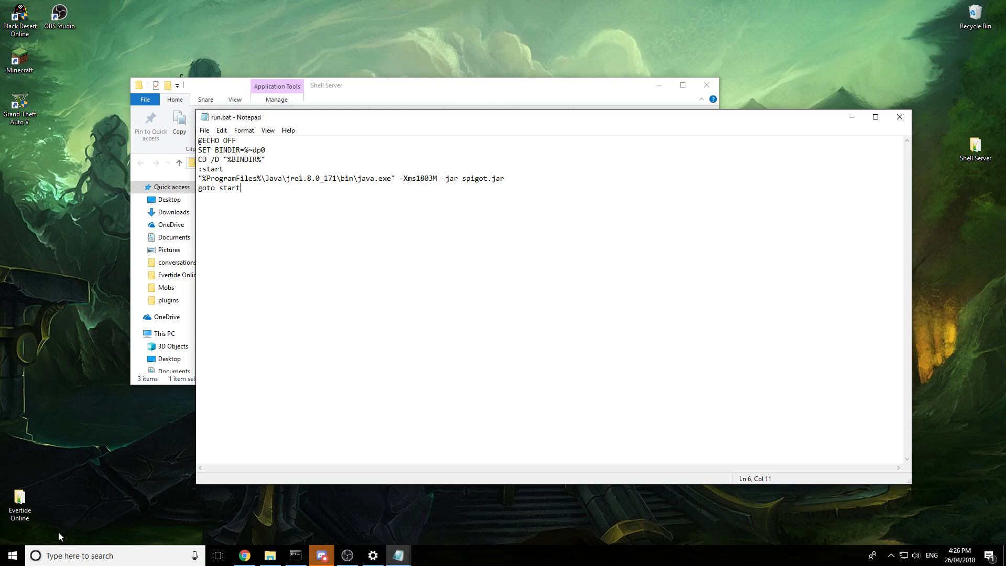
Search for 'programfiles' and open a second File Explorer window from the taskbar
click(10, 555)
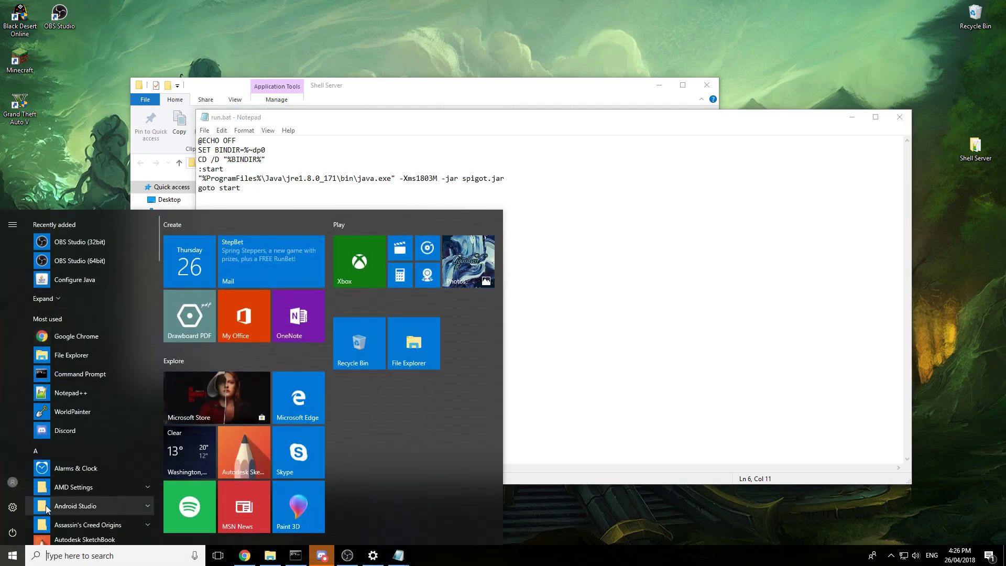
text(programfile)
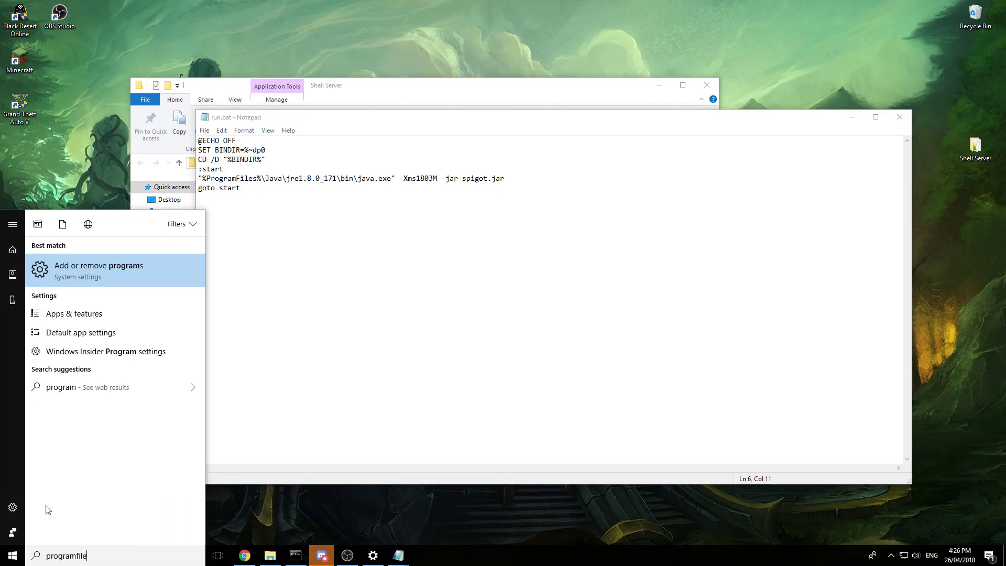
text(s)
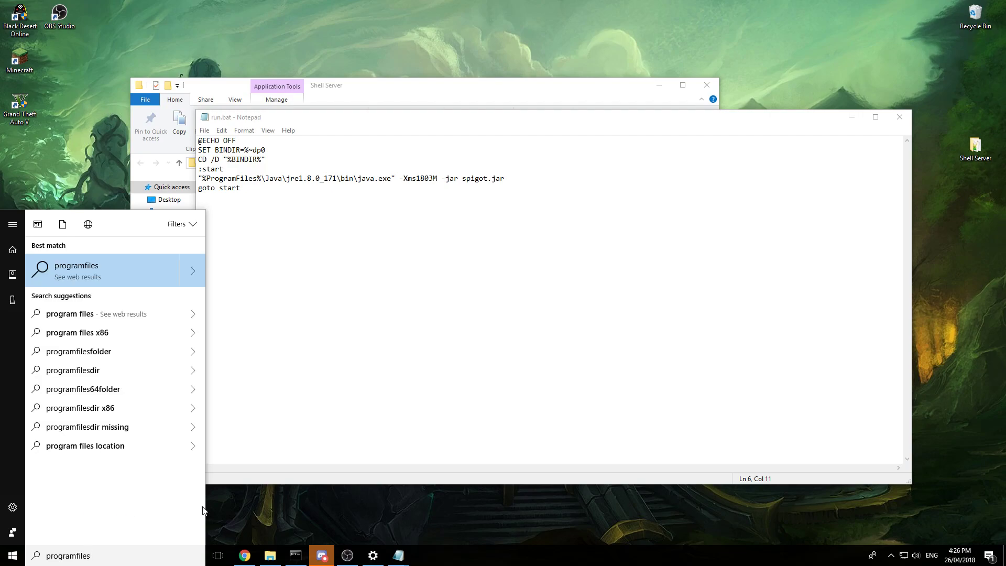
right_click(269, 555)
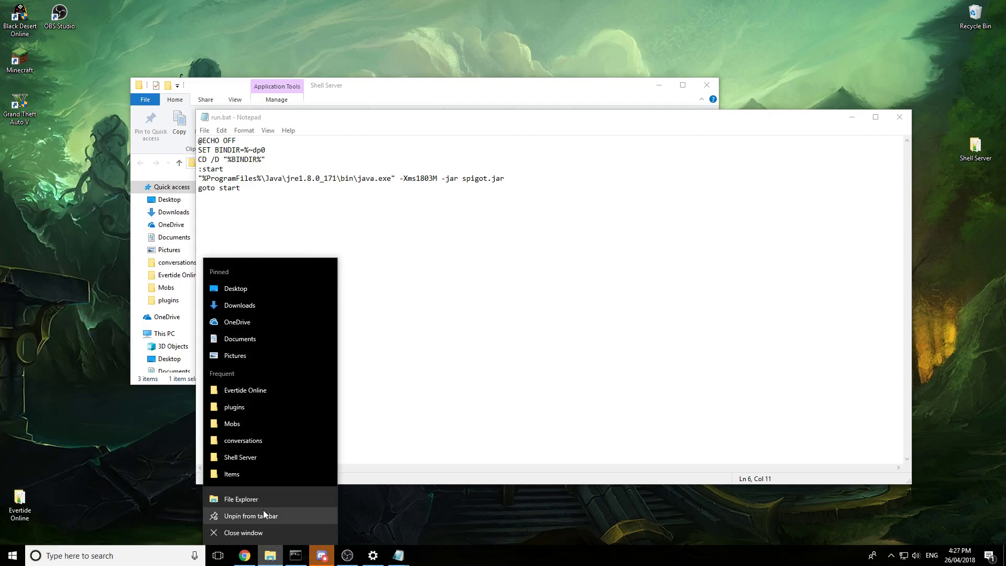
click(241, 499)
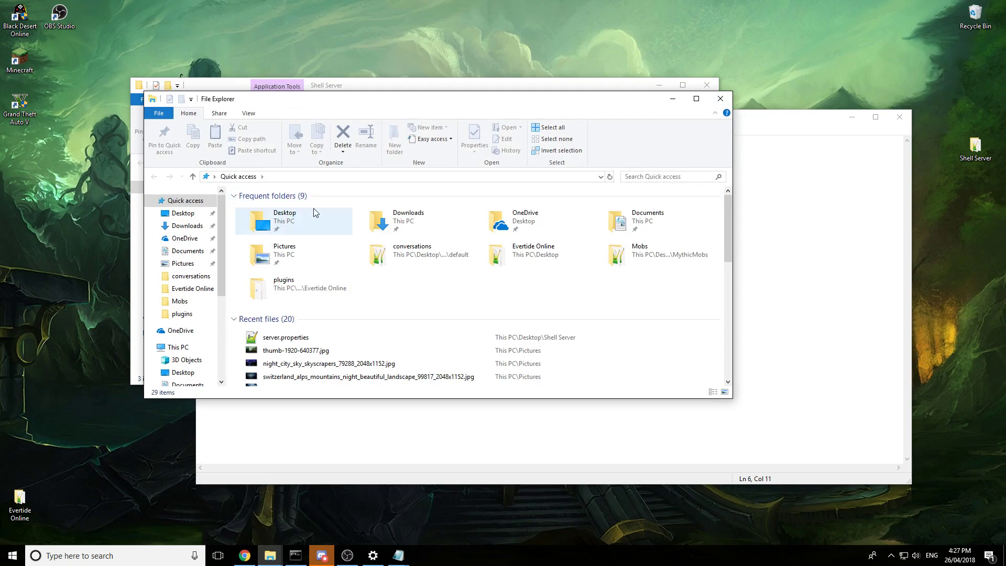
Navigate This PC to Program Files and open the Java folder containing jre1.8.0_171
click(176, 347)
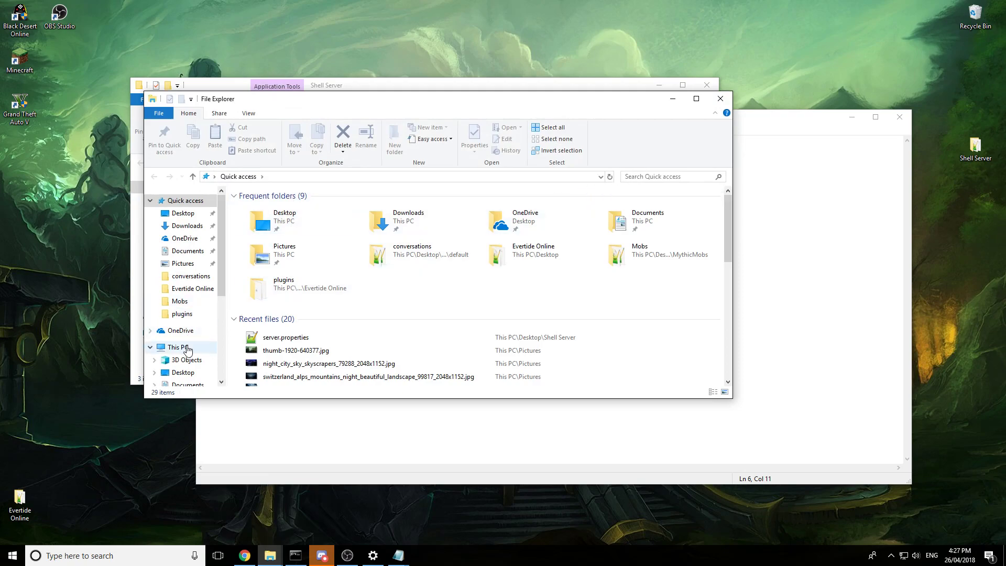
click(177, 347)
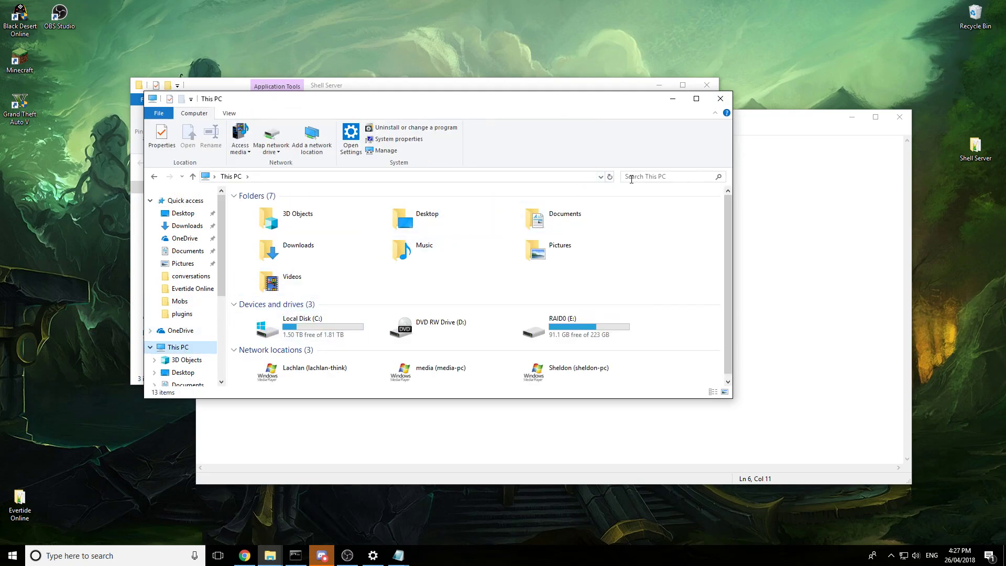
text(programfi)
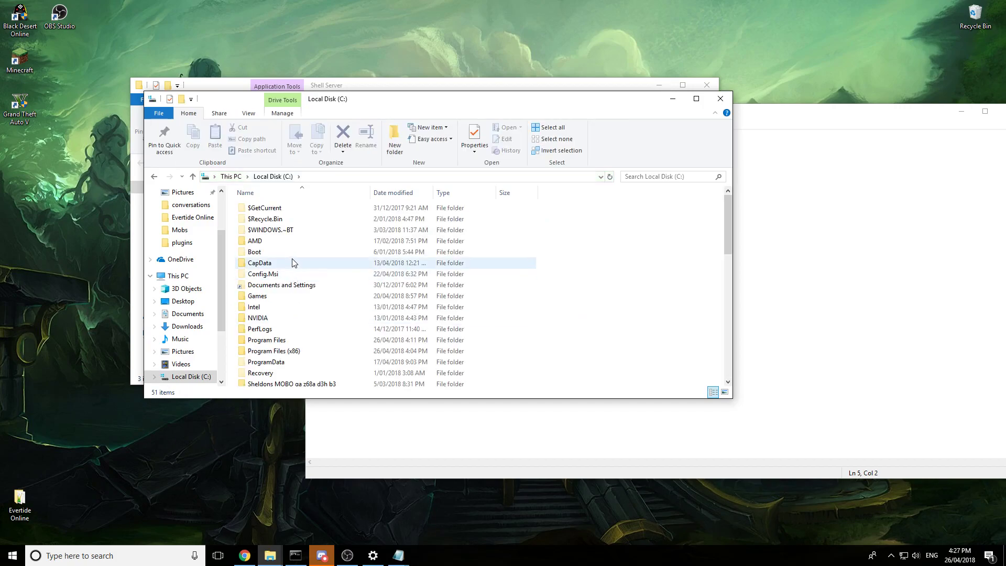
double_click(266, 339)
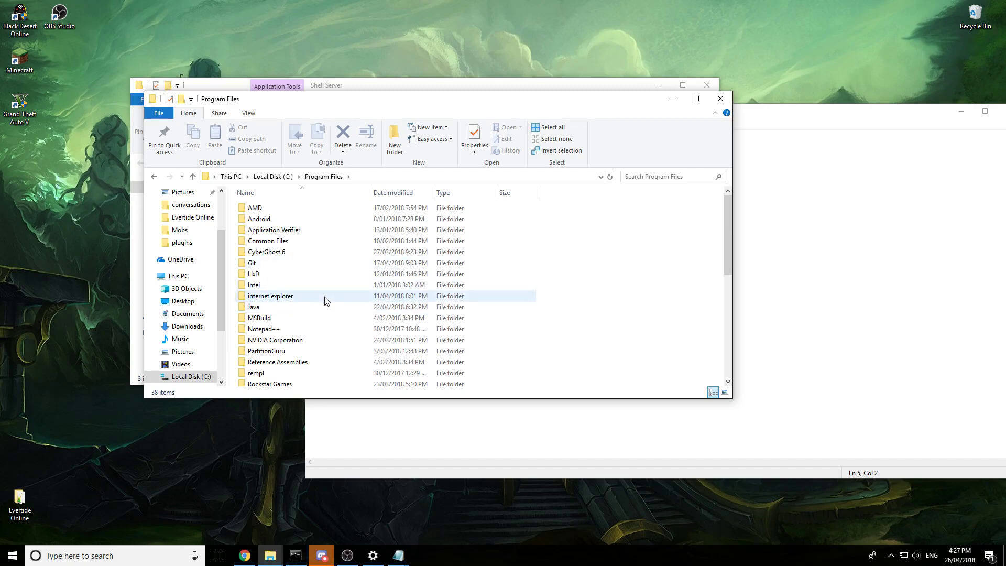
click(254, 307)
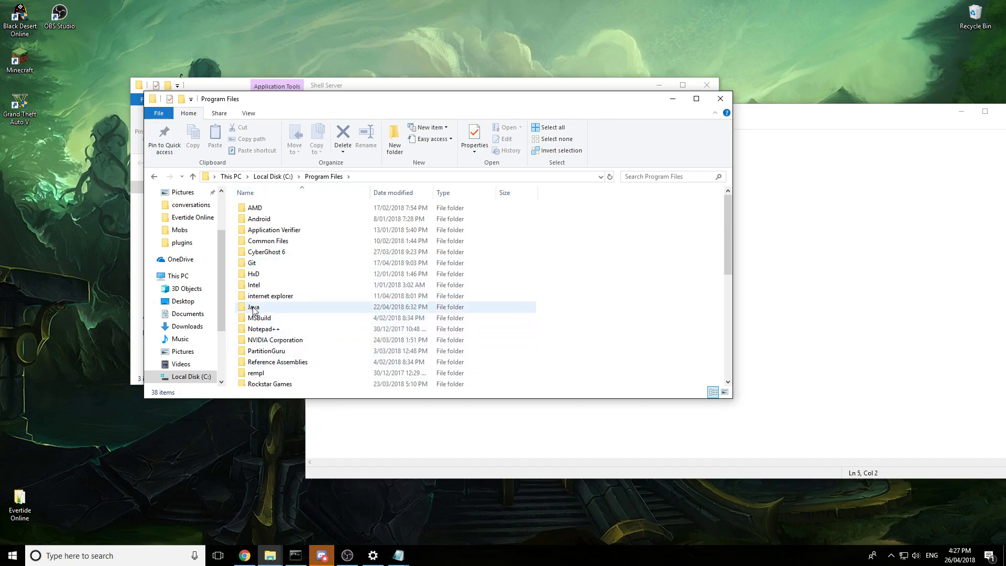
double_click(254, 307)
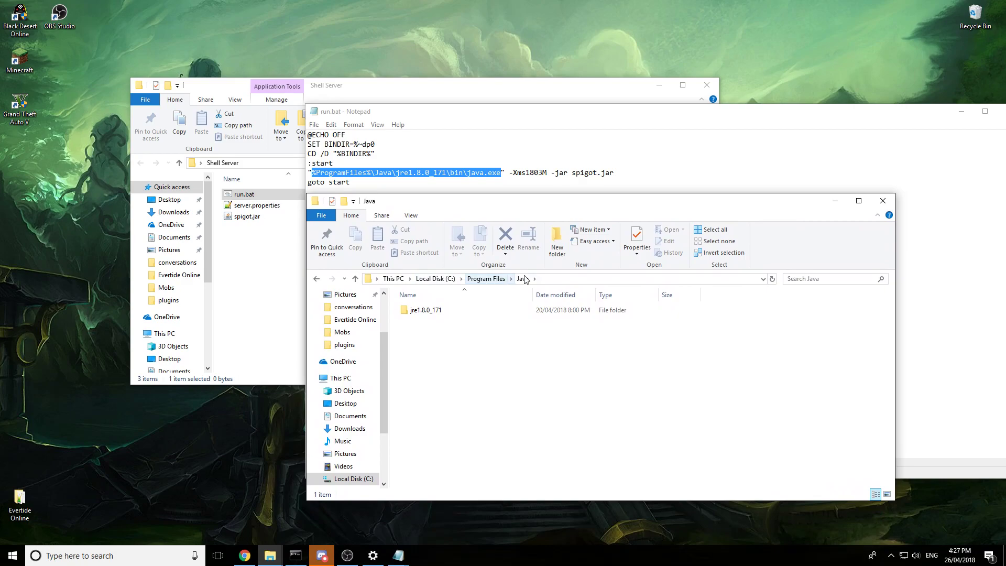
double_click(424, 310)
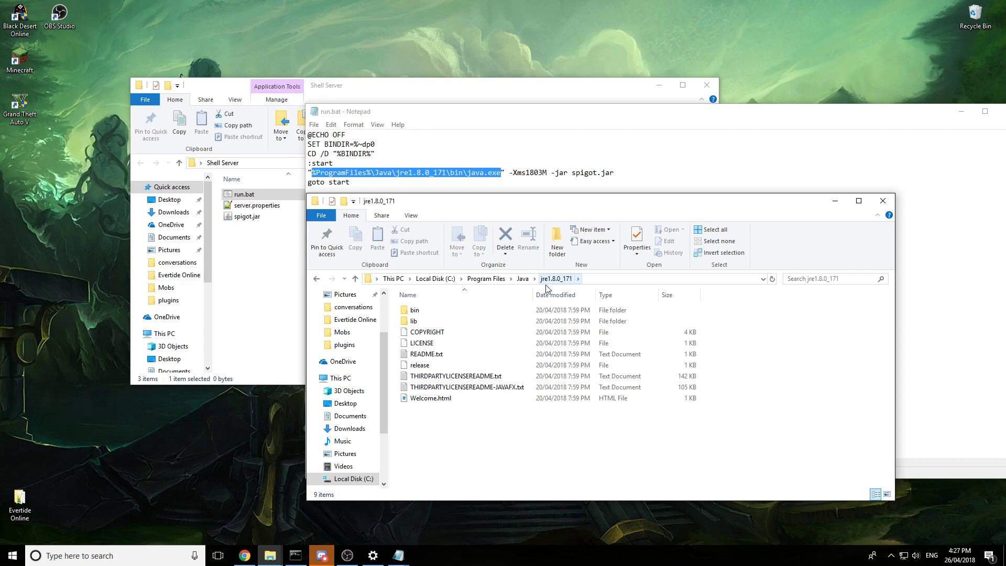
double_click(414, 309)
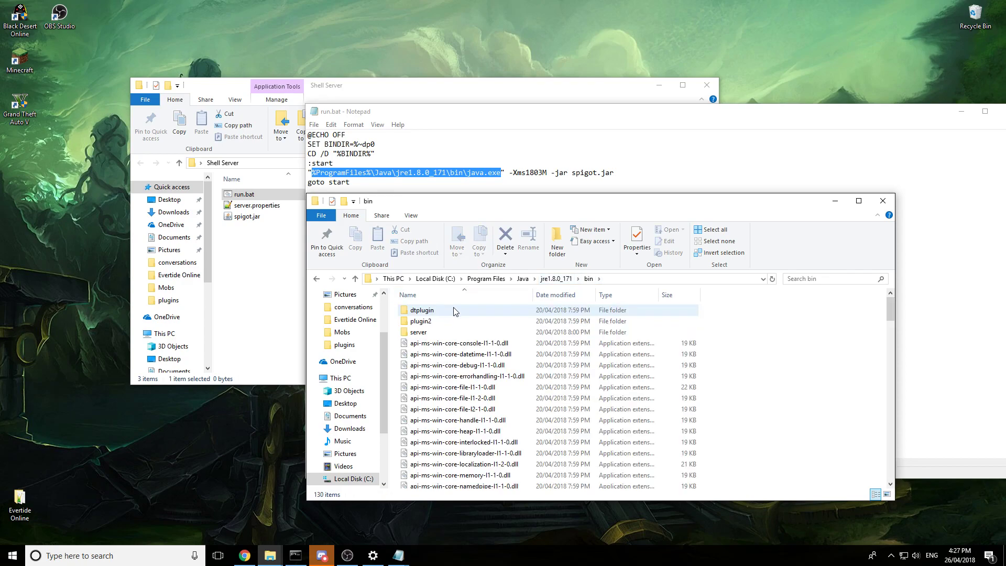
scroll(down, 3)
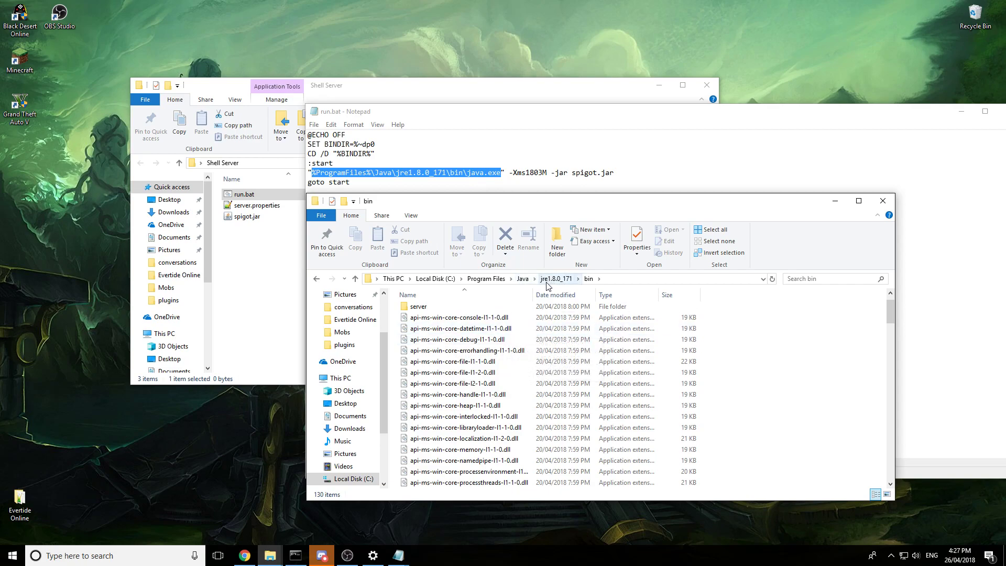
click(556, 279)
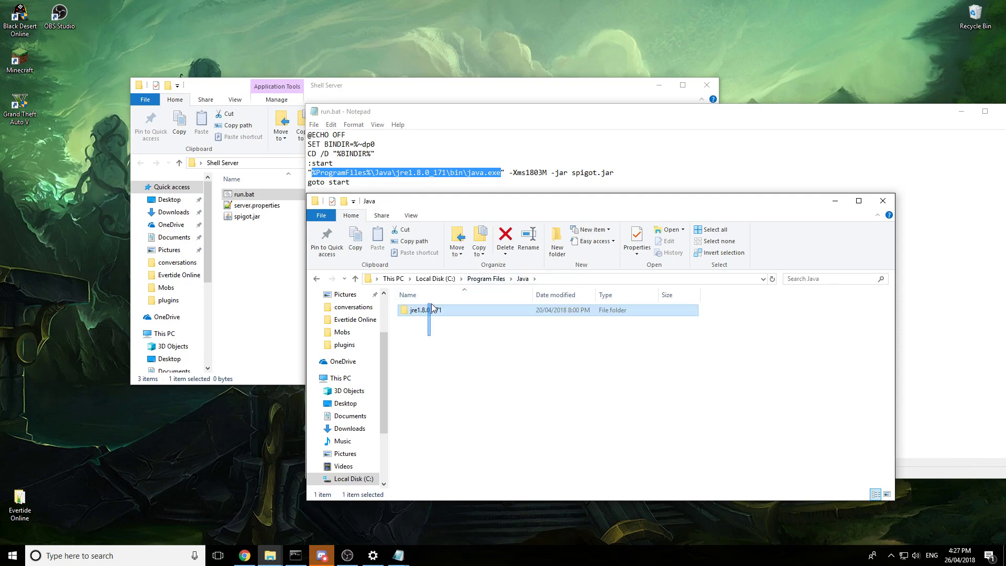
click(432, 326)
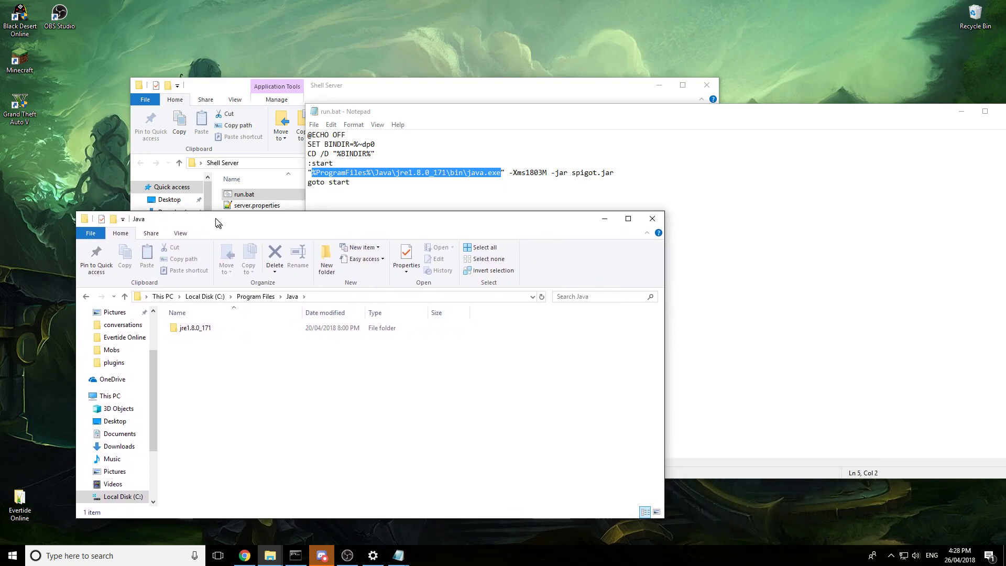
Put a 'blah' placeholder in run.bat's Java path and copy the jre1.8.0_171 folder name via Rename
click(195, 326)
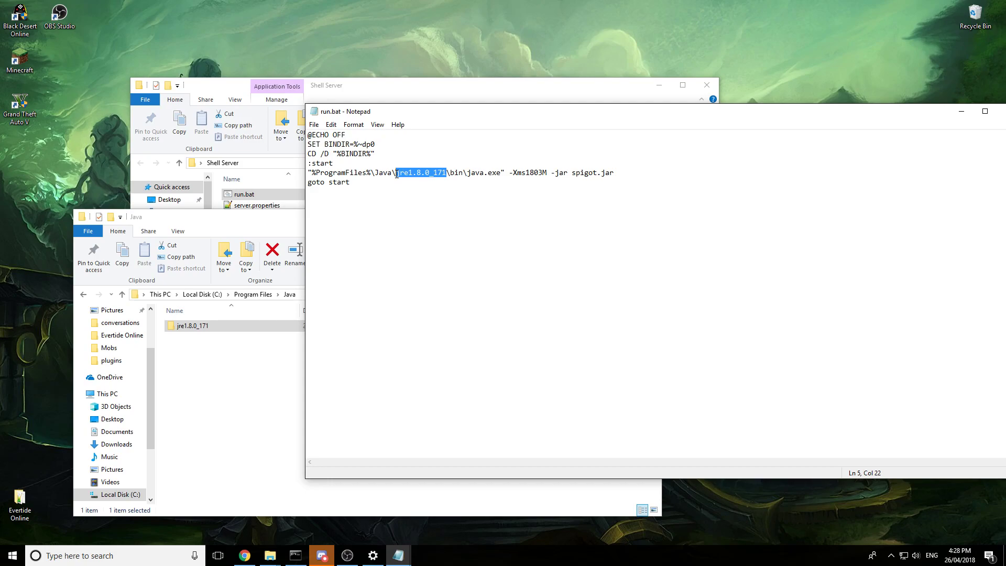
text(blah)
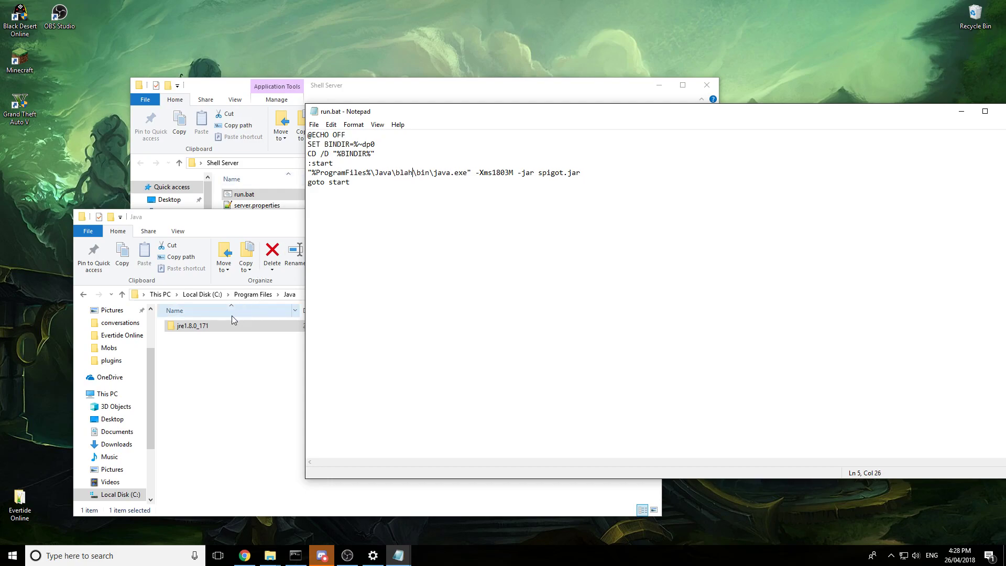
right_click(193, 324)
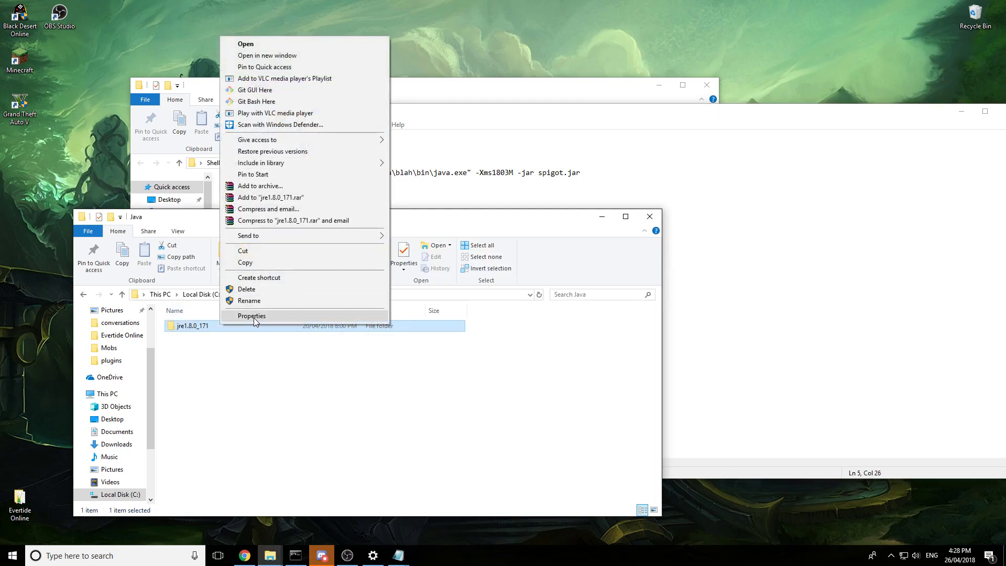
click(250, 301)
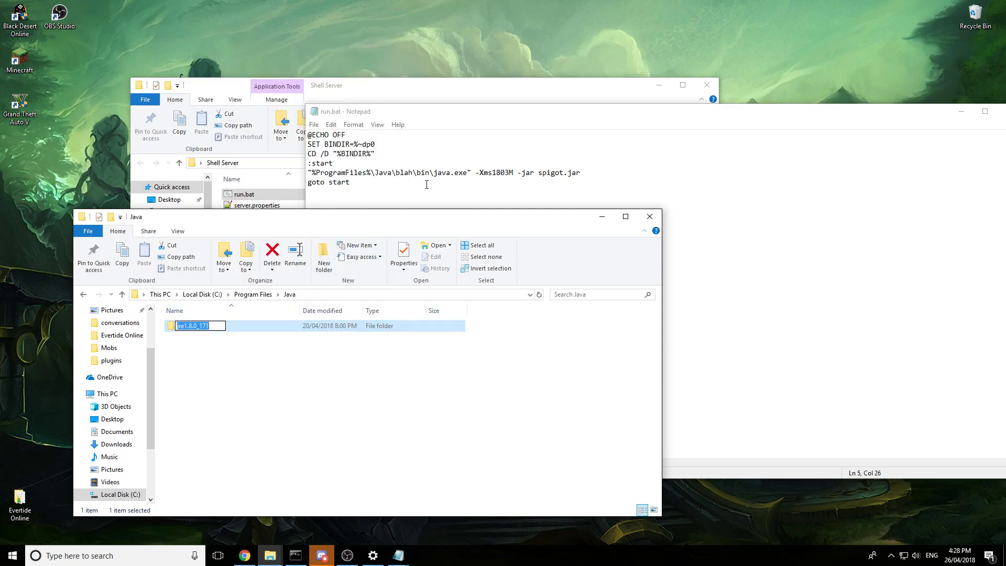
Replace the placeholder with jre1.8.0_171 in run.bat's Java path, then save and close it
click(430, 173)
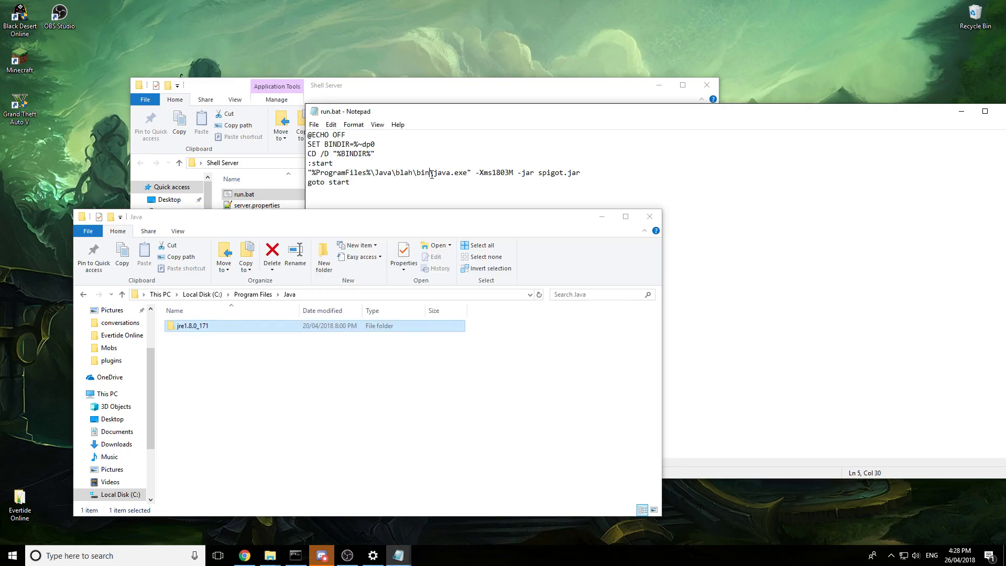
double_click(402, 173)
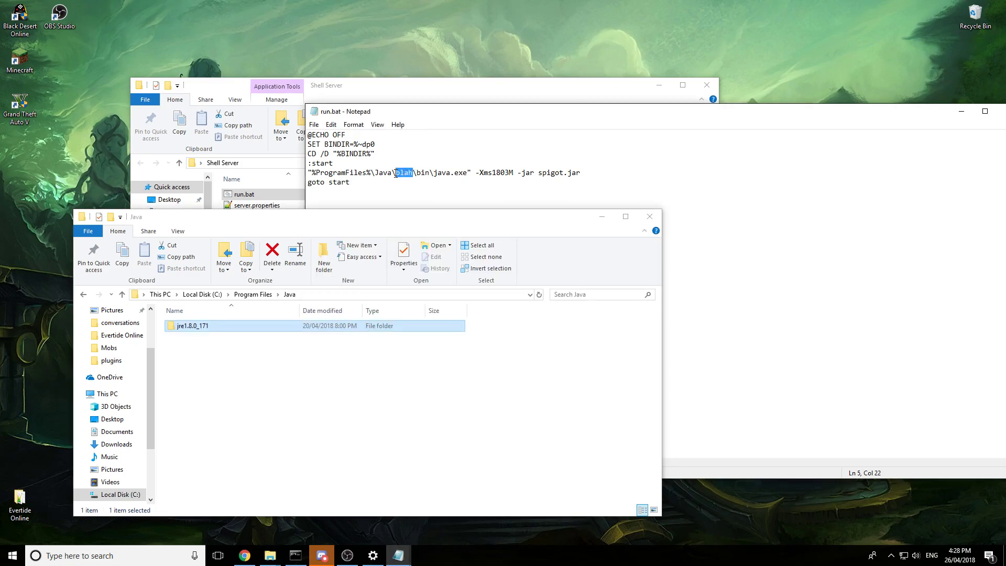
mouse_move(424, 180)
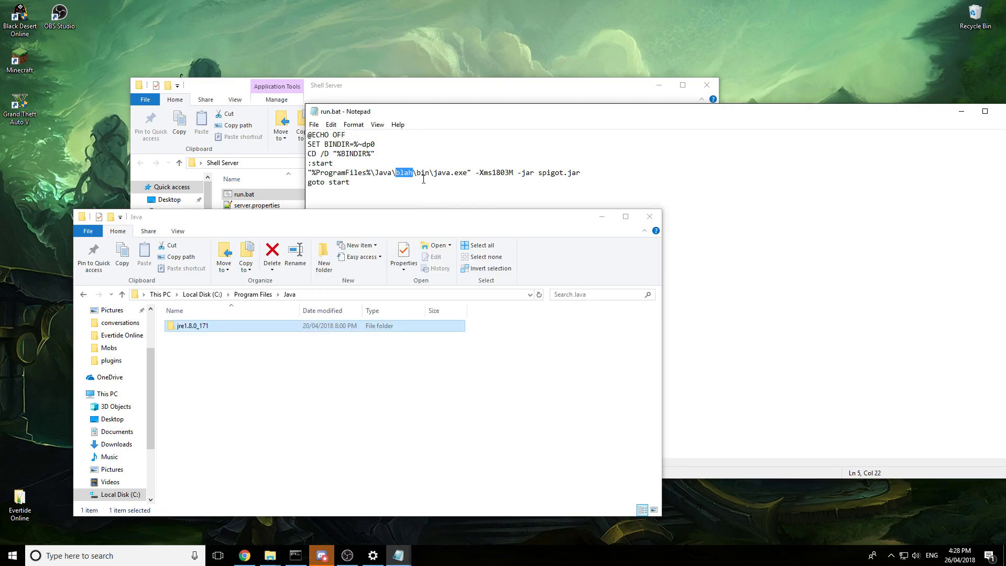
text(jre1.8.0_171)
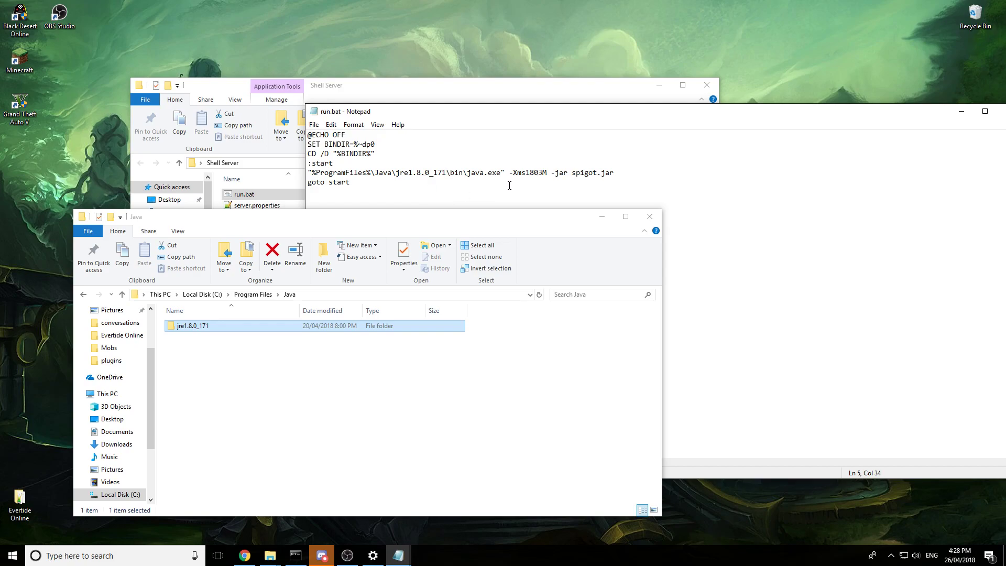
click(314, 125)
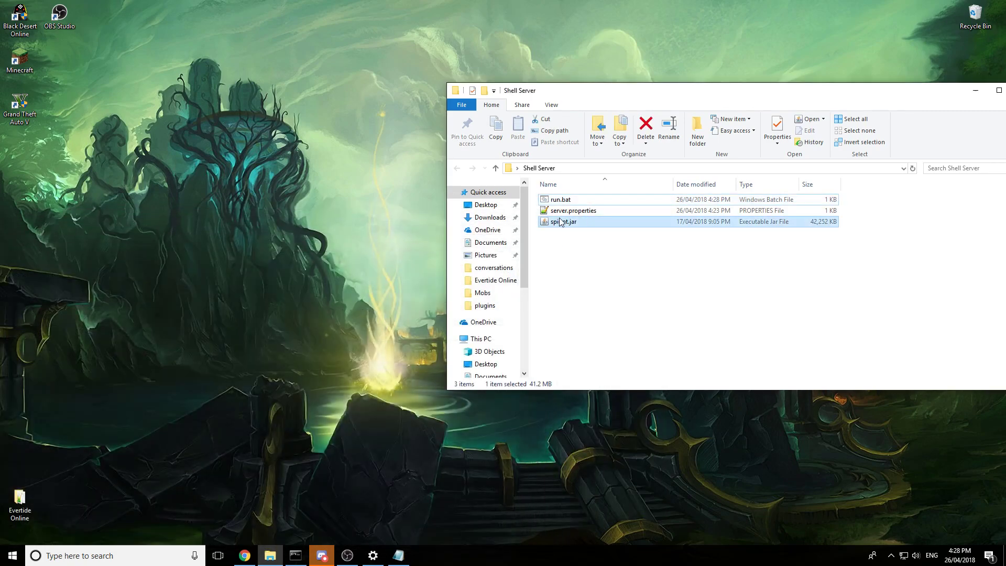
click(573, 210)
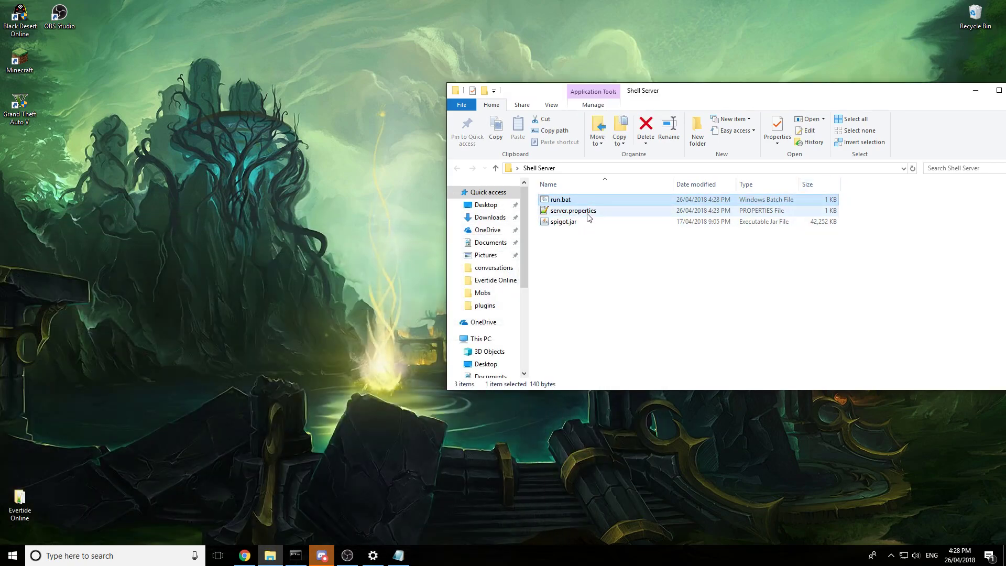
click(572, 210)
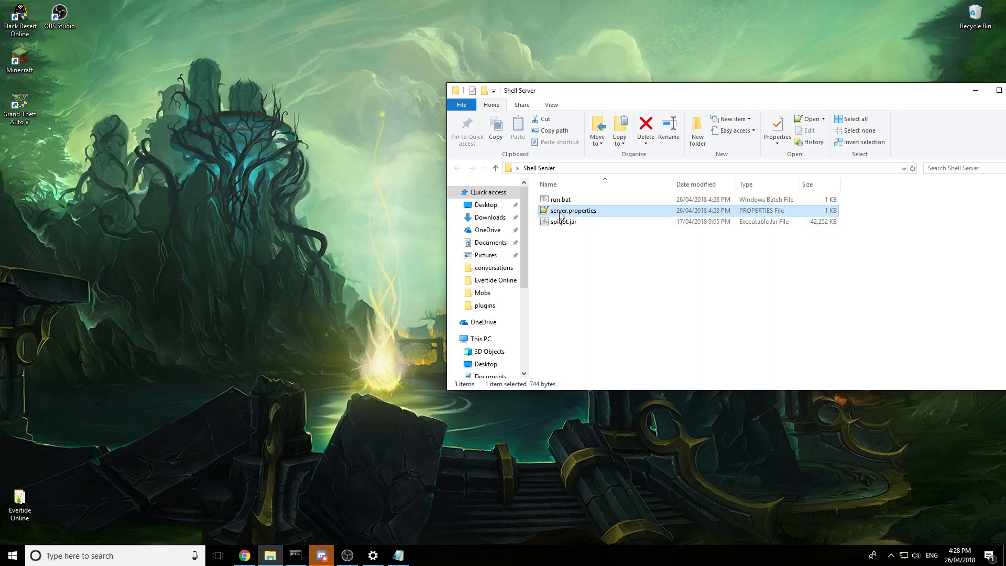
mouse_move(567, 203)
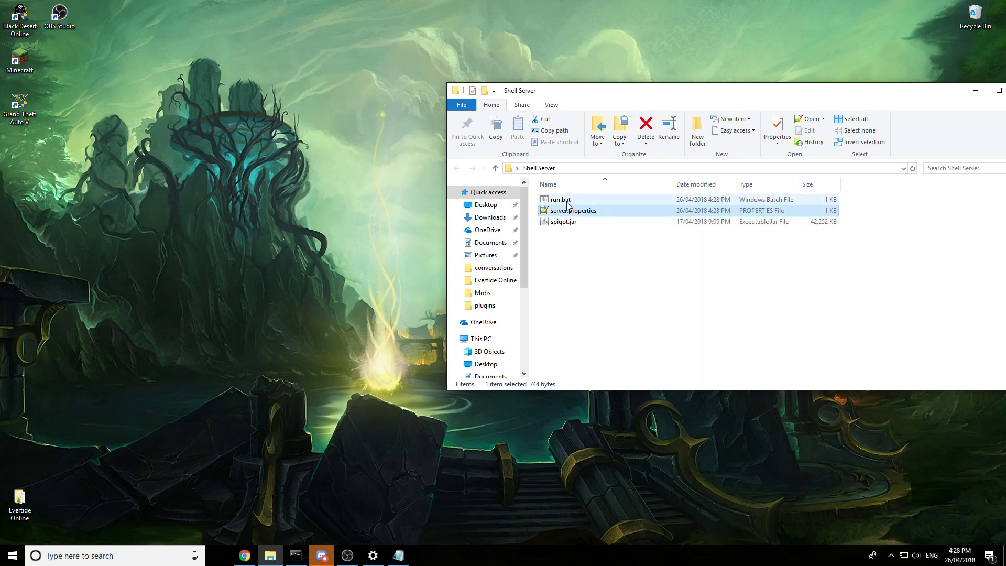
mouse_move(562, 199)
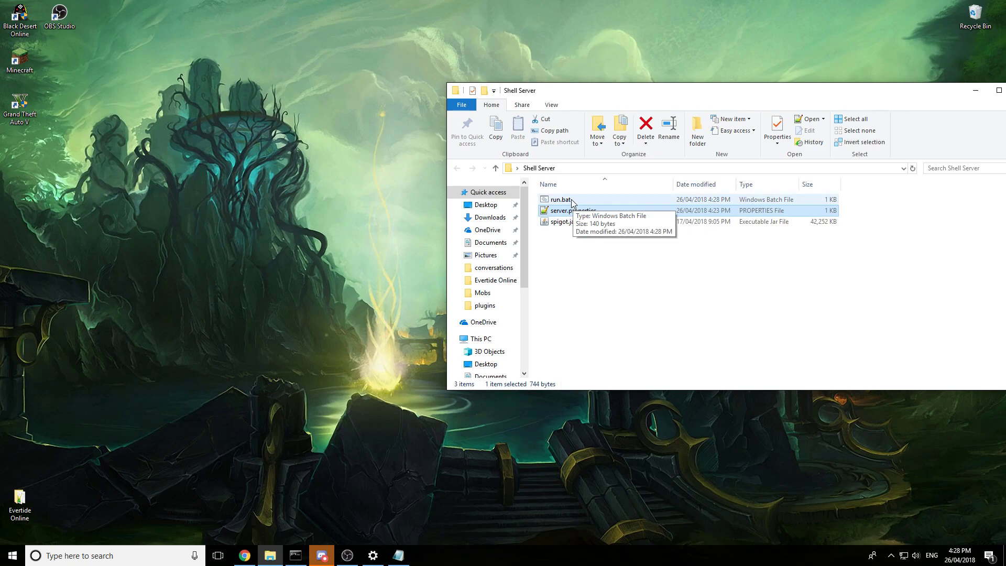
Run run.bat once so the folder gains a logs folder and eula.txt, then select eula.txt
double_click(557, 199)
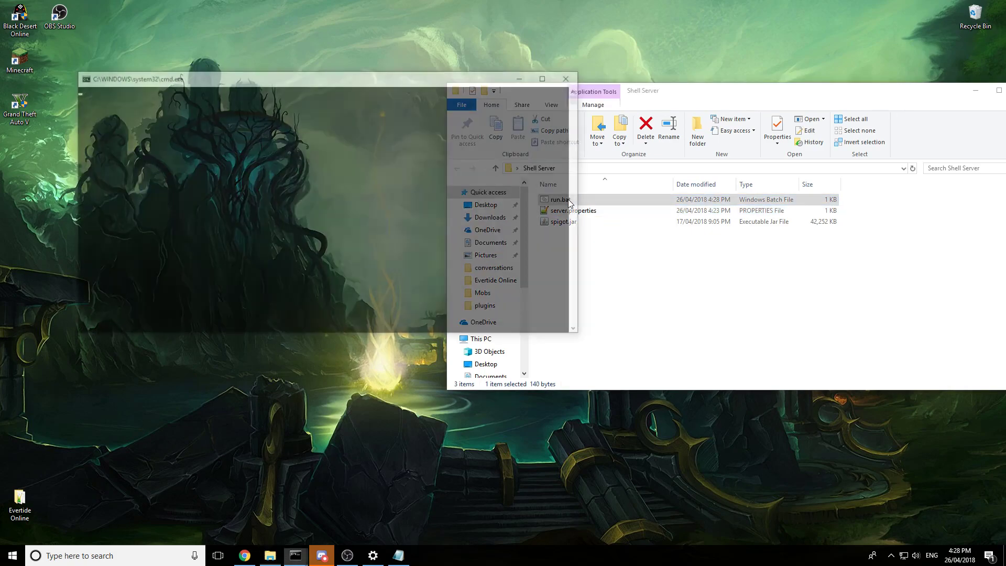
double_click(557, 199)
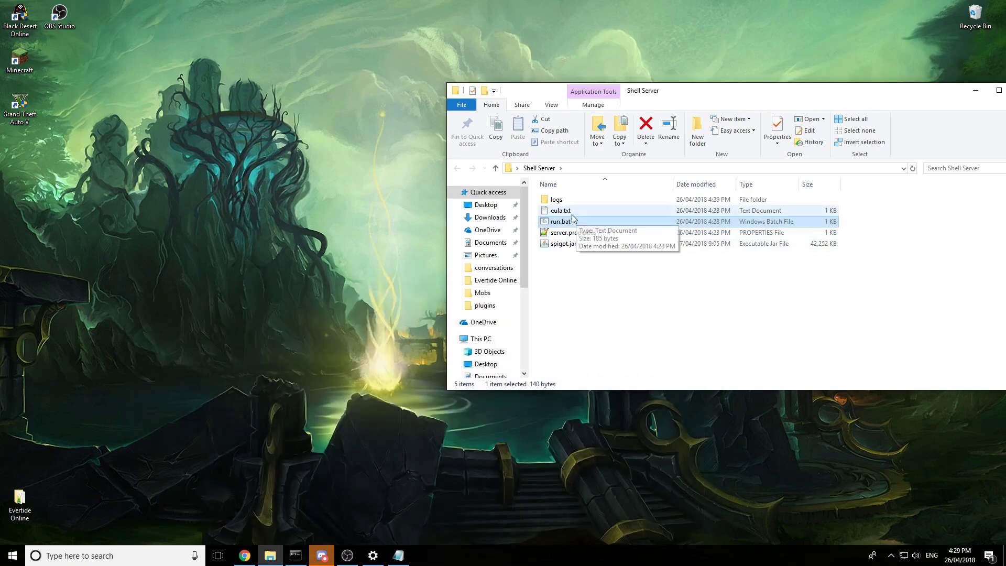
click(559, 211)
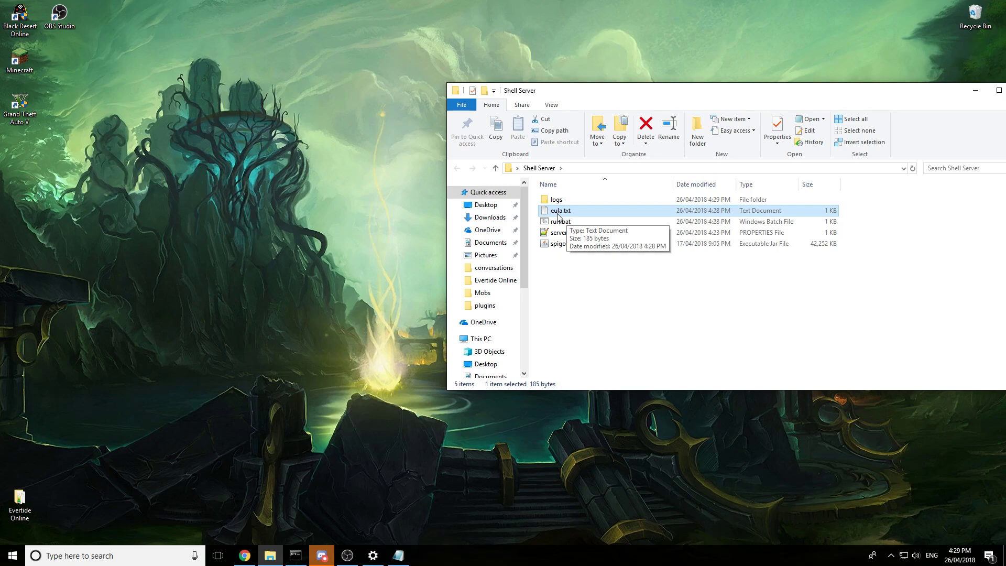
mouse_move(601, 216)
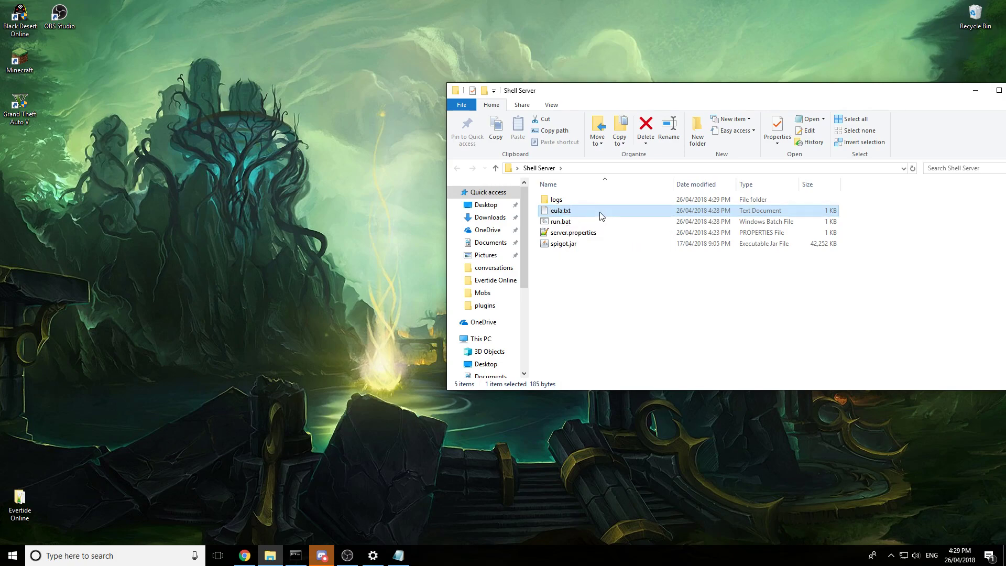
mouse_move(563, 213)
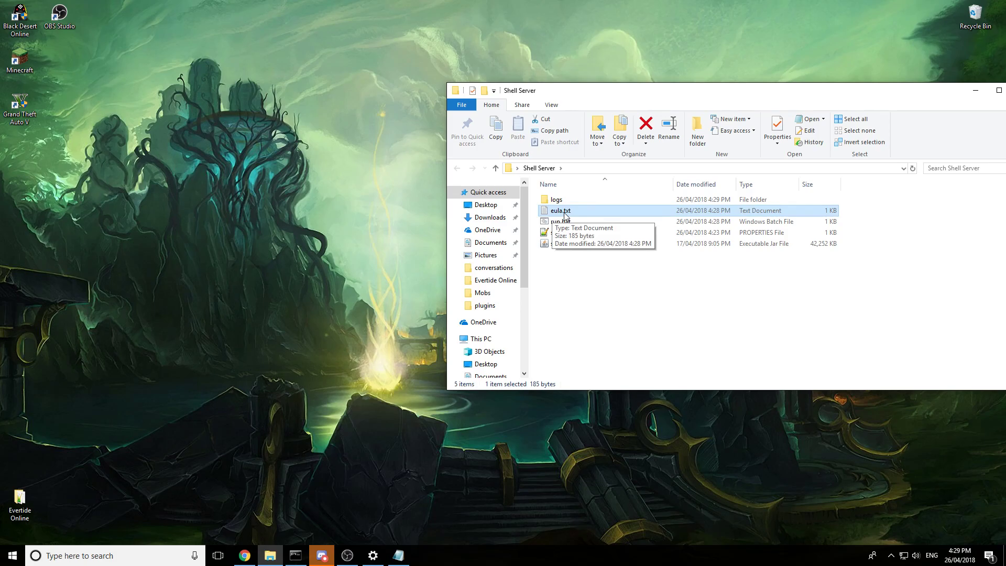
Edit eula.txt to read eula=true, save it and close Notepad
double_click(560, 211)
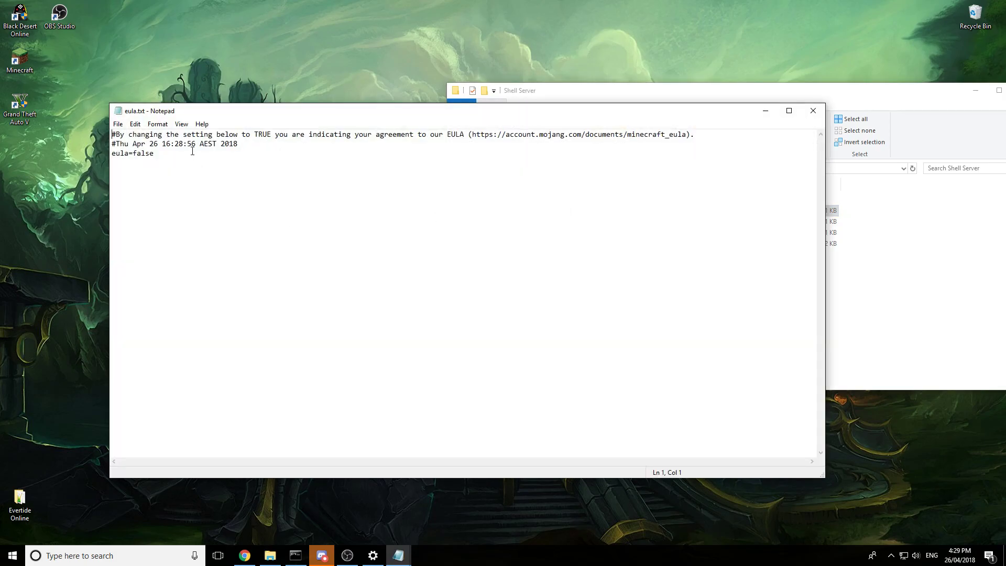
text(t)
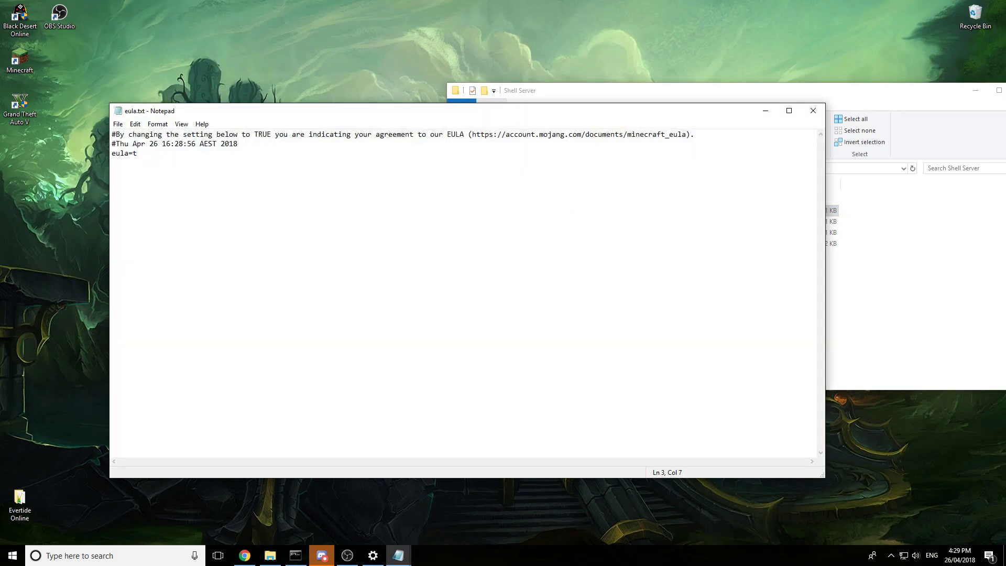
click(117, 124)
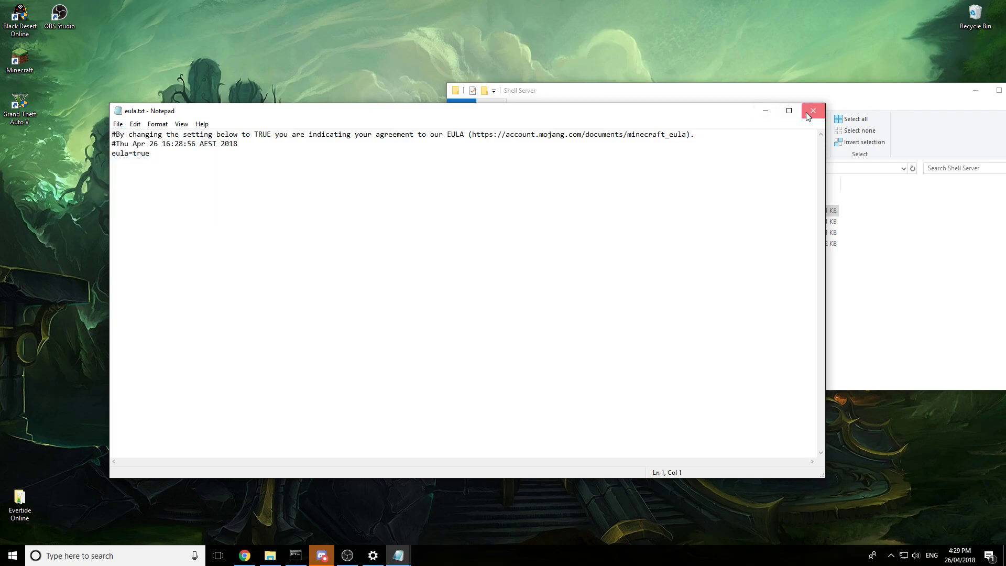
click(813, 110)
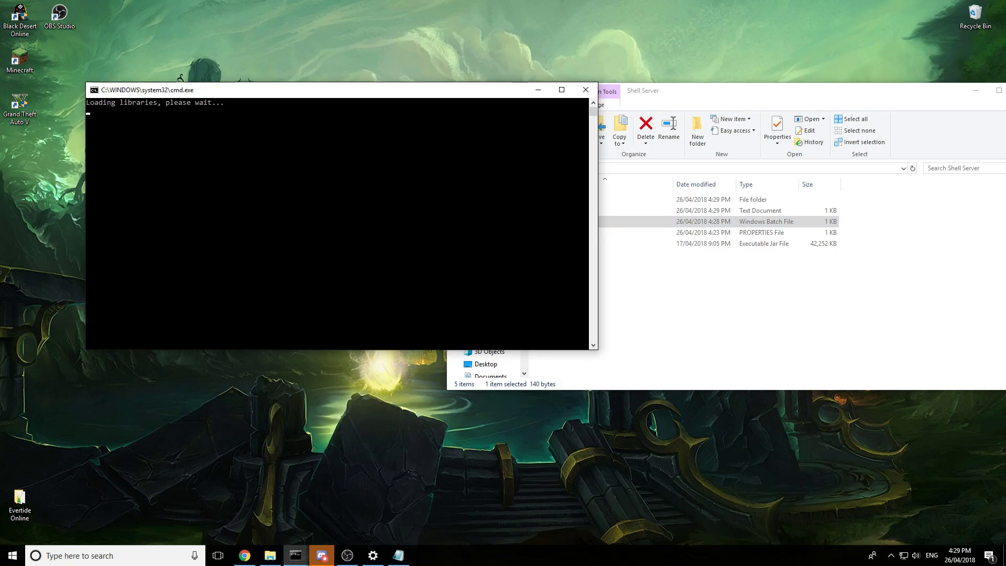
mouse_move(261, 152)
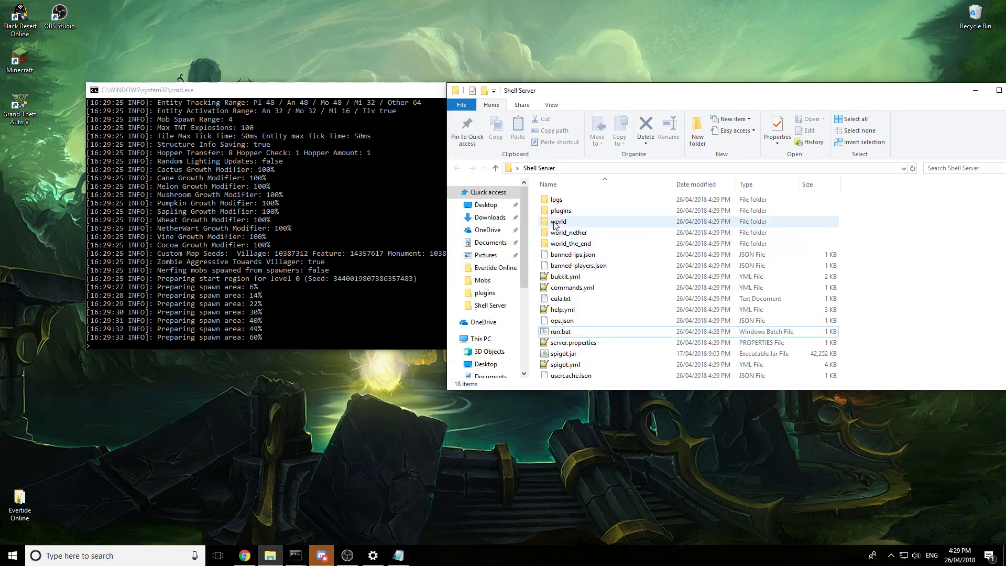
Watch the Spigot console prepare spawn areas while the folder fills with world and config files
scroll(down, 3)
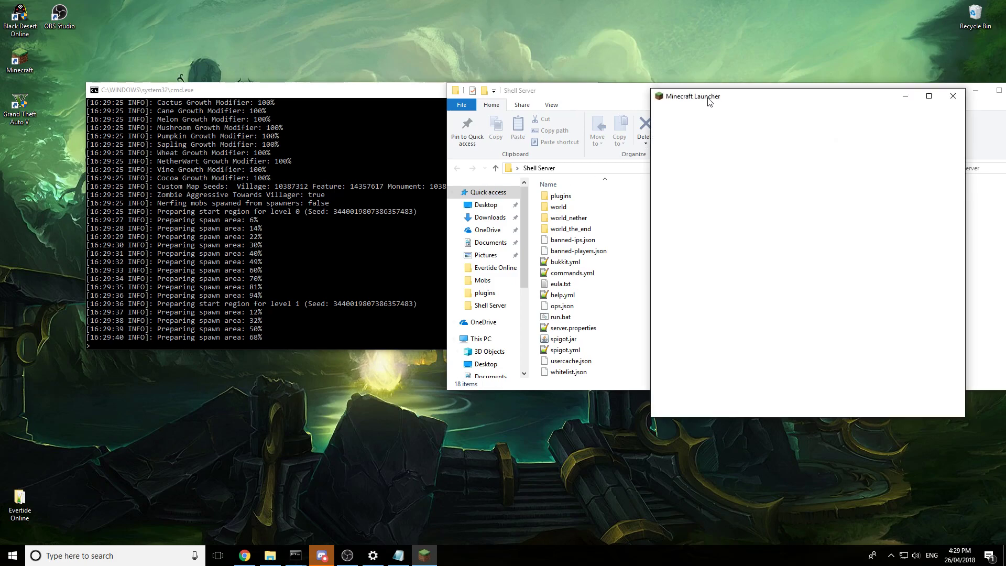
Launch Minecraft with the 1.12.2-OptiFine profile from the launcher's PLAY button
click(693, 96)
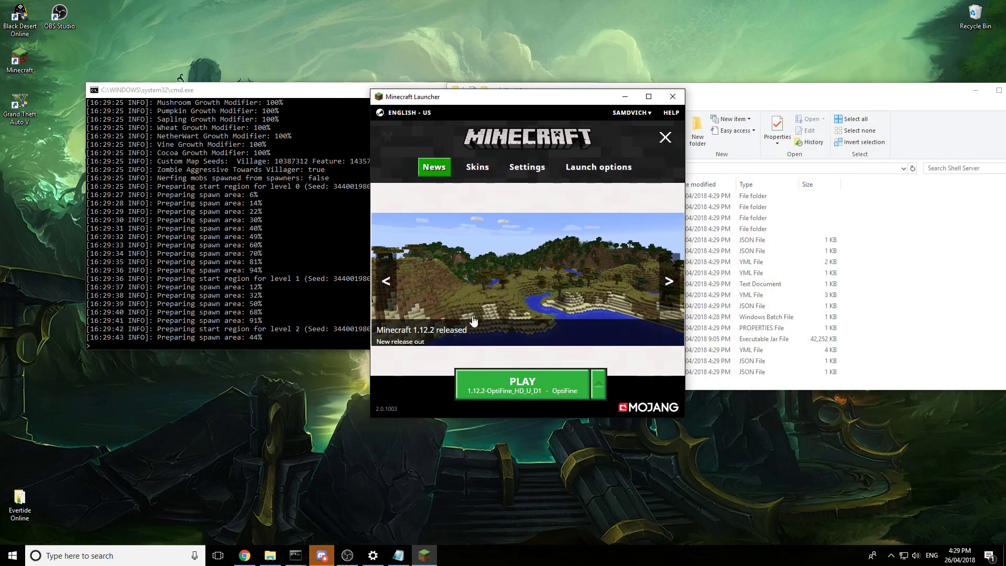
click(522, 382)
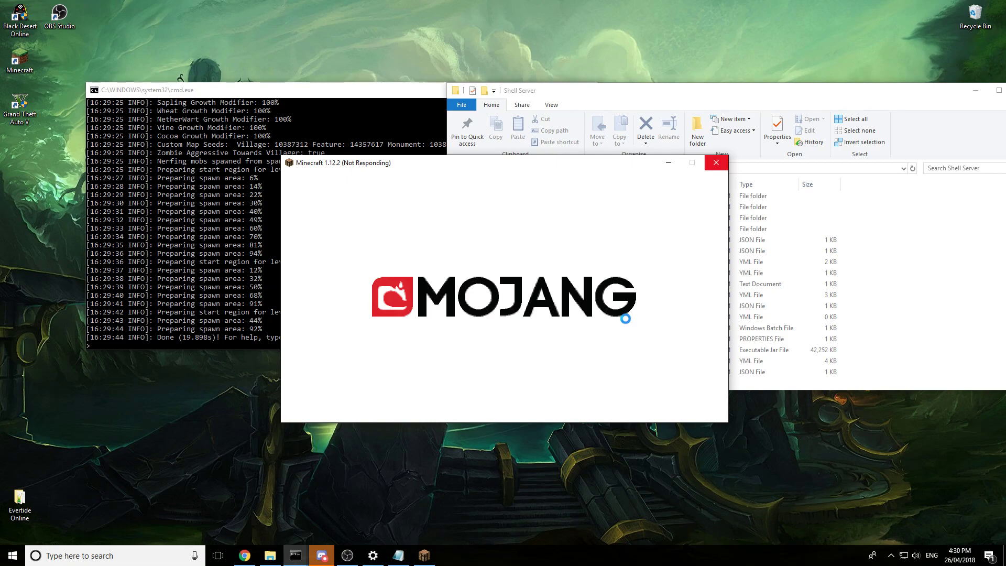
mouse_move(304, 117)
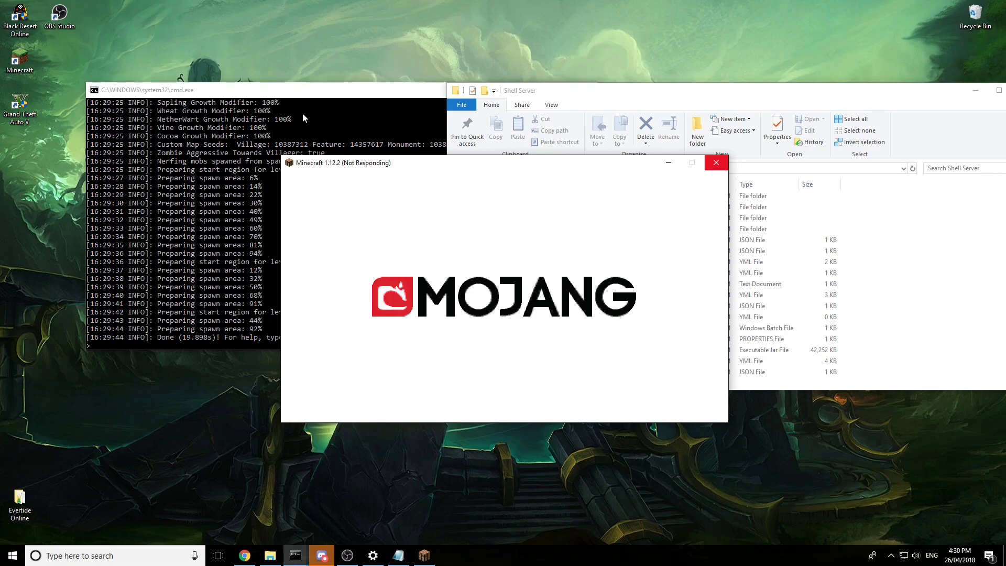
mouse_move(321, 98)
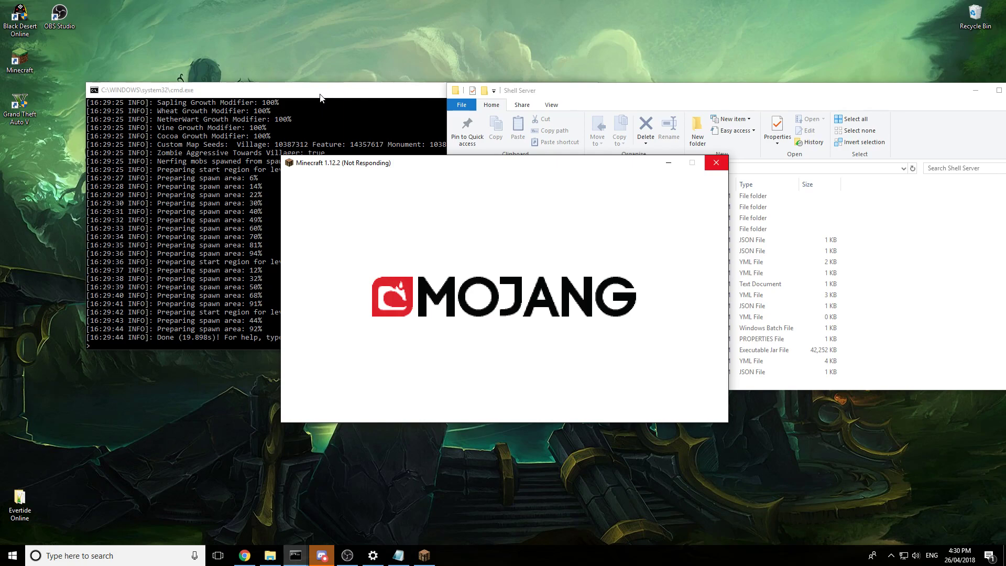
mouse_move(373, 169)
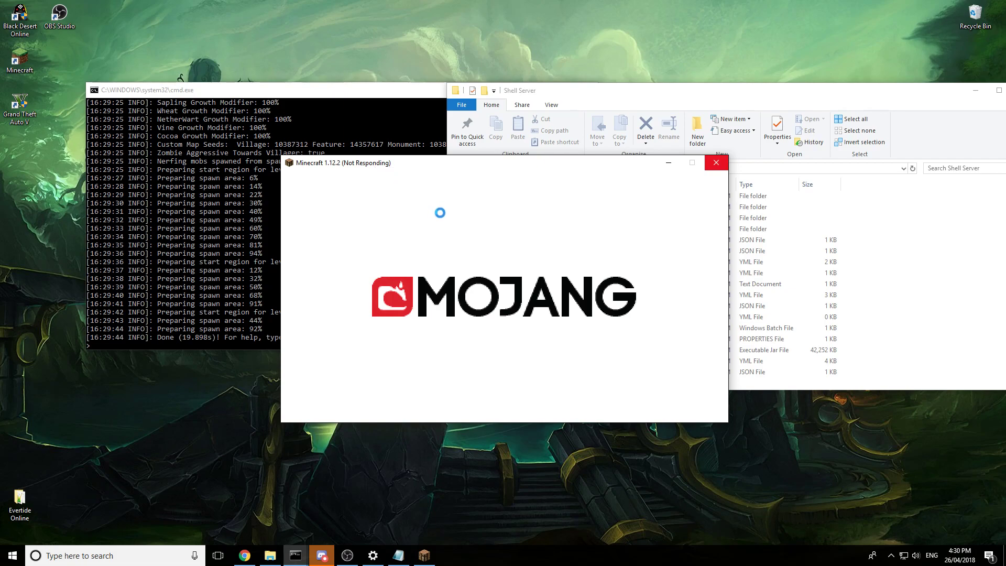
mouse_move(478, 124)
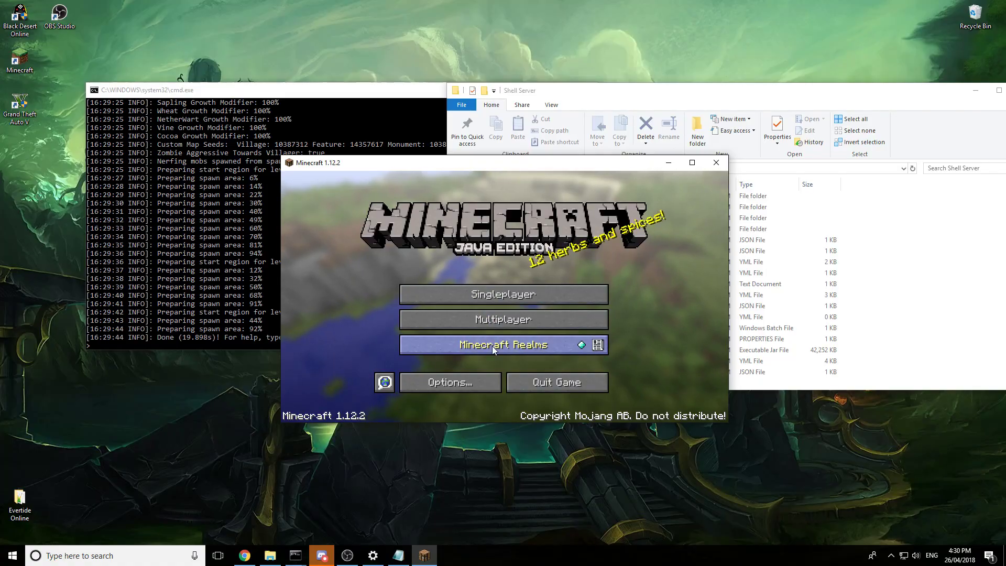
Add a multiplayer server entry named 'My Server' with address localhost and save it
click(503, 319)
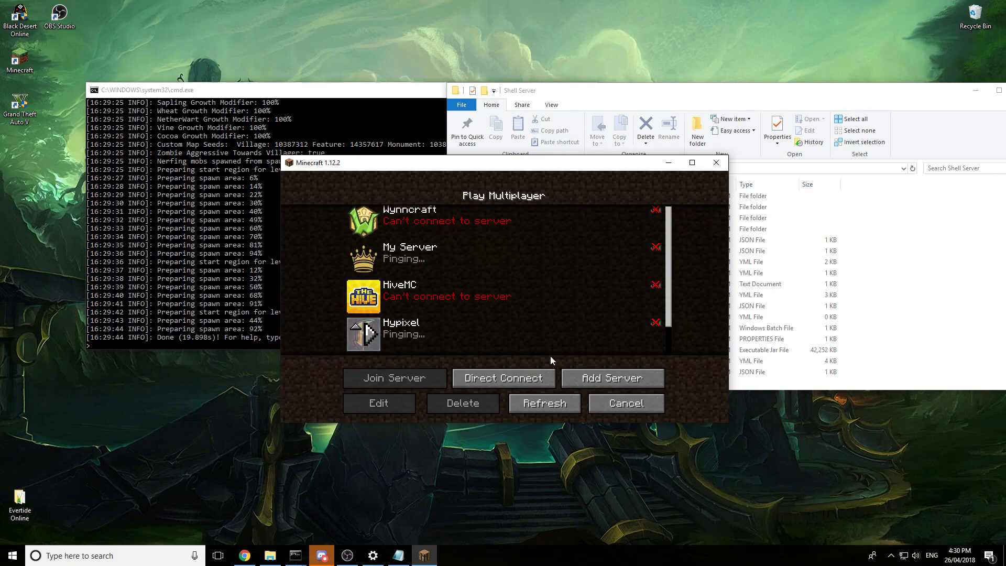
click(610, 378)
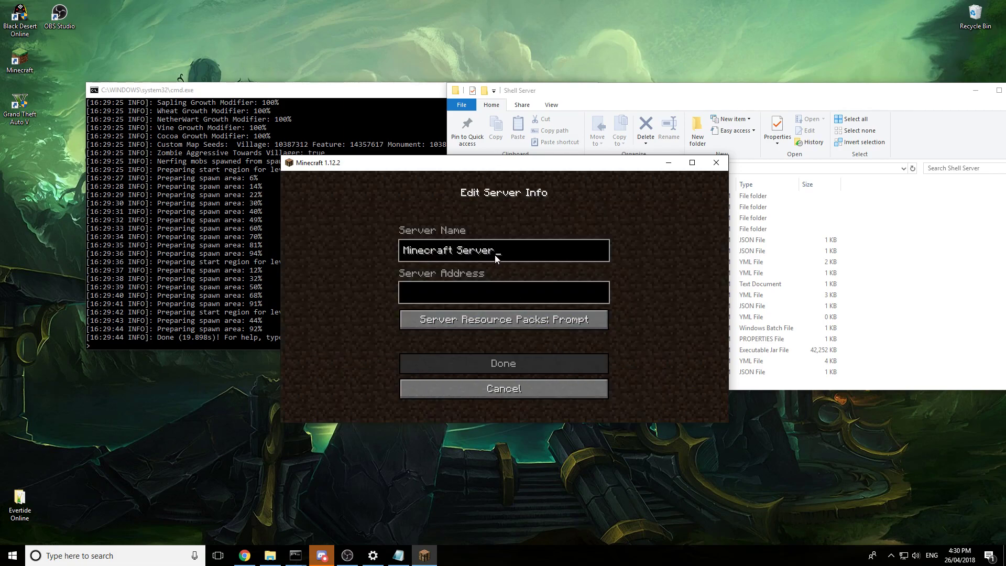
text(My)
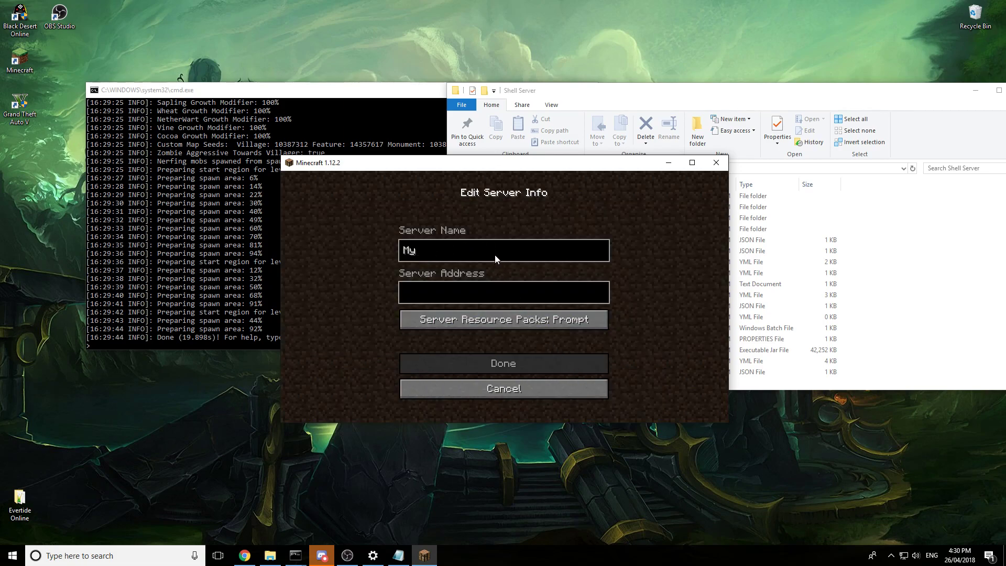
text(Server)
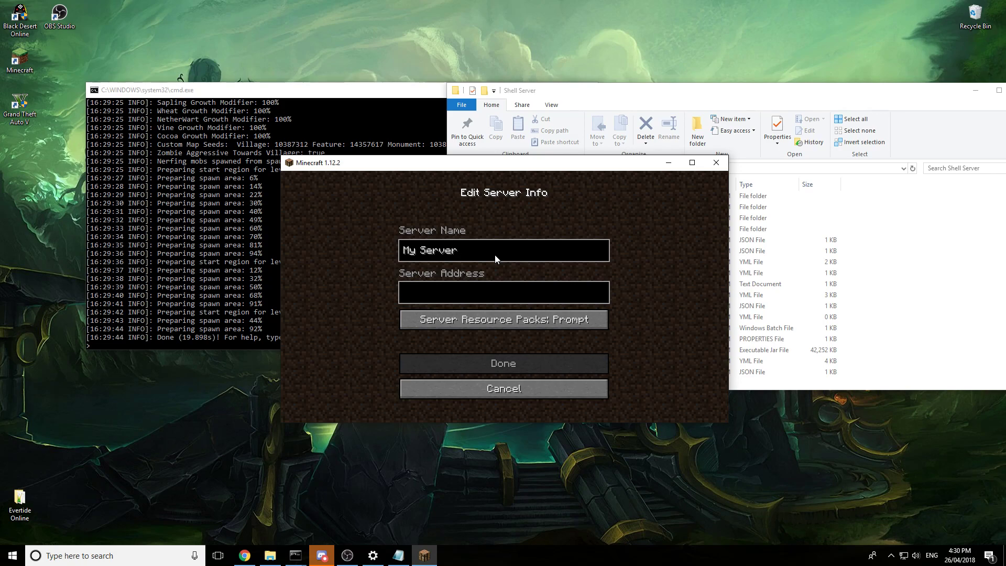
text(localh)
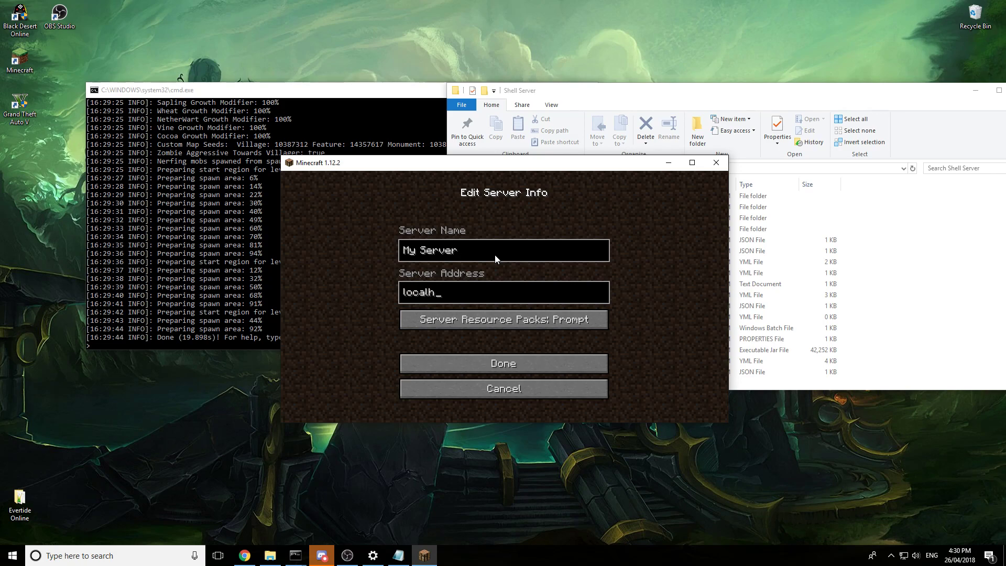
text(ost)
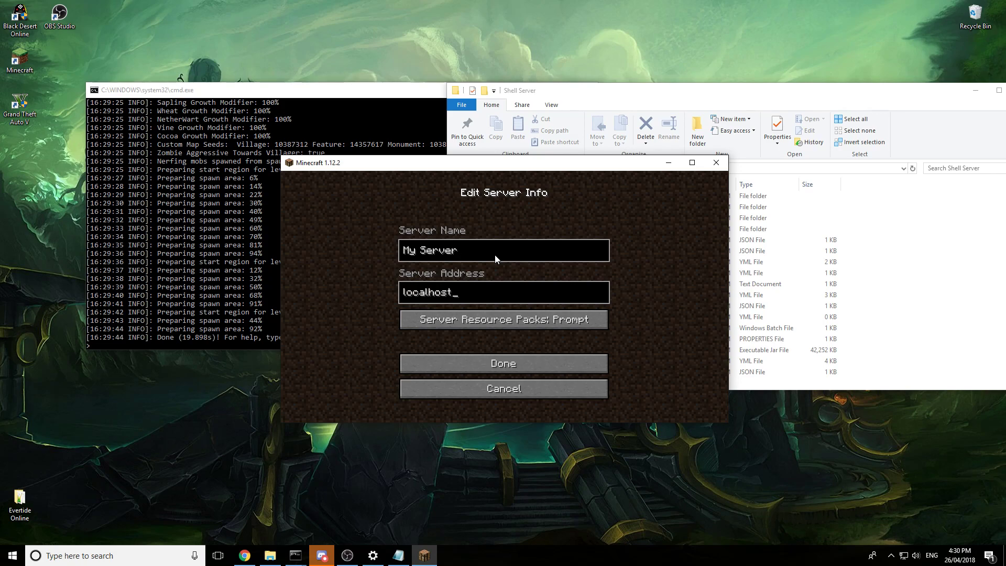
click(503, 363)
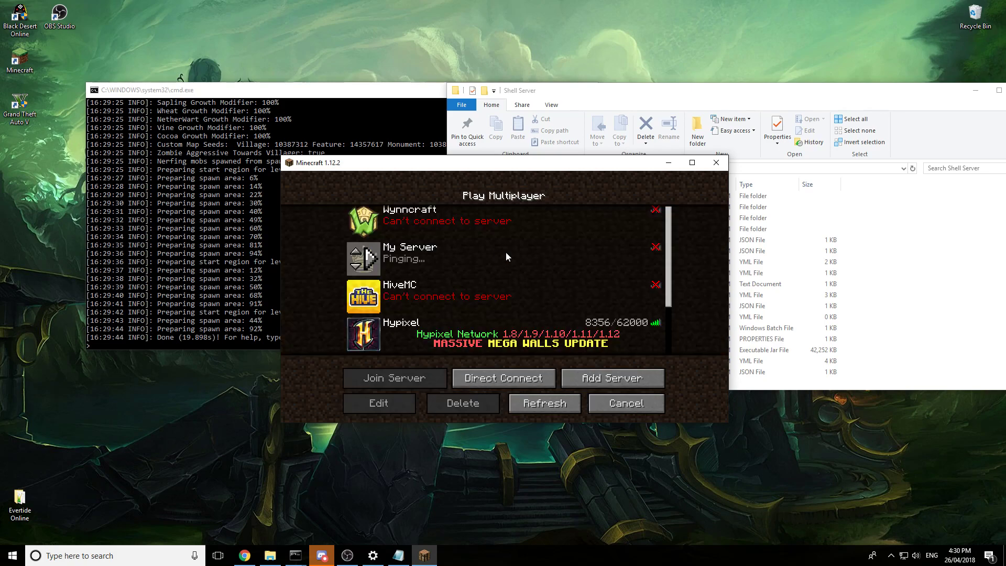
Select My Server in the list and reopen its Edit Server Info settings
scroll(down, 3)
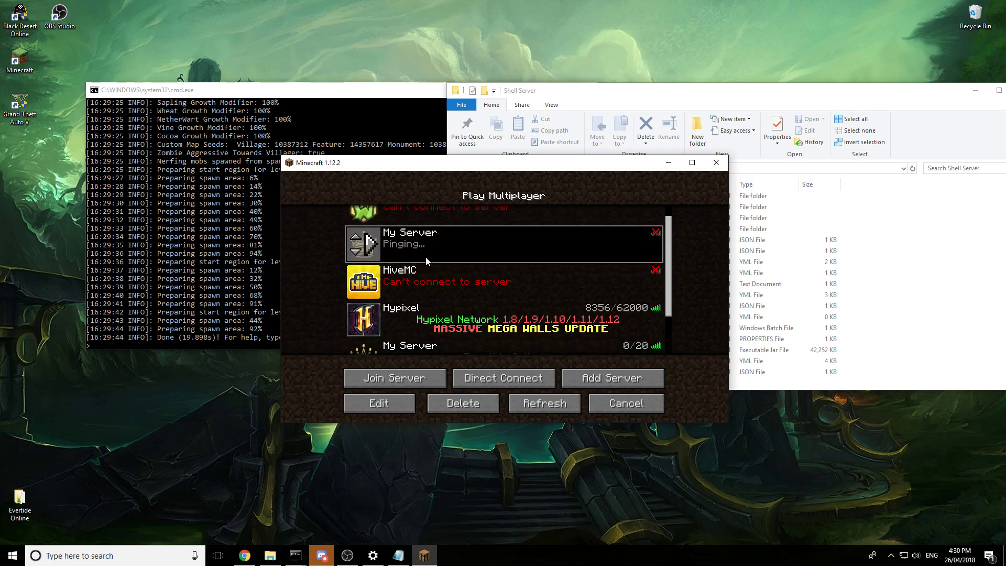
click(378, 403)
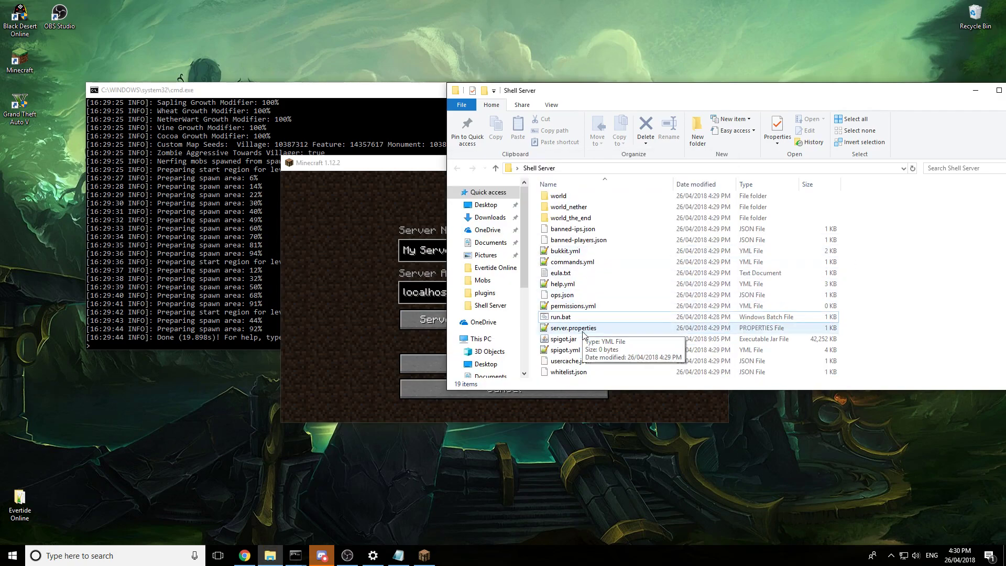
Open server.properties and select the server-port value 25564
double_click(573, 328)
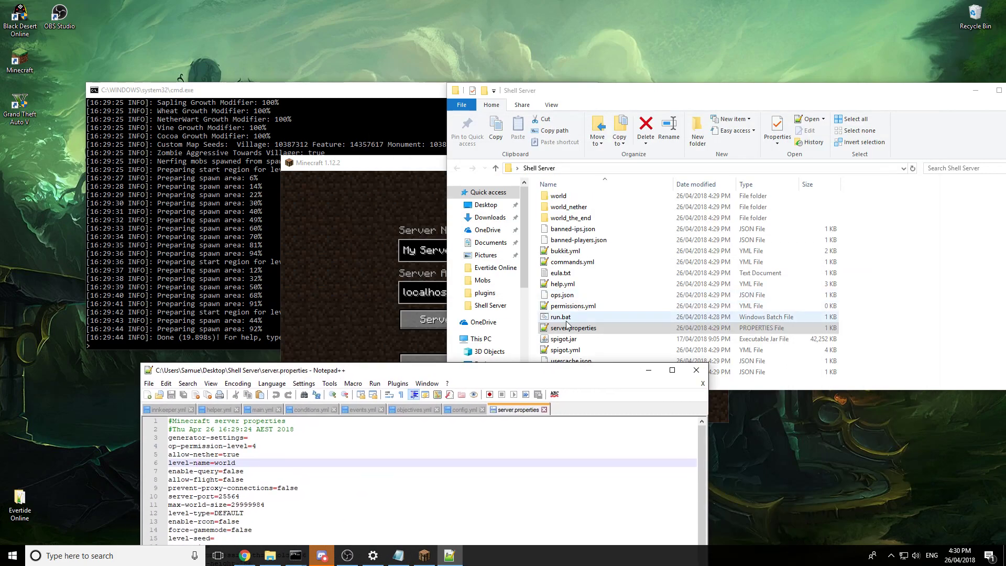
click(560, 316)
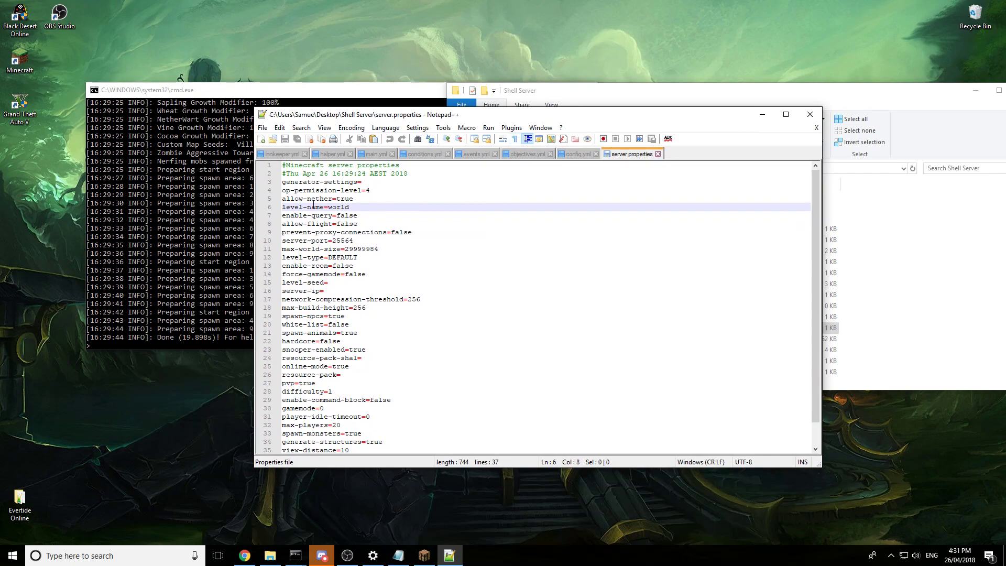
click(354, 240)
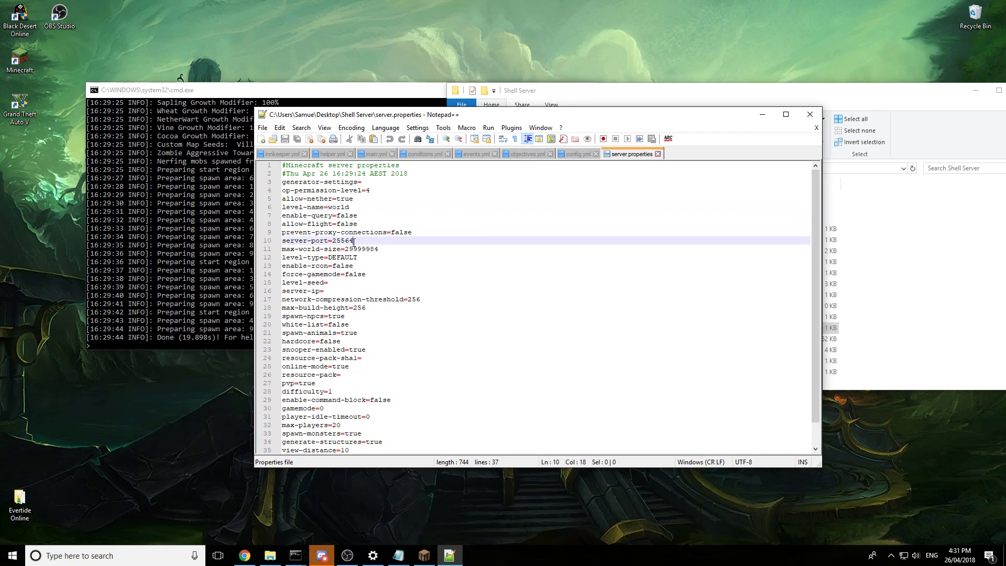
double_click(342, 240)
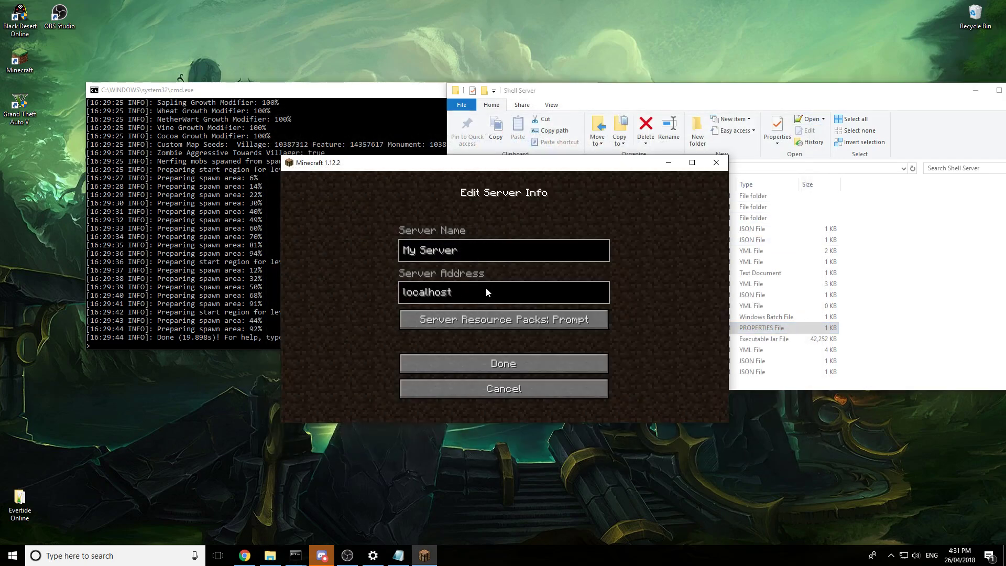
Change My Server's address to localhost:25564, refresh the list and join it
text(:25564)
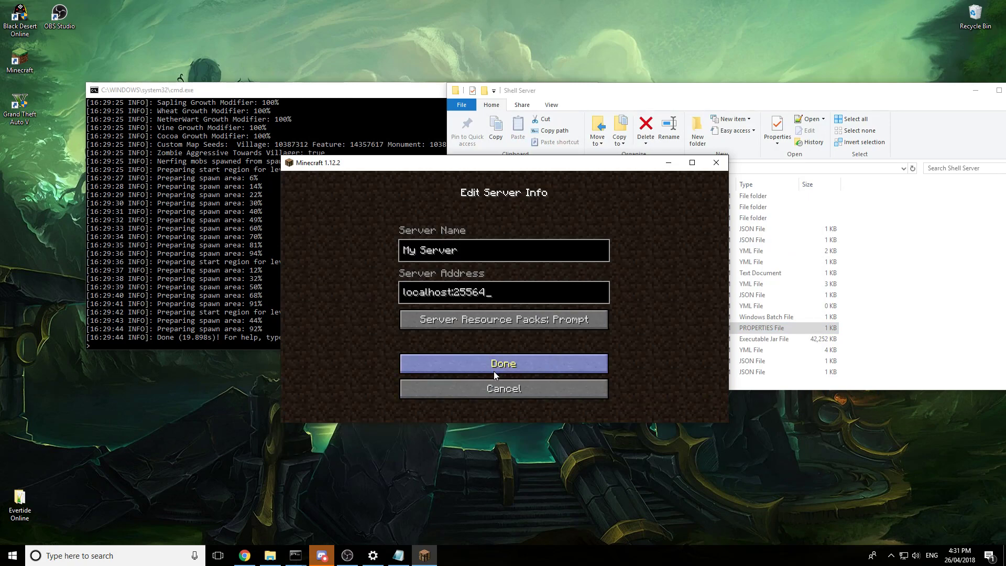
click(503, 364)
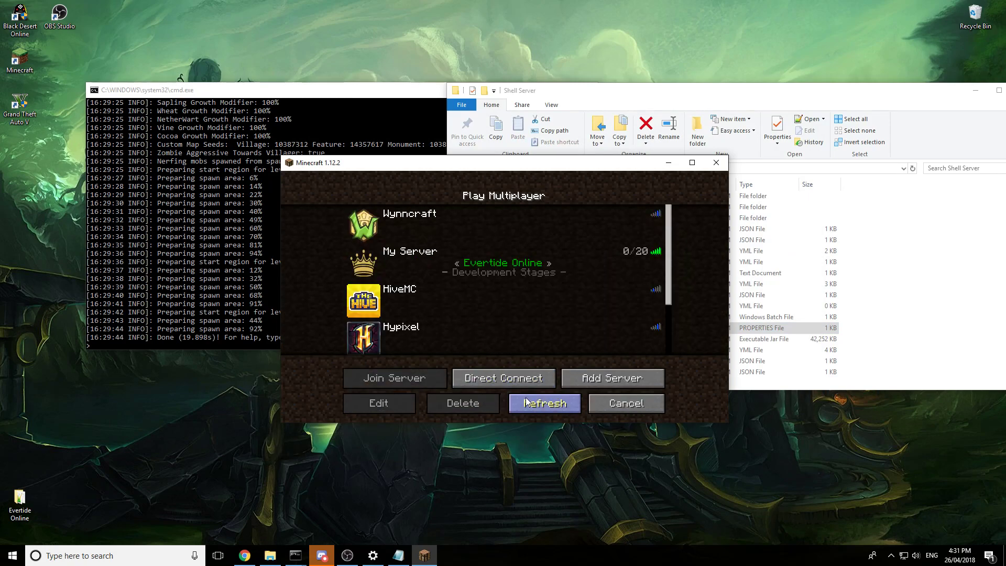
click(544, 402)
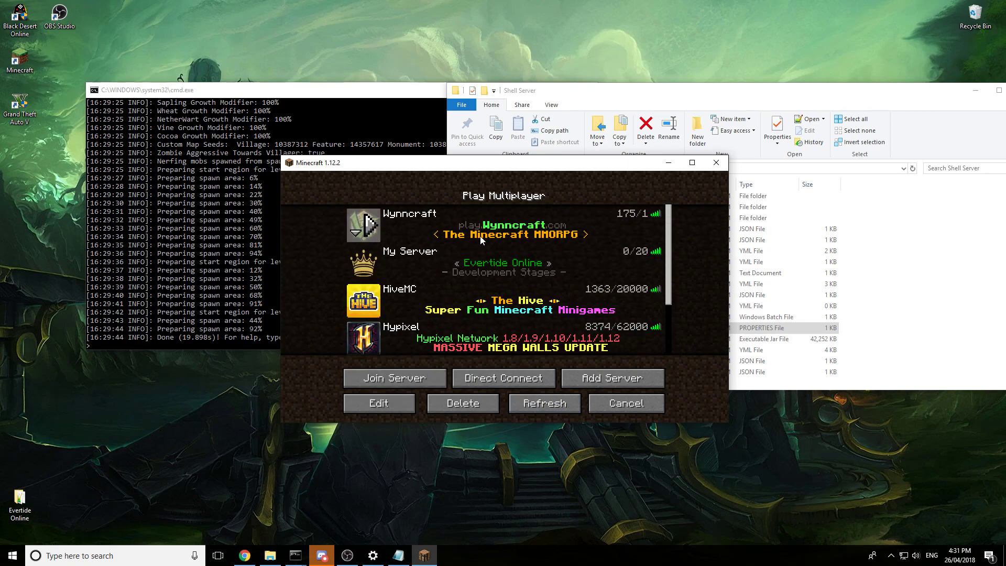
scroll(down, 3)
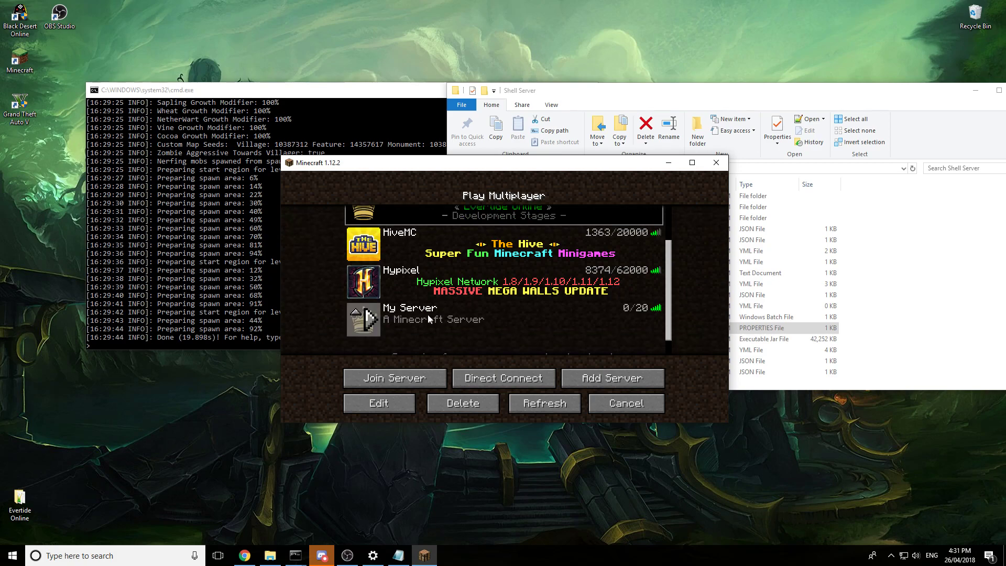
click(394, 378)
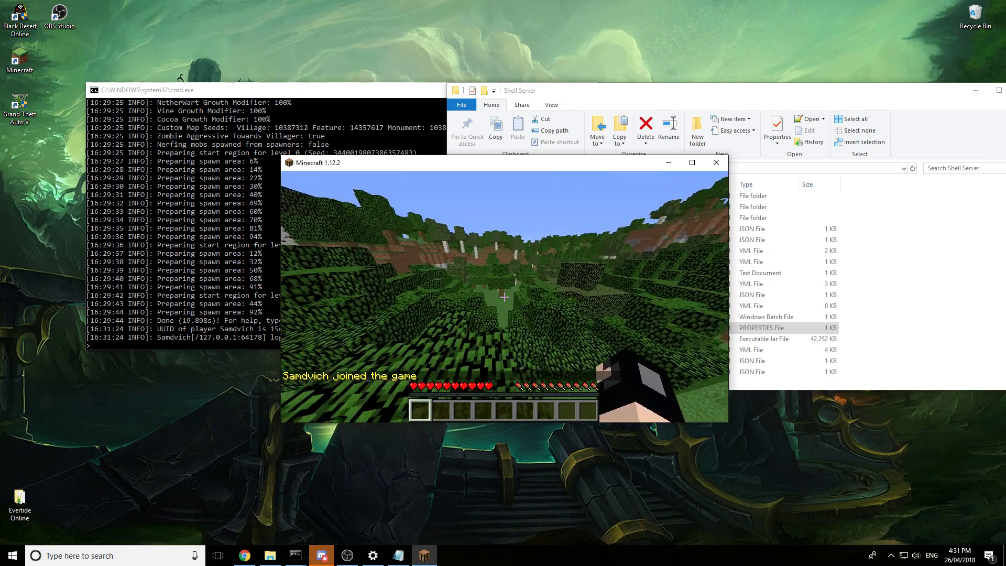
Op Samdvich from the server console and return to the game in Creative Mode
key(Escape)
text(op)
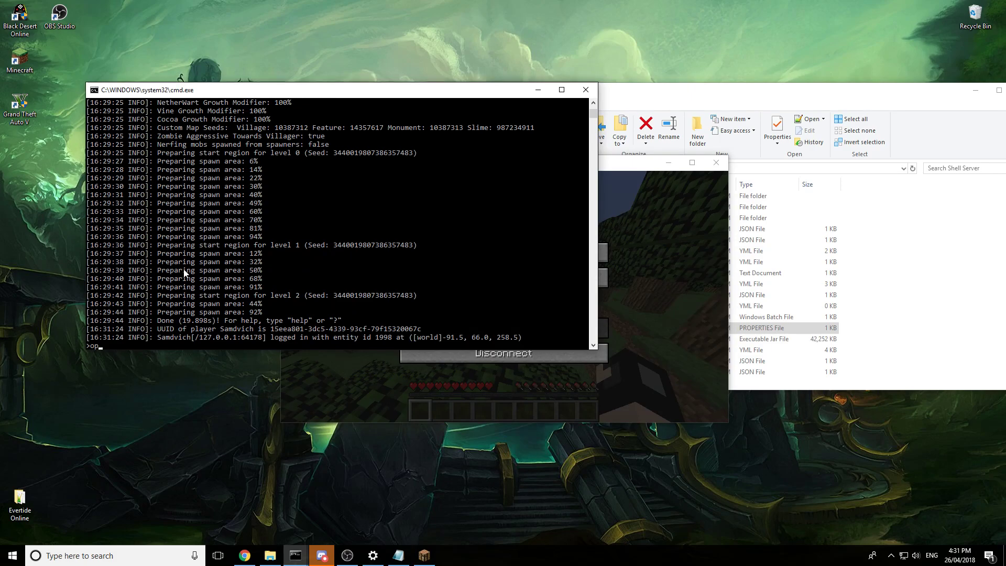
text(Samdvich)
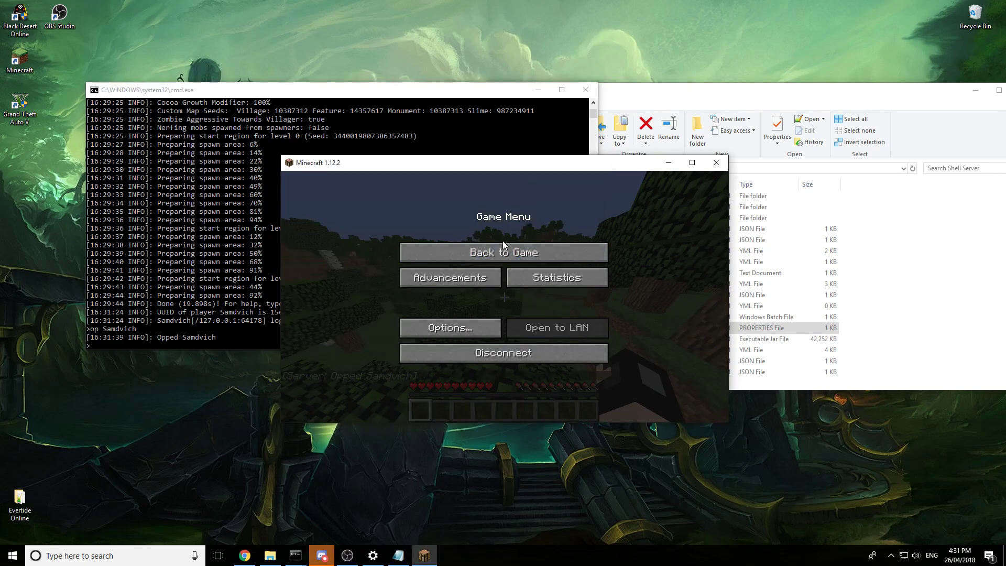
click(502, 252)
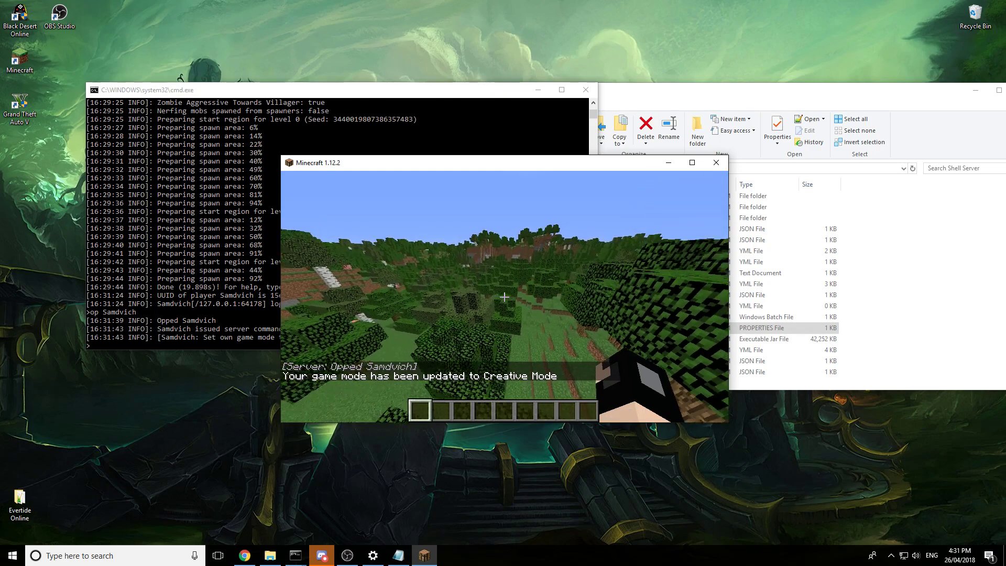
mouse_move(504, 297)
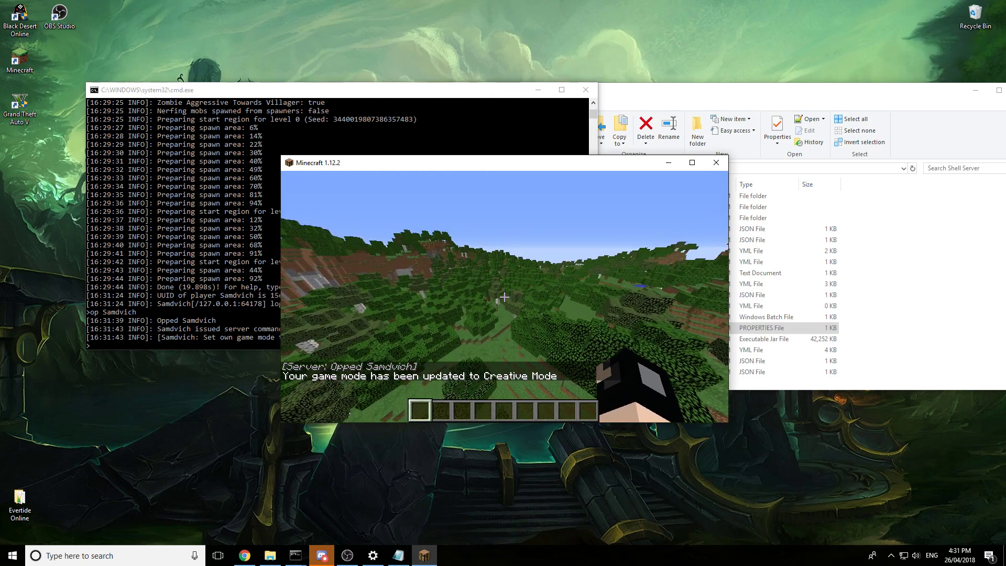
Close Minecraft and the Shell Server folder, leaving the desktop
key(Escape)
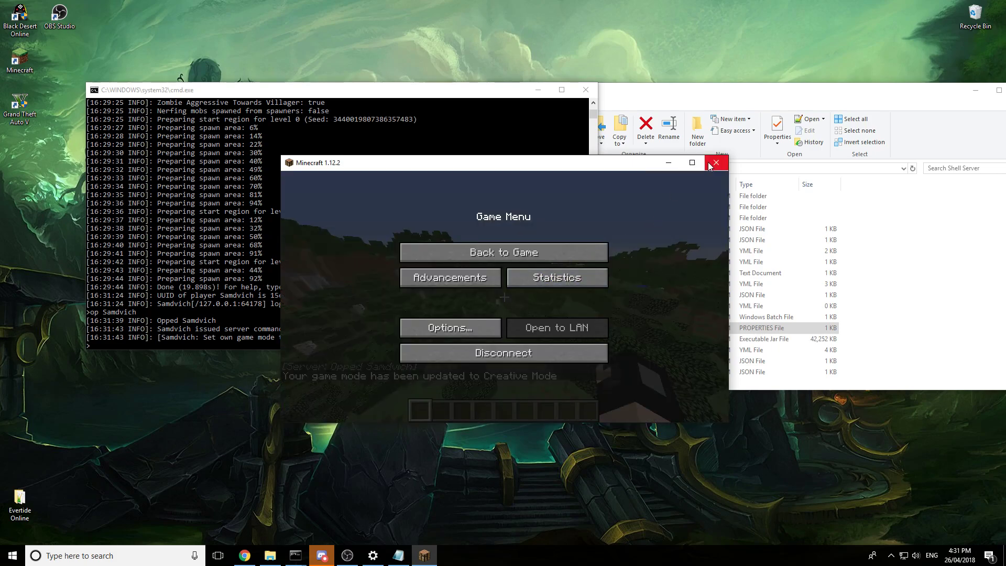
click(717, 162)
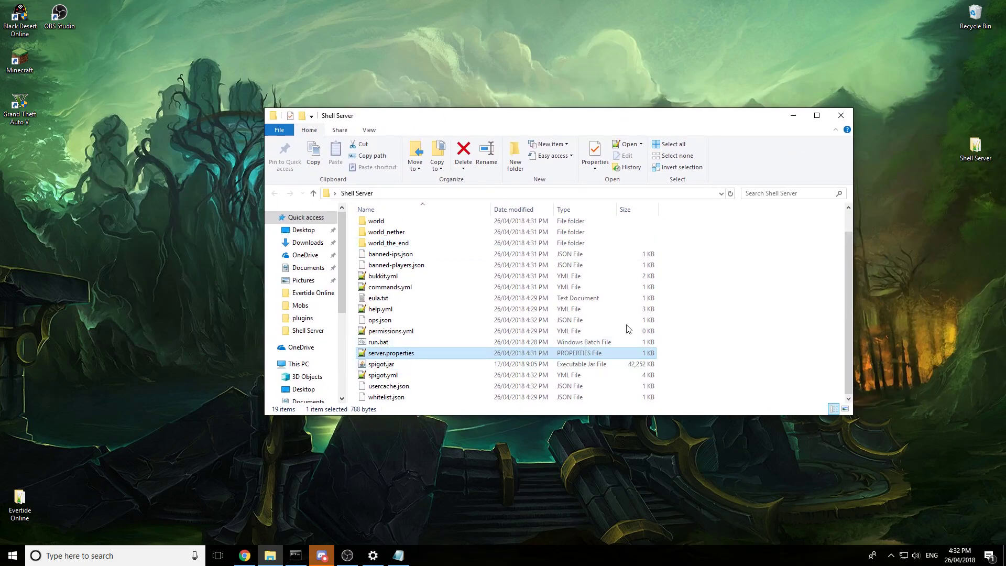
mouse_move(692, 284)
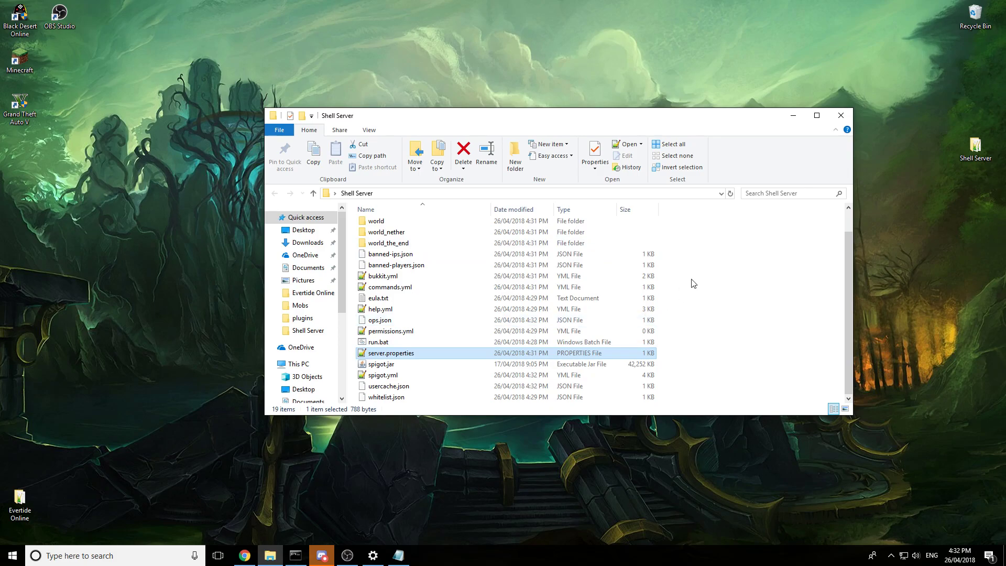
mouse_move(636, 287)
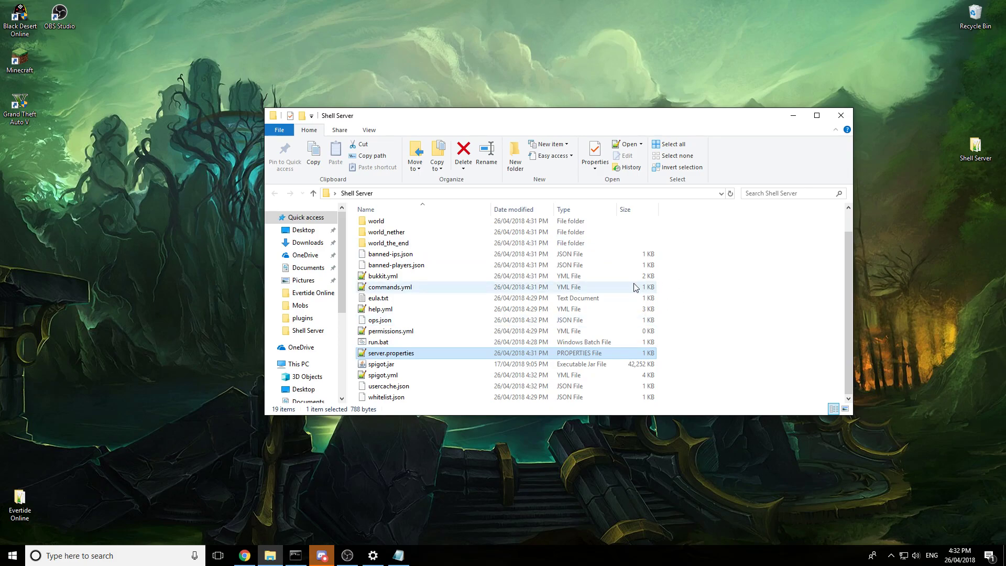
mouse_move(841, 115)
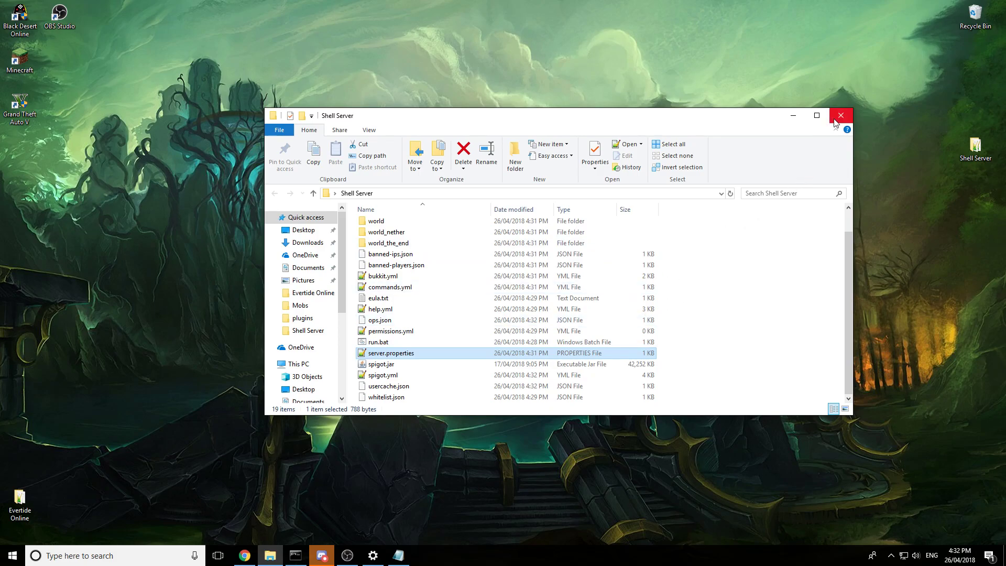
click(842, 116)
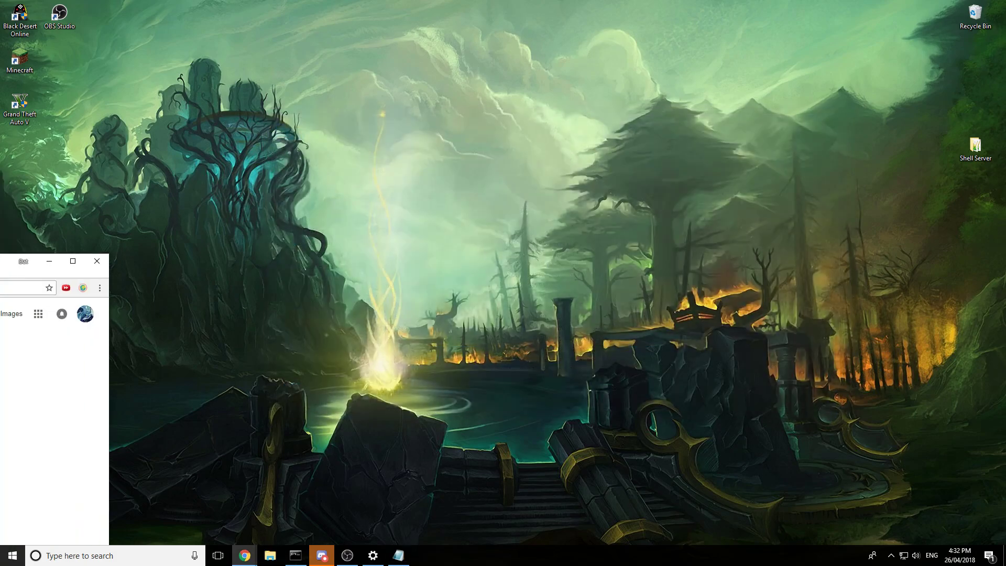
Search for BetonQuest, open its SpigotMC page and save BetonQuest.jar to Downloads
click(72, 261)
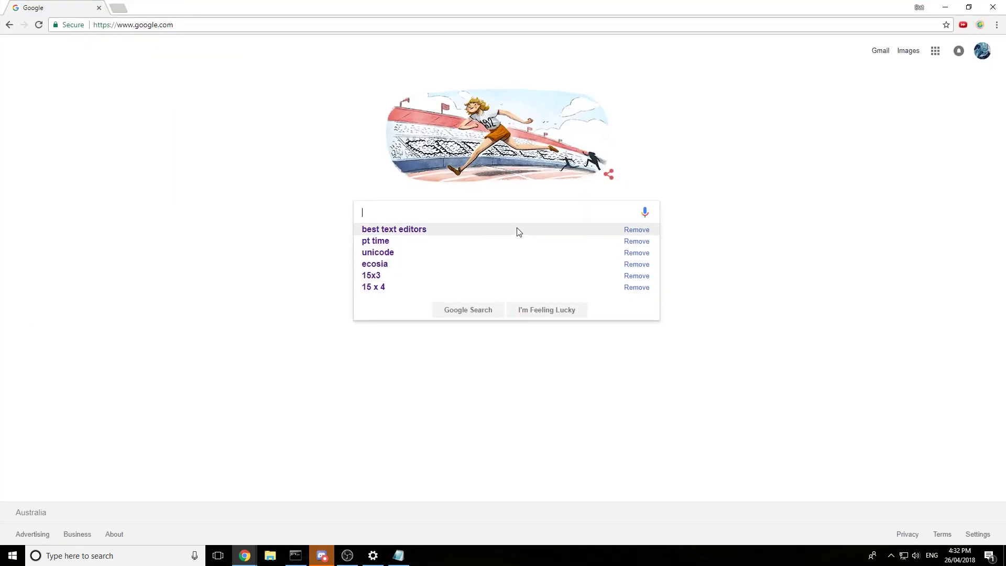
mouse_move(425, 220)
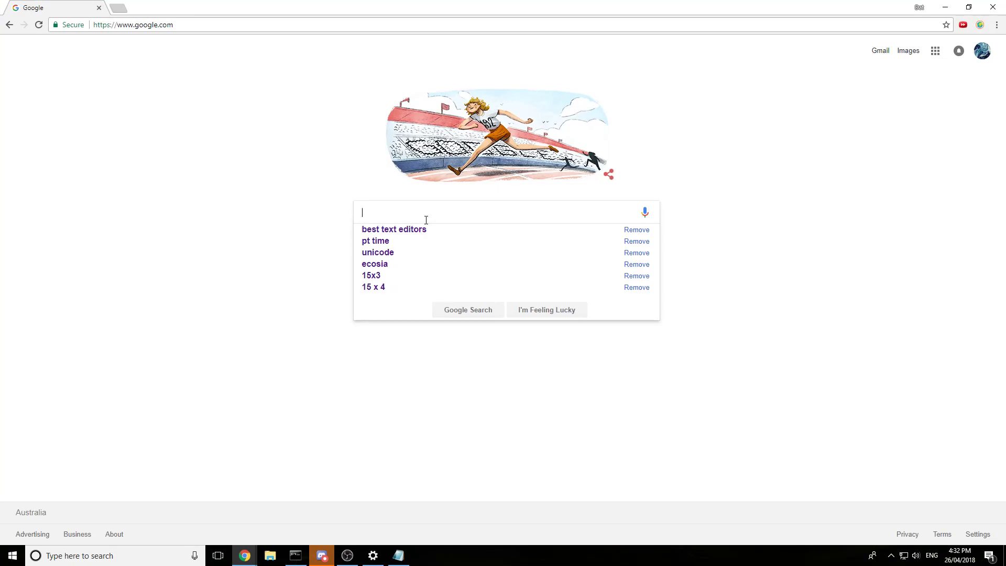
text(betonquest spigot)
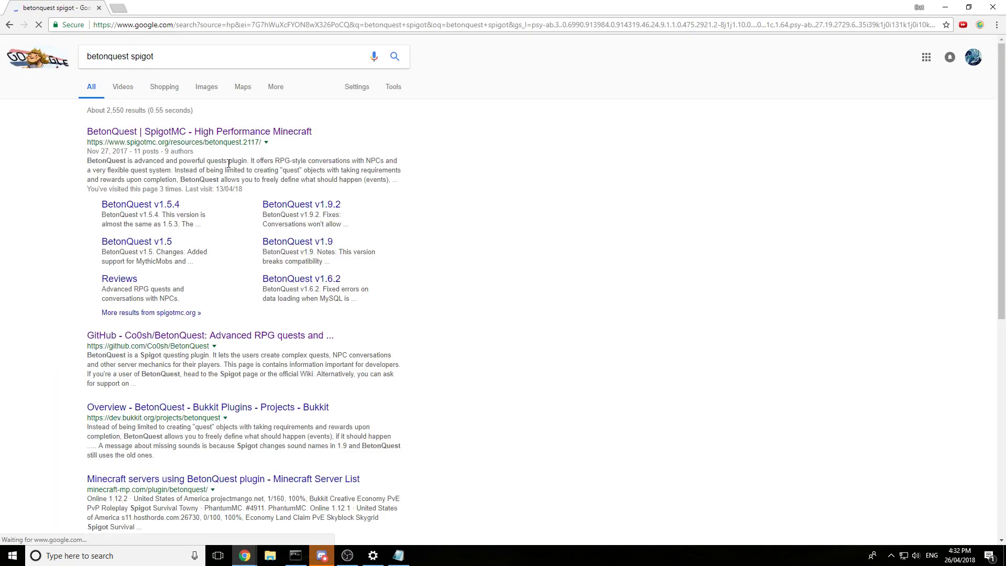
click(199, 131)
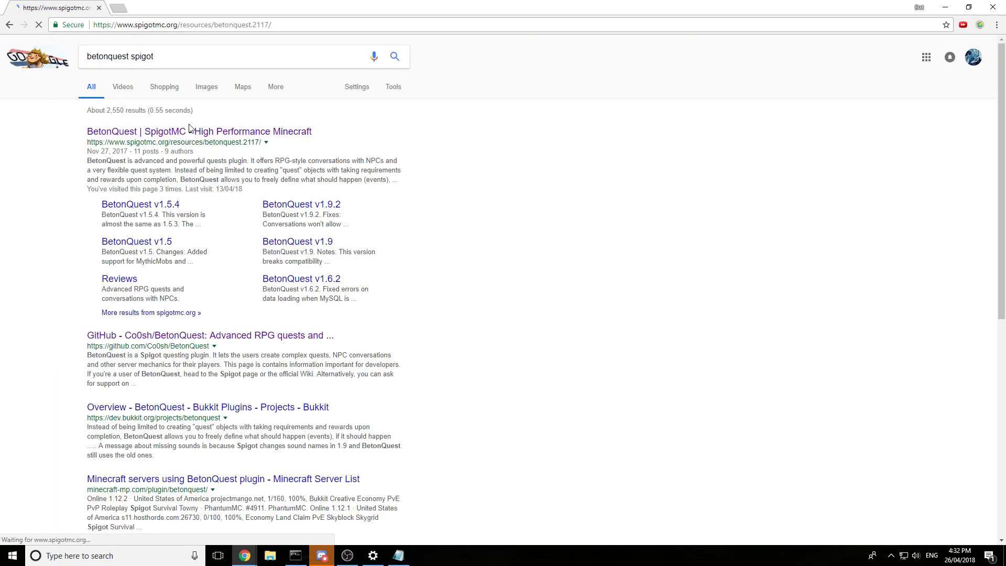
click(198, 131)
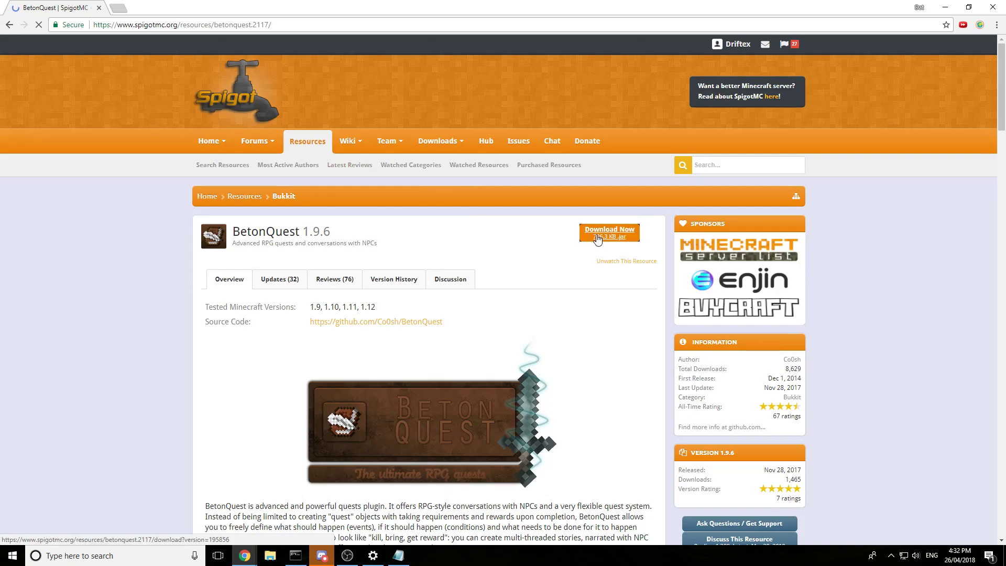
click(608, 230)
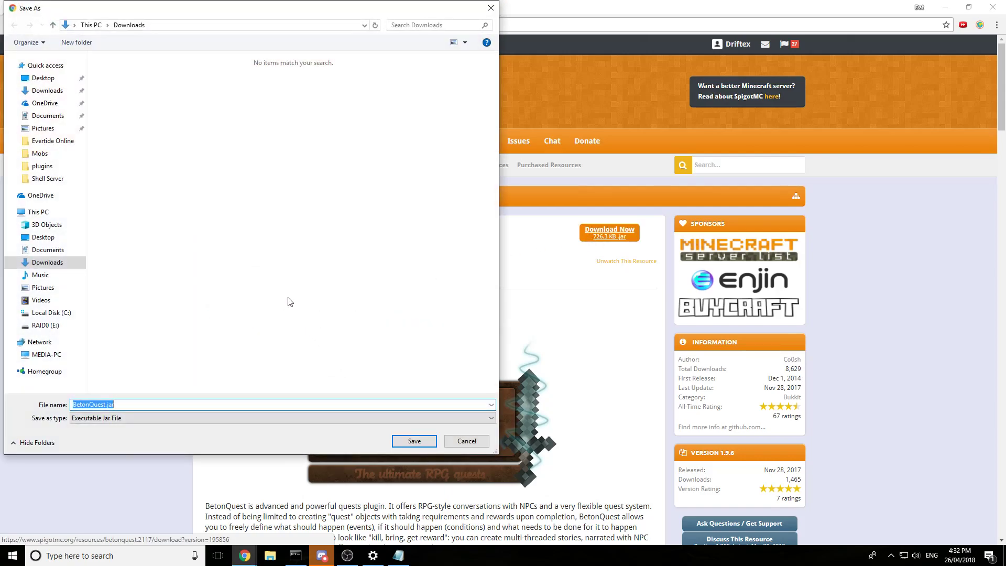
click(412, 441)
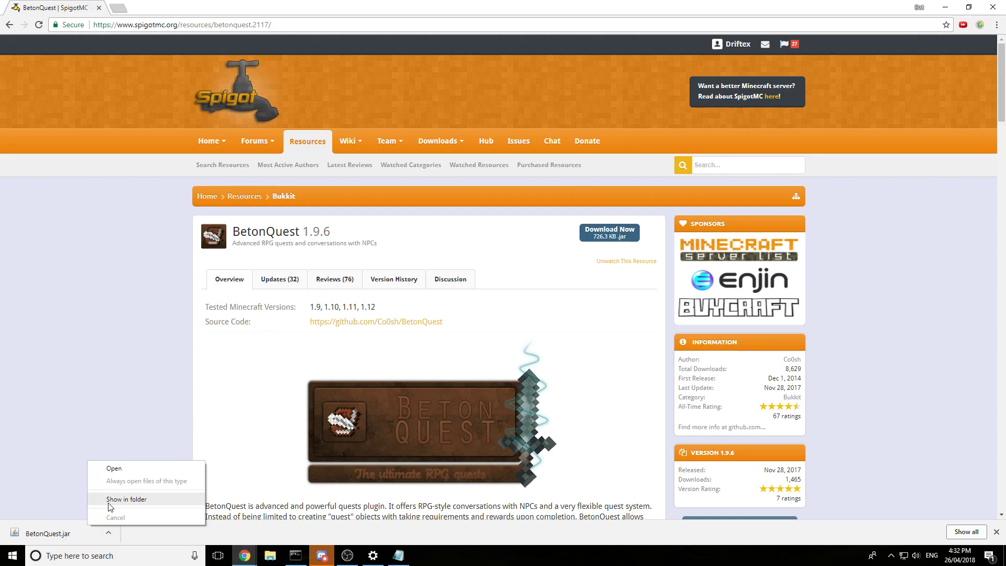
Show the jar in Downloads, open the Shell Server folder and launch run.bat
click(127, 499)
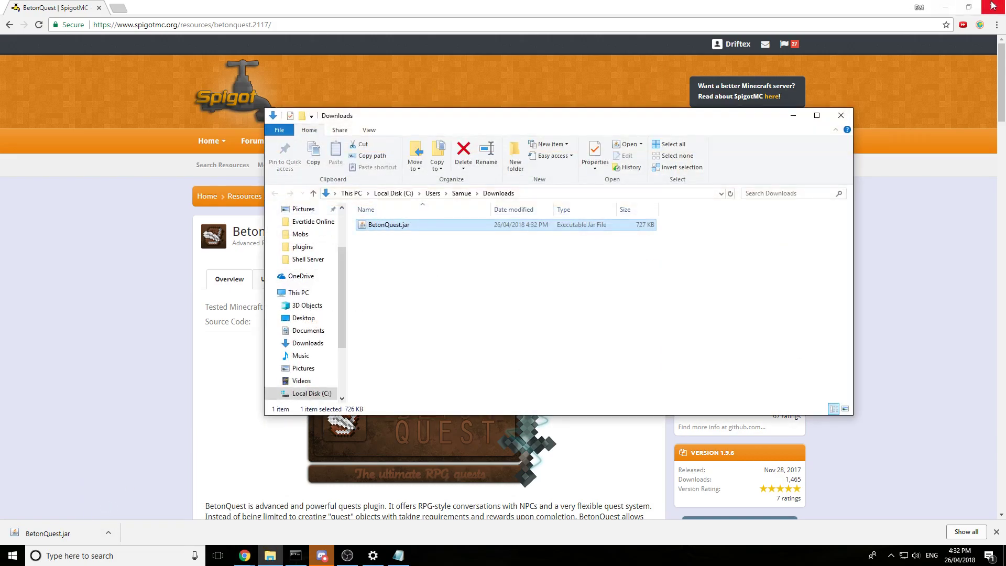
click(991, 6)
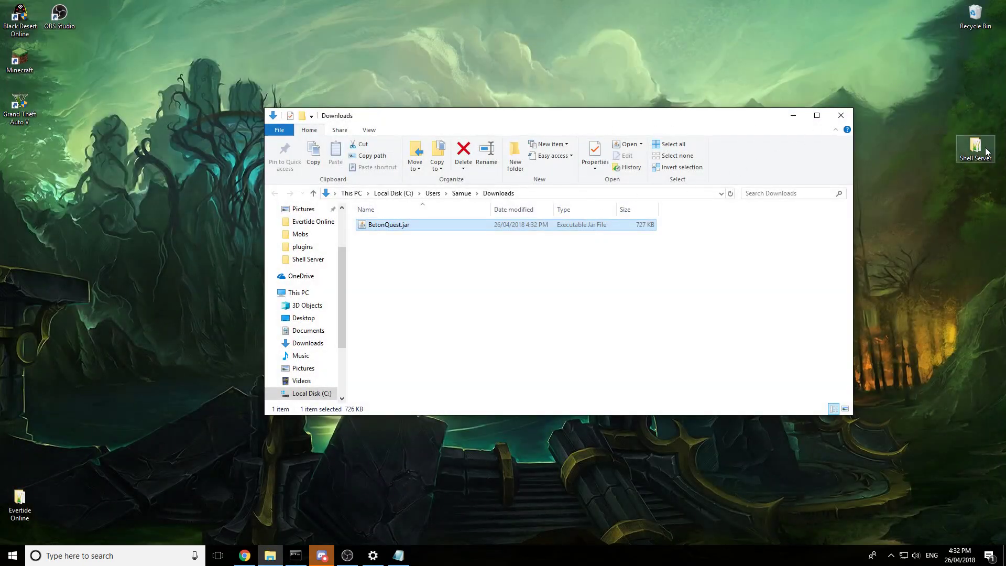
double_click(975, 148)
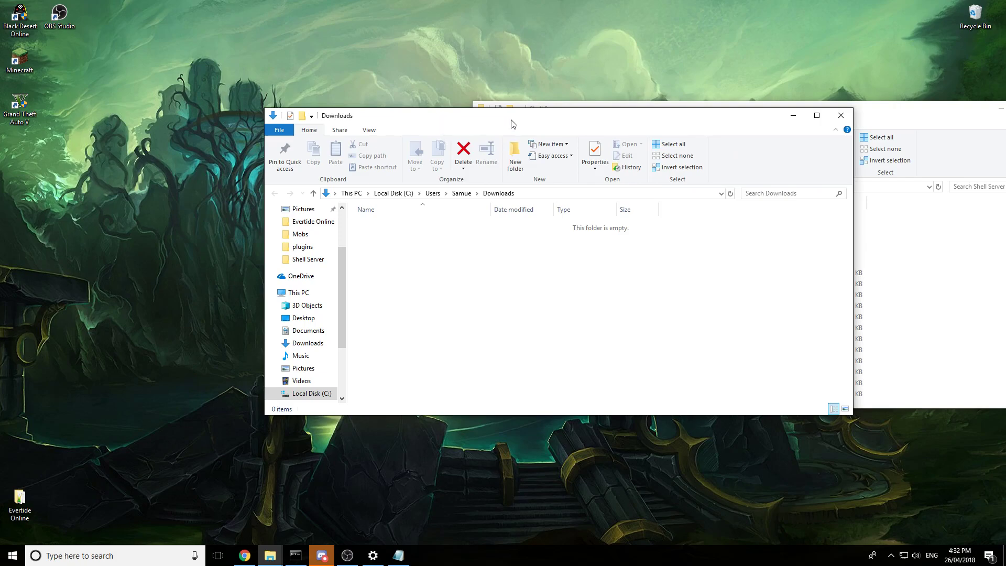
click(307, 259)
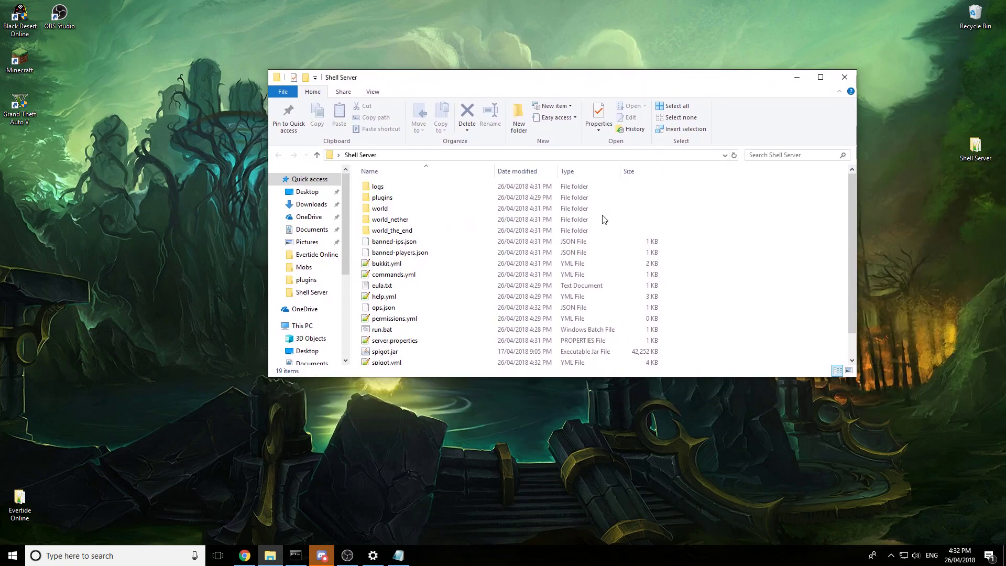
double_click(382, 329)
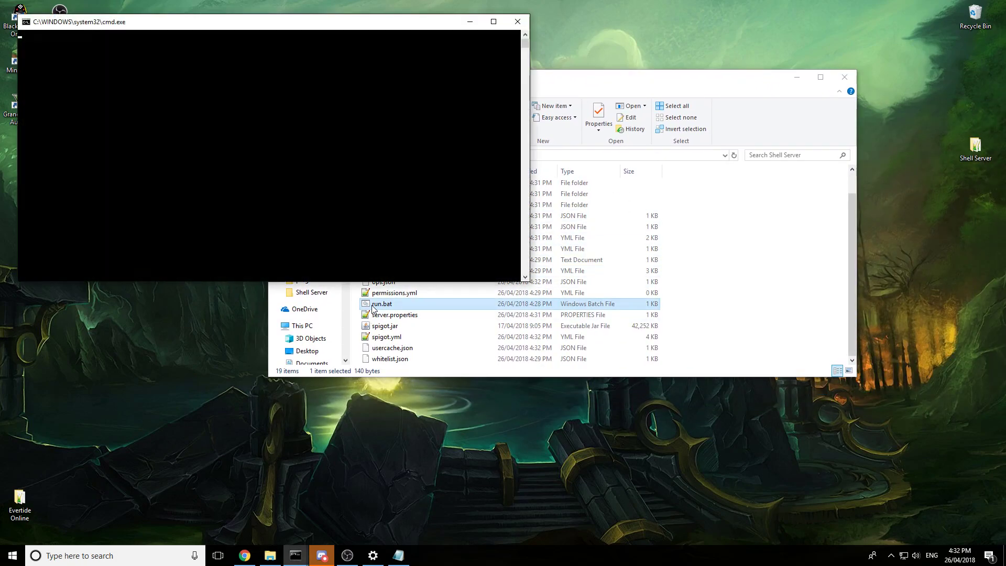
Run the plugins command in the started server console to list BetonQuest
double_click(381, 304)
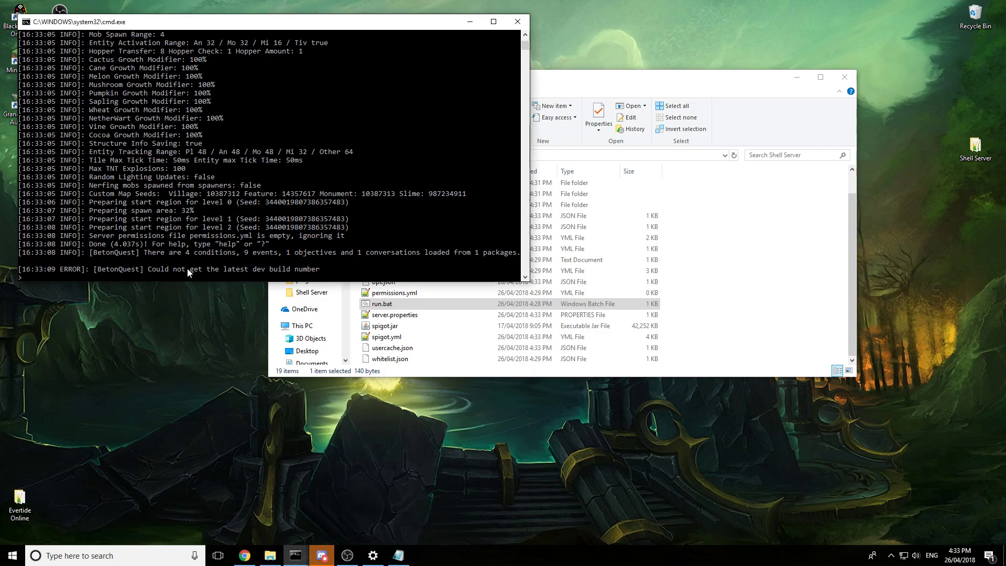
text(plugins)
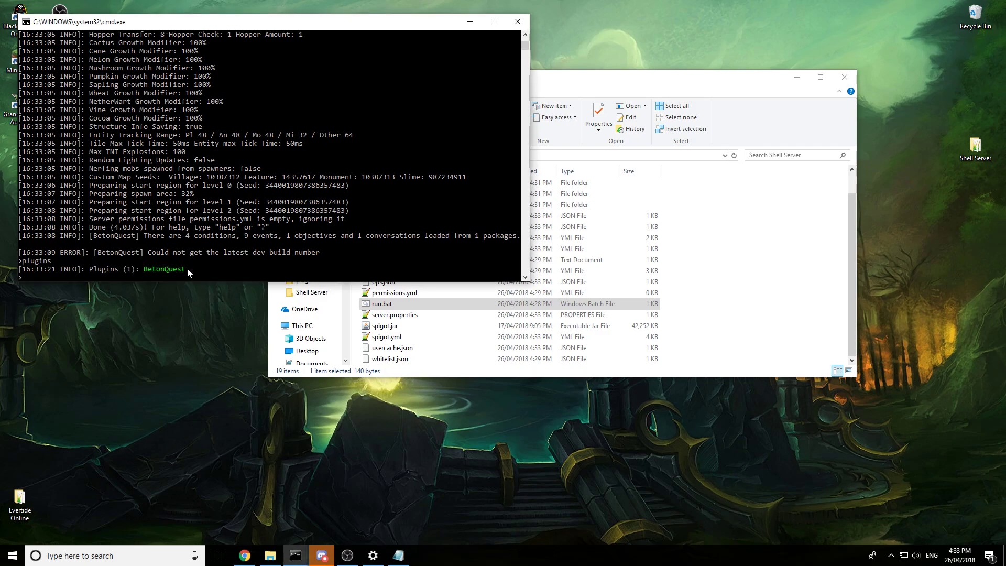
mouse_move(157, 282)
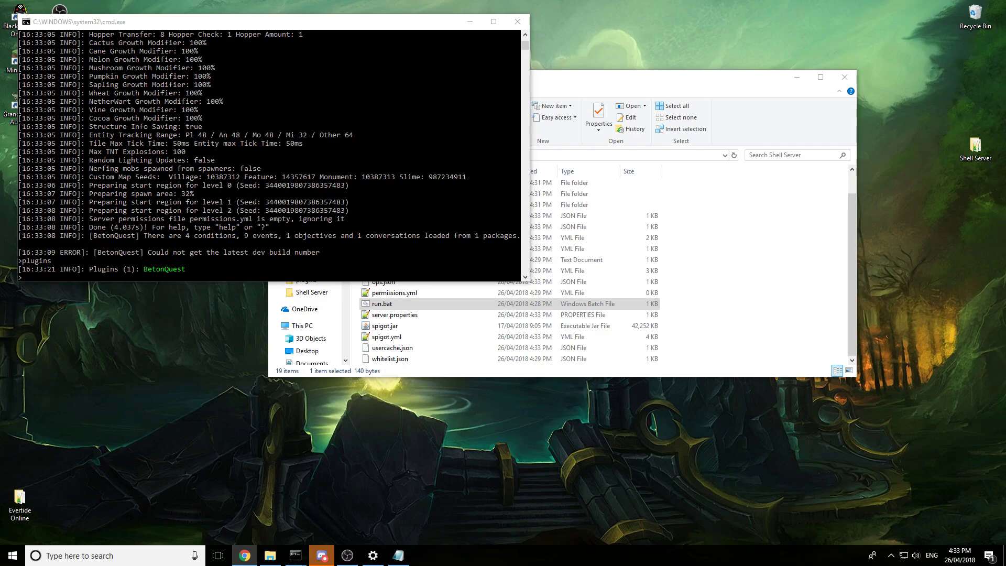
Search Google for citizens2 spigot and open the Citizens SpigotMC result
click(242, 556)
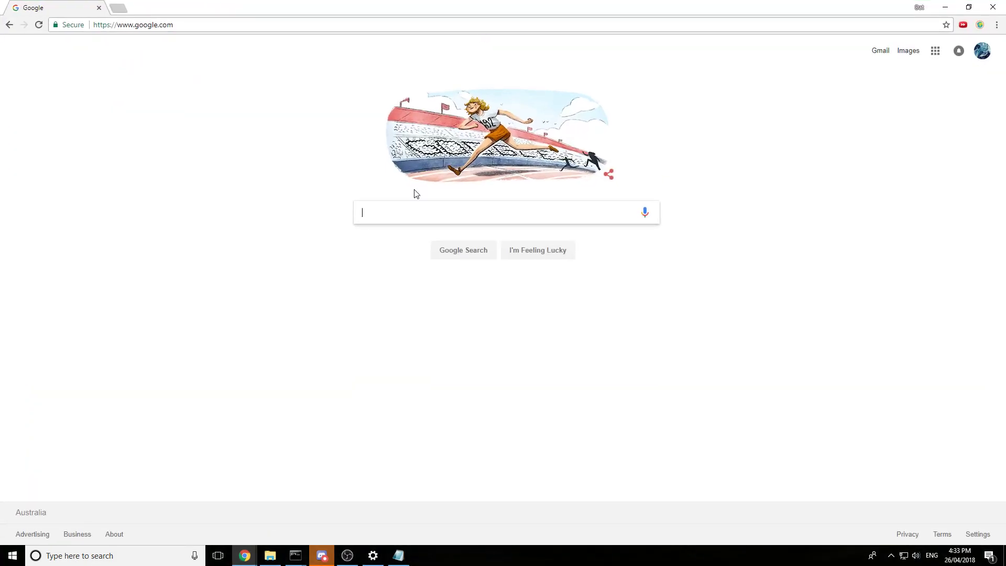
text(citiznes)
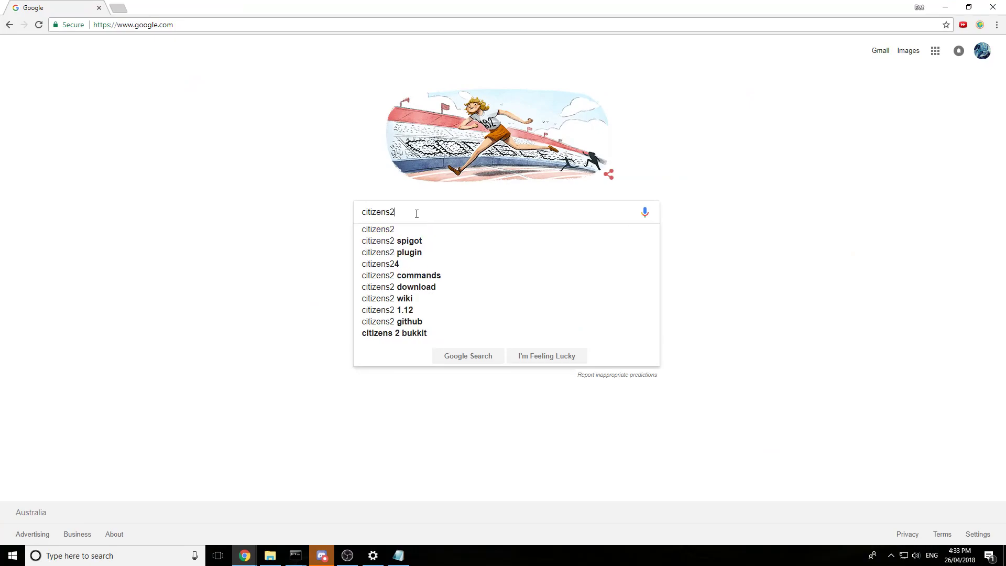
key(Return)
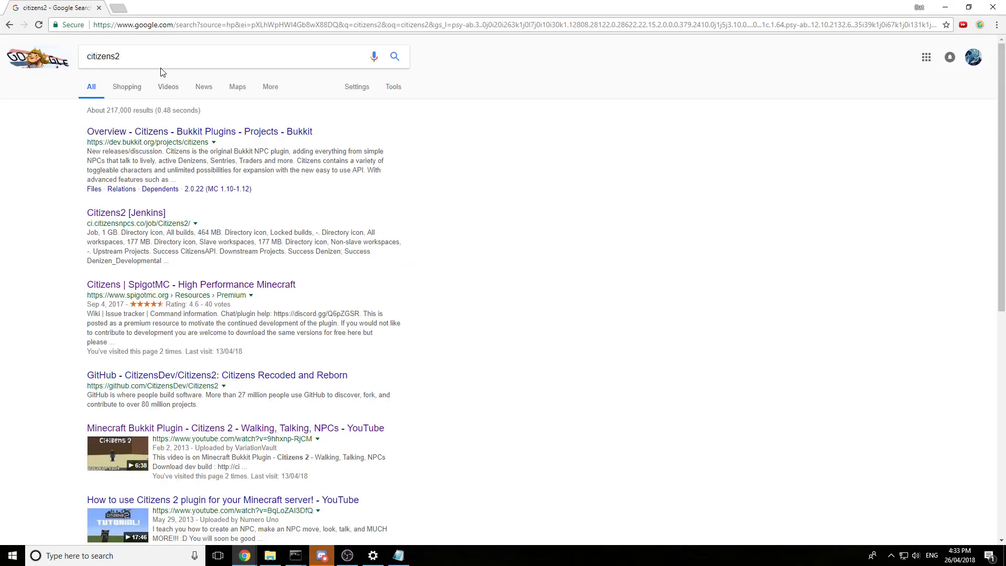
text(spigot)
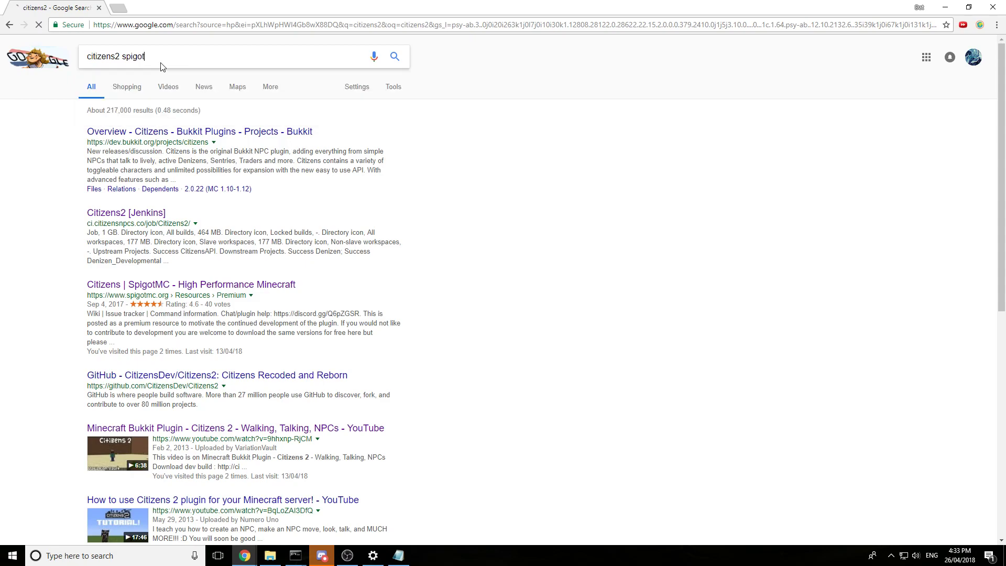
key(Return)
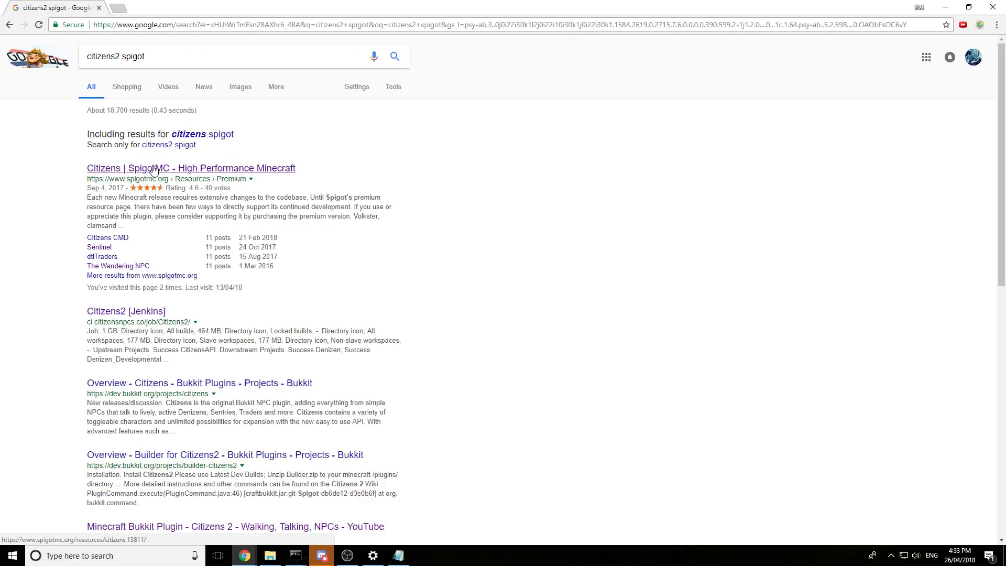
click(190, 167)
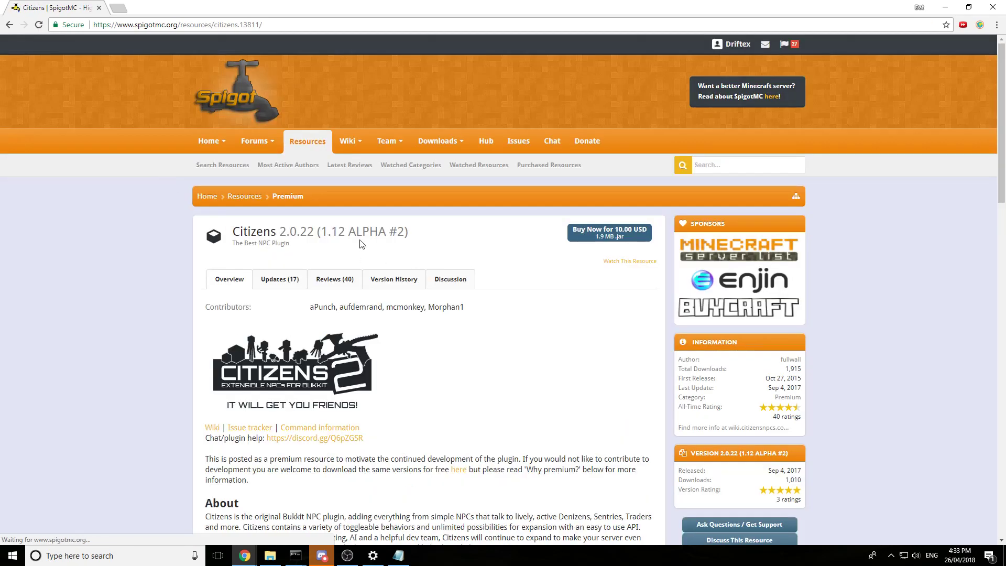
Scroll through the Citizens 2.0.22 resource page
double_click(296, 232)
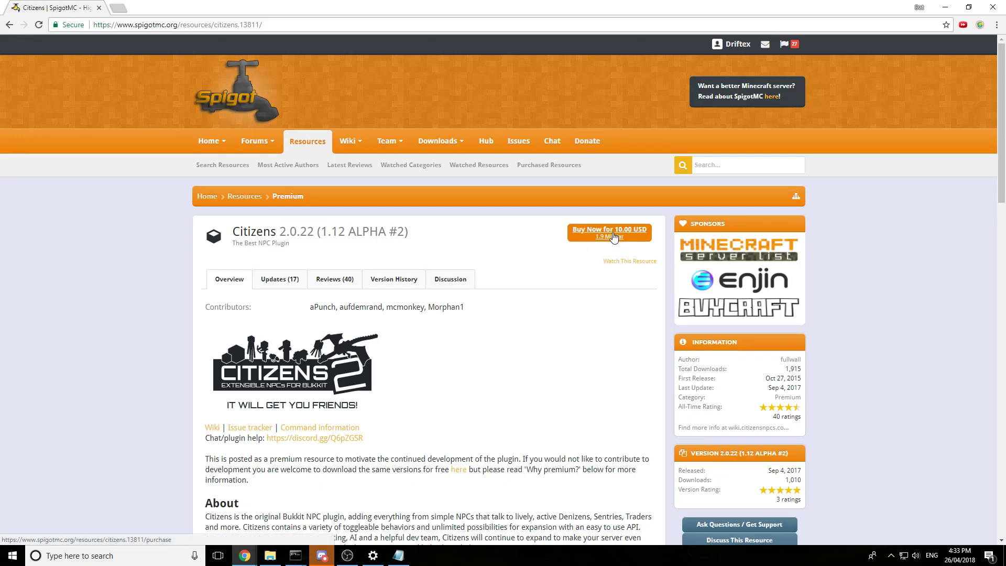
scroll(down, 3)
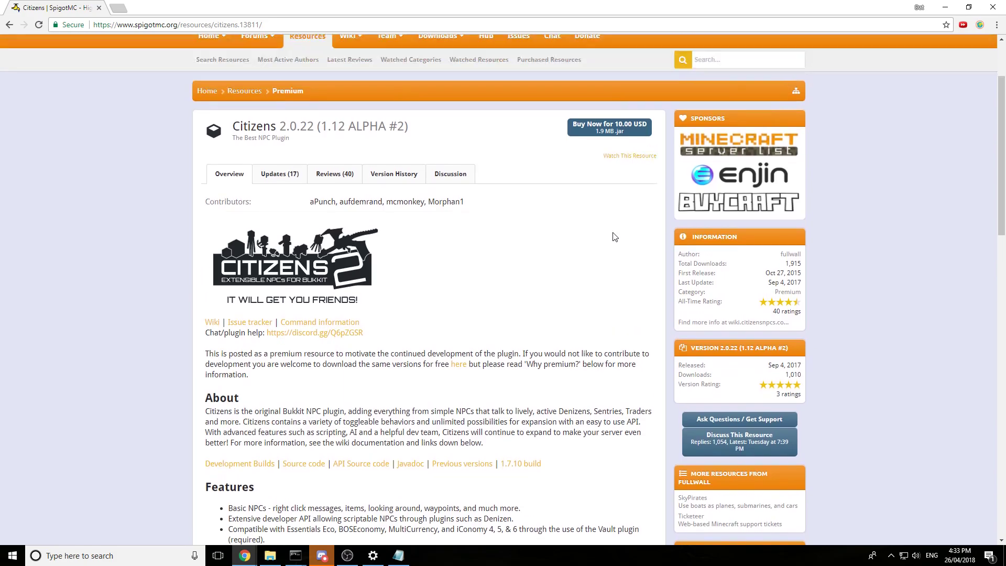
scroll(up, 3)
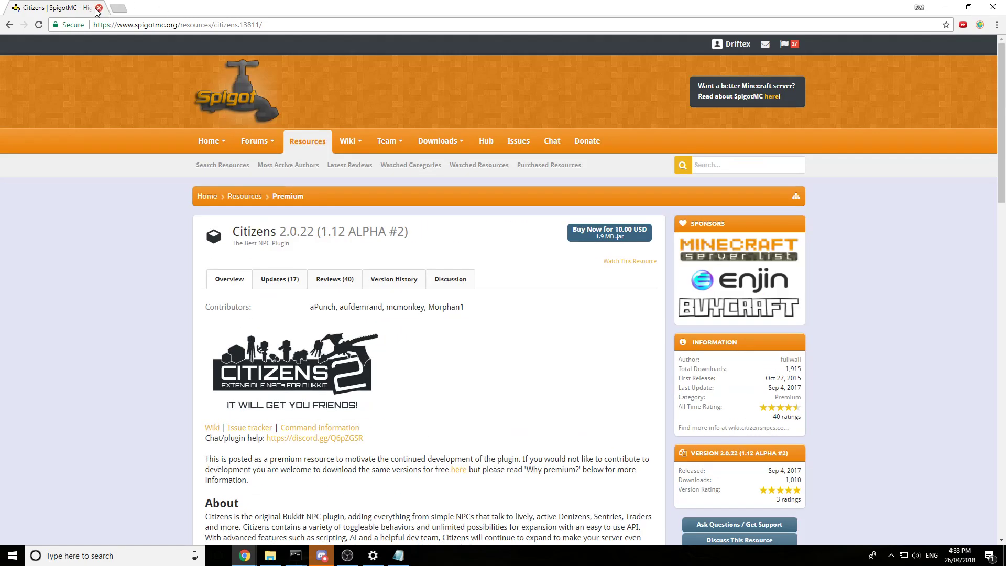
scroll(down, 3)
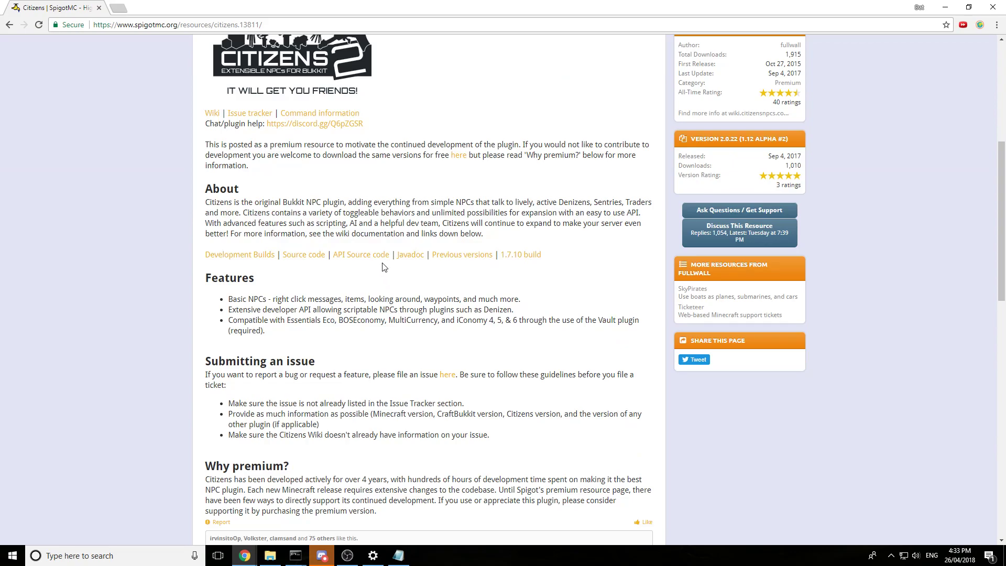
mouse_move(277, 151)
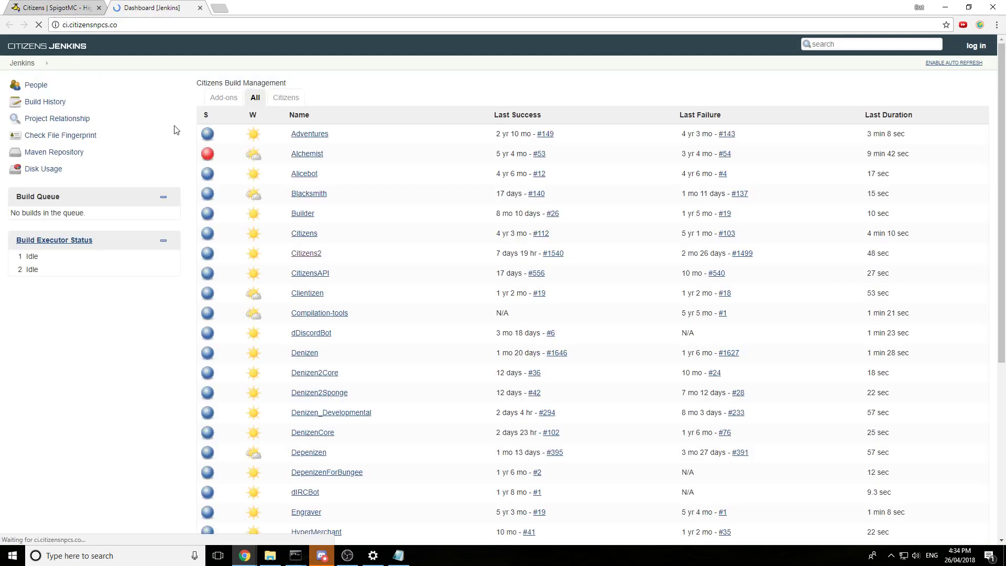
From Citizens Jenkins, save citizens-2.0.22-SNAPSHOT.jar into Downloads
scroll(down, 3)
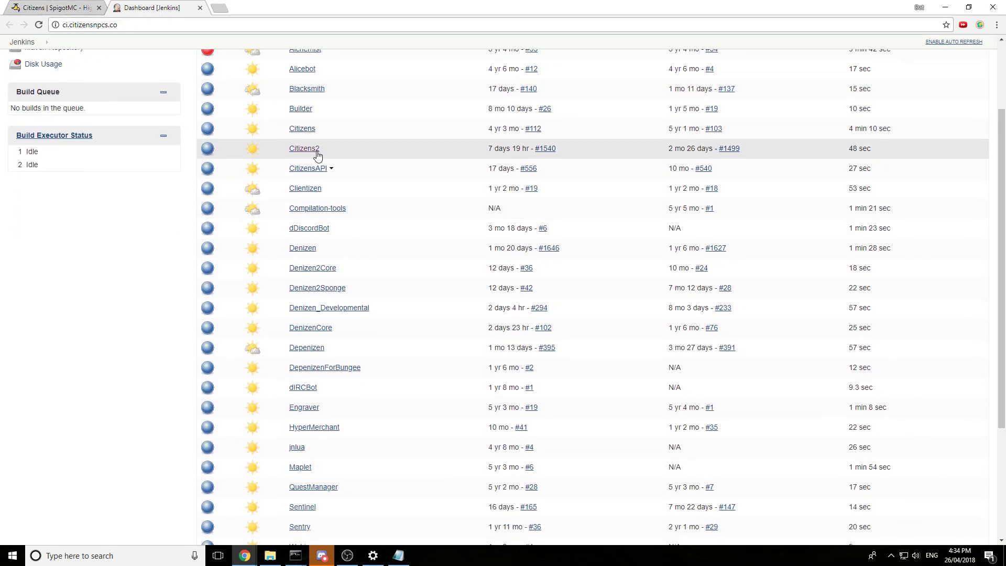
scroll(up, 3)
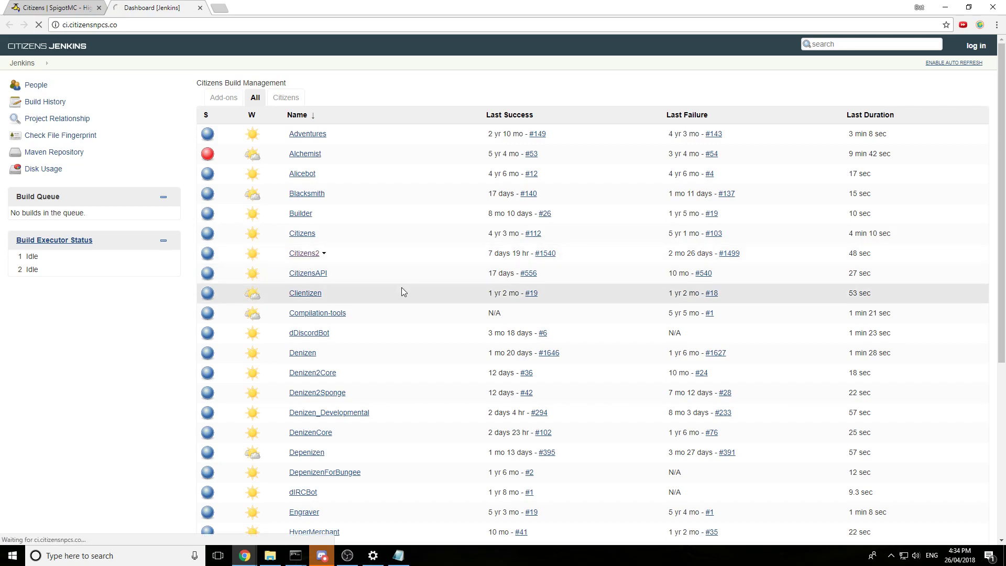
click(304, 253)
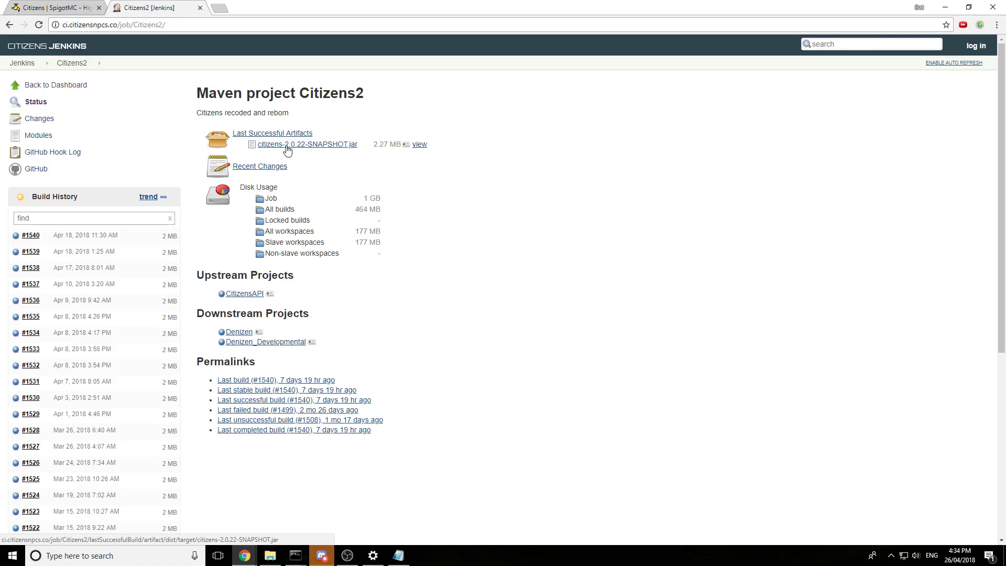
click(306, 144)
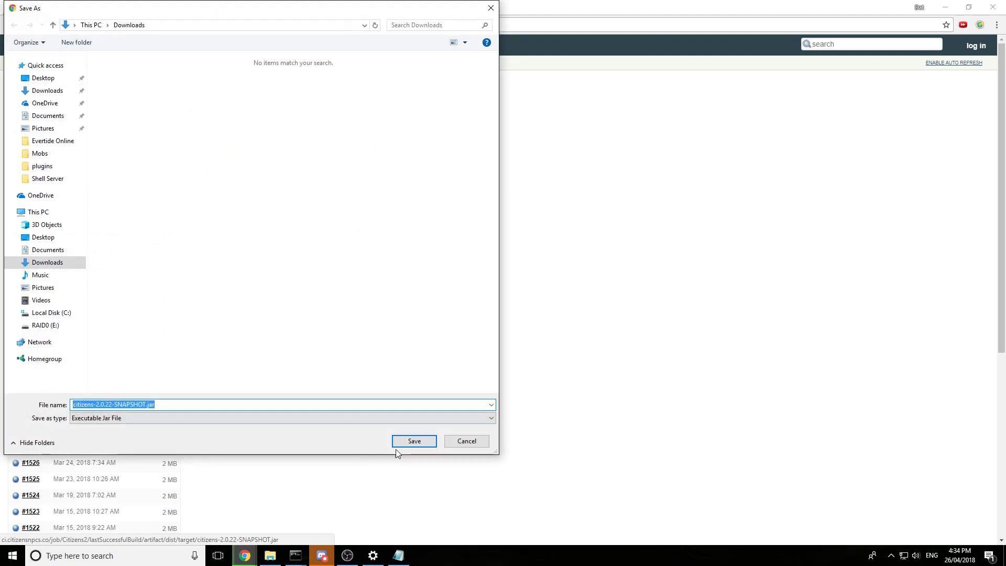
click(414, 441)
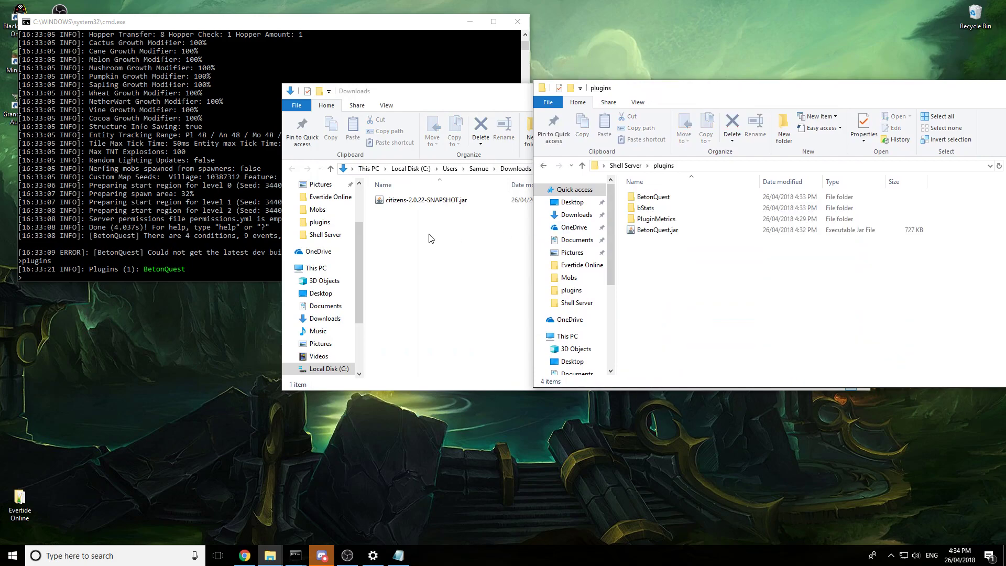
Drag citizens-2.0.22-SNAPSHOT.jar from Downloads into the Shell Server plugins folder
click(424, 199)
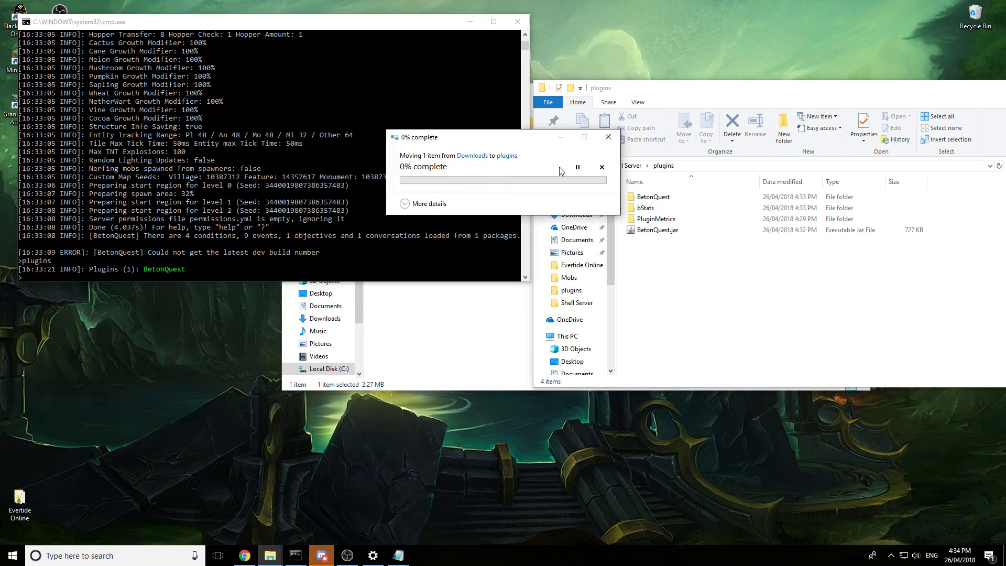
mouse_move(459, 270)
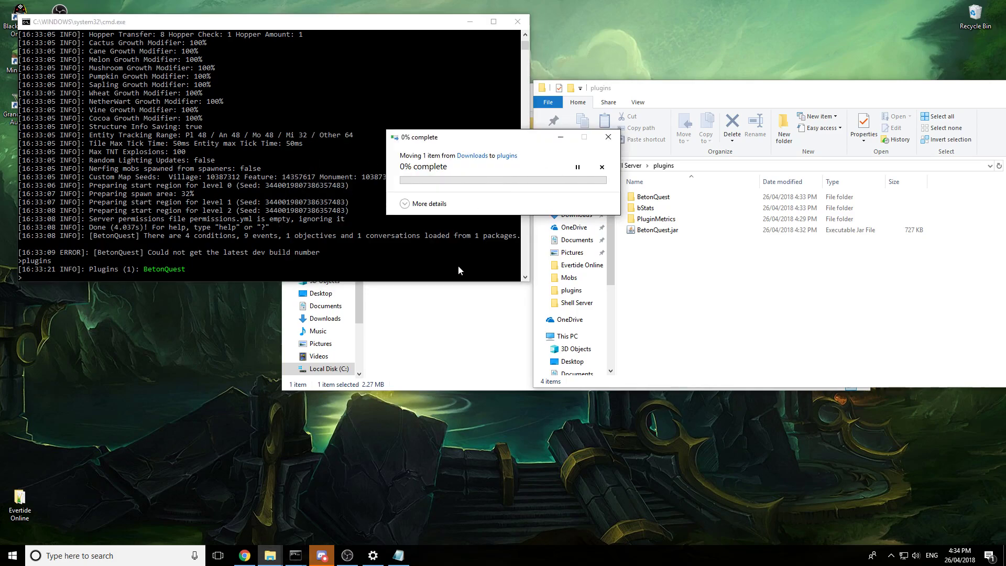